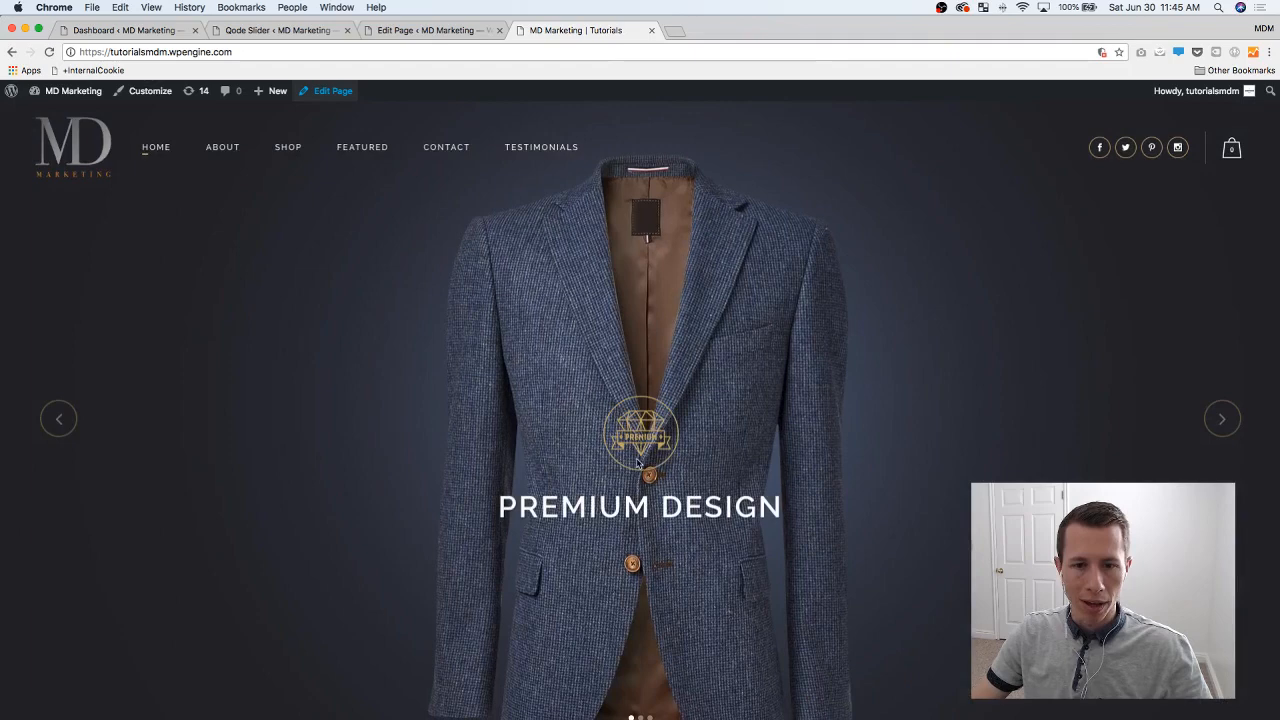
mouse_move(1048, 392)
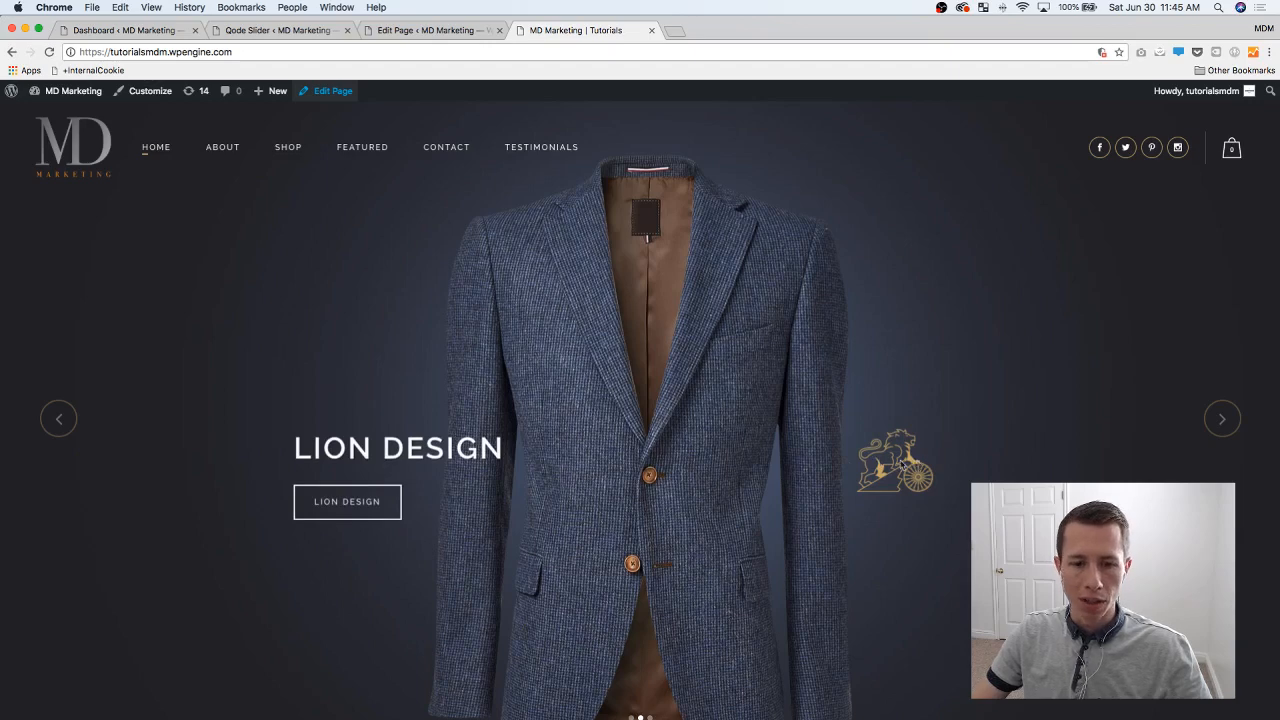
mouse_move(750, 318)
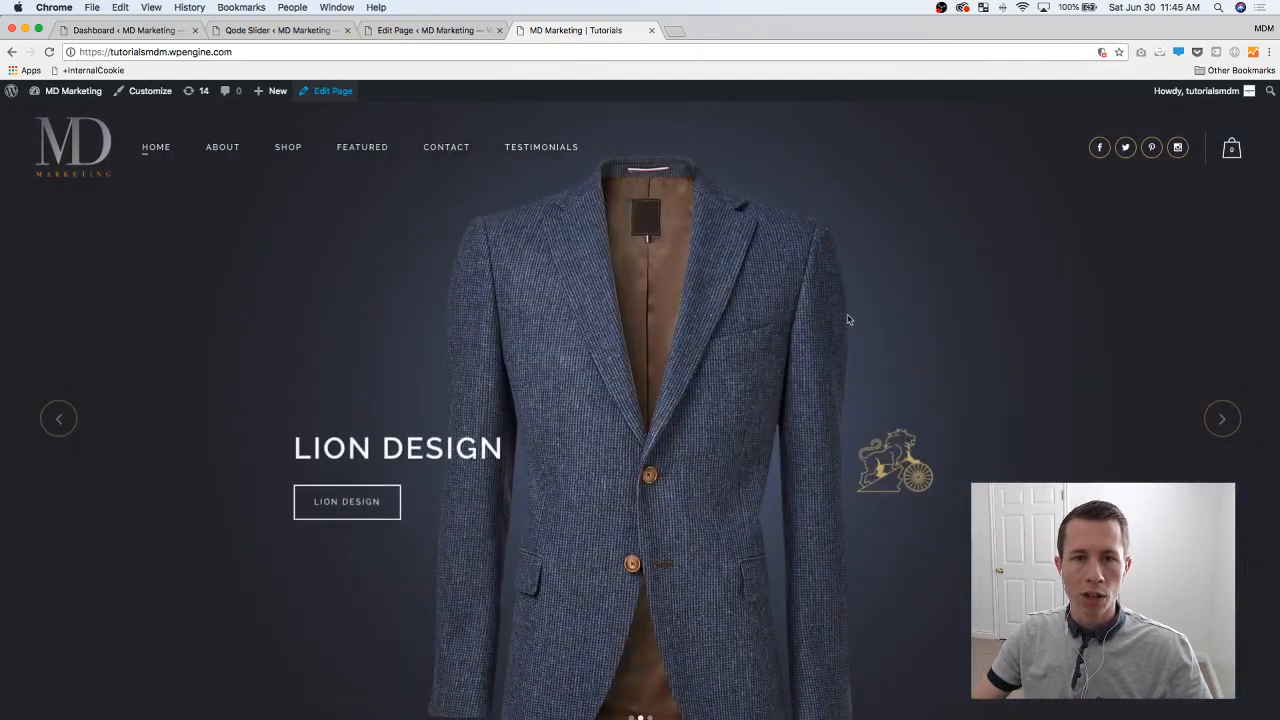
mouse_move(480, 520)
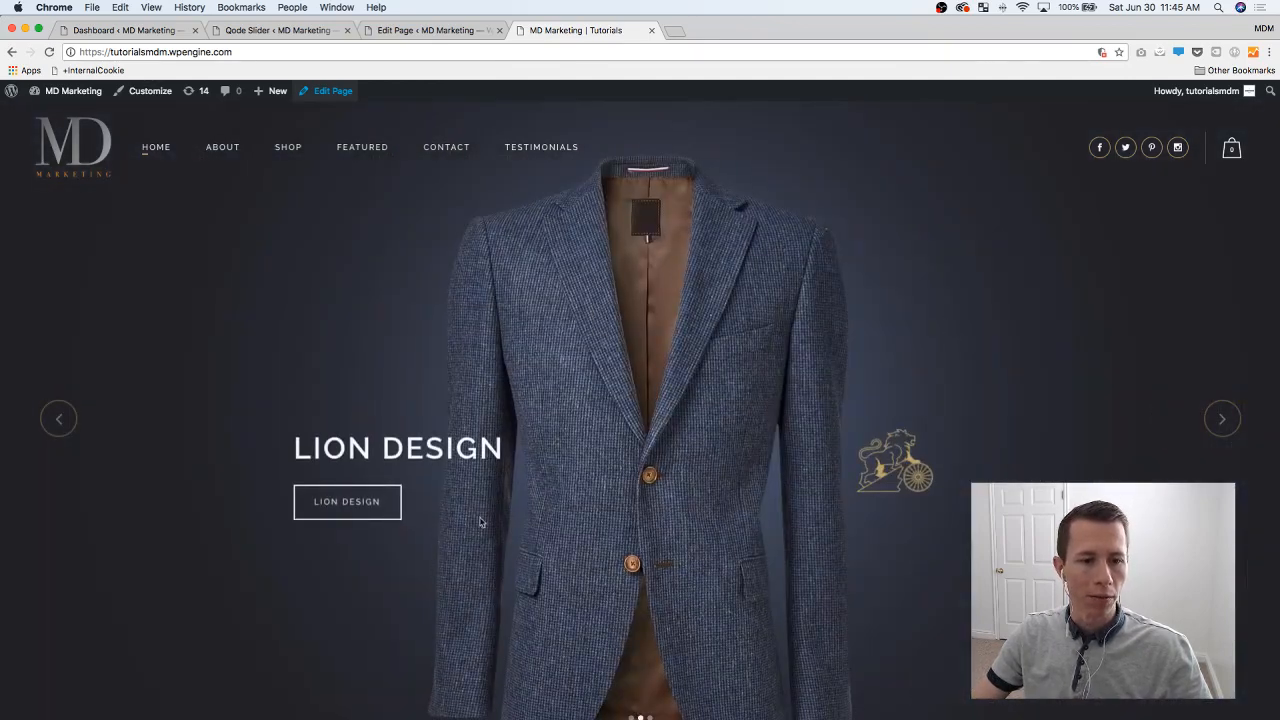
- Switch to the Qode Slider tab to view the list of existing slides
click(430, 30)
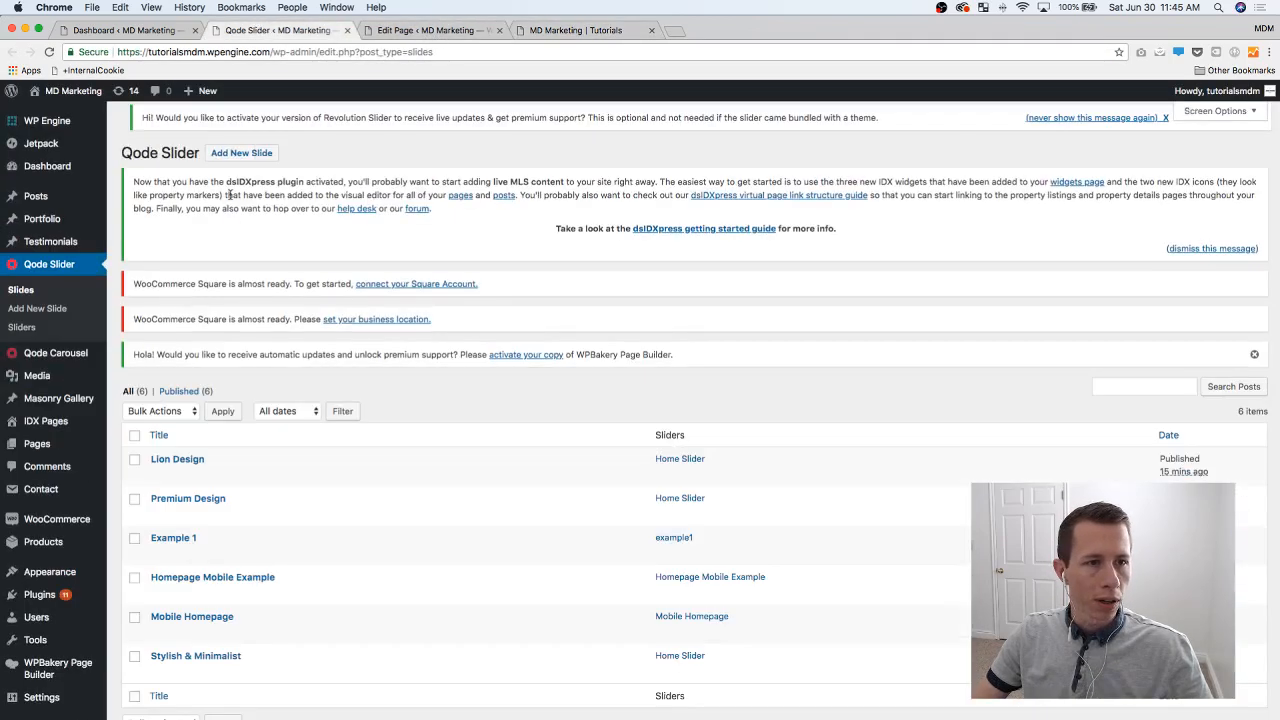
mouse_move(176, 458)
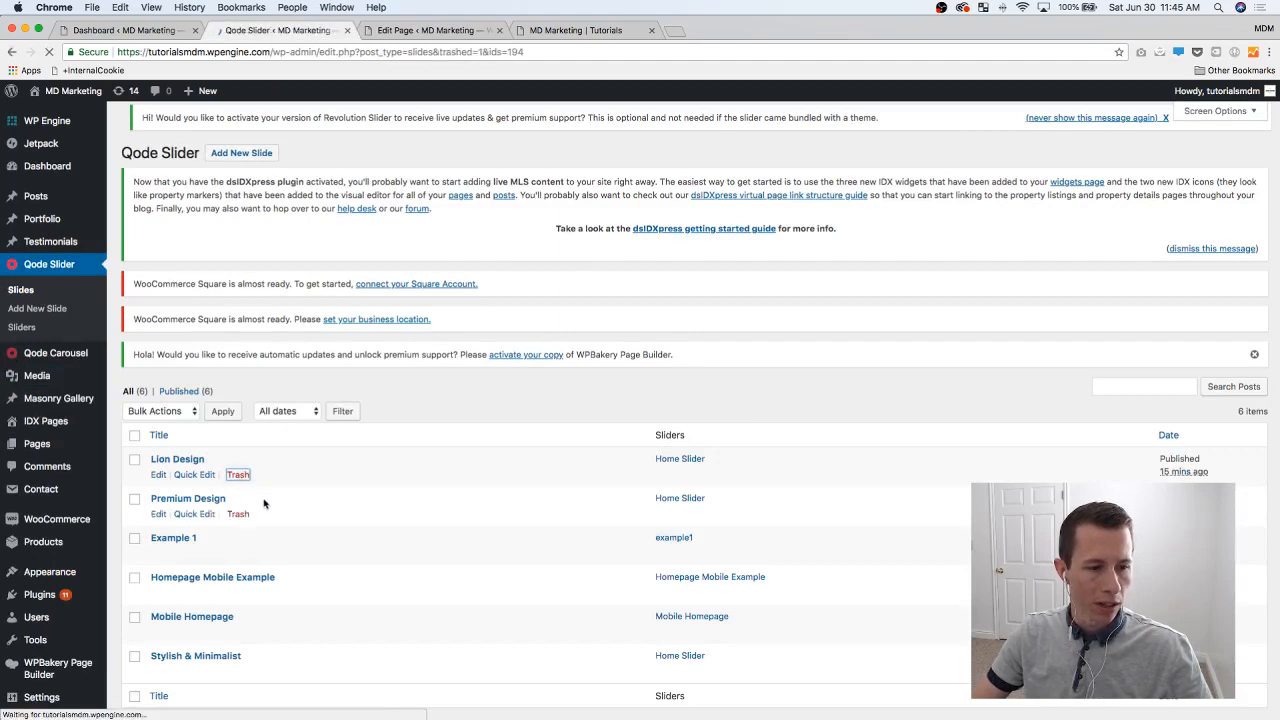
- Move the Lion Design and Premium Design slides to the trash
click(236, 474)
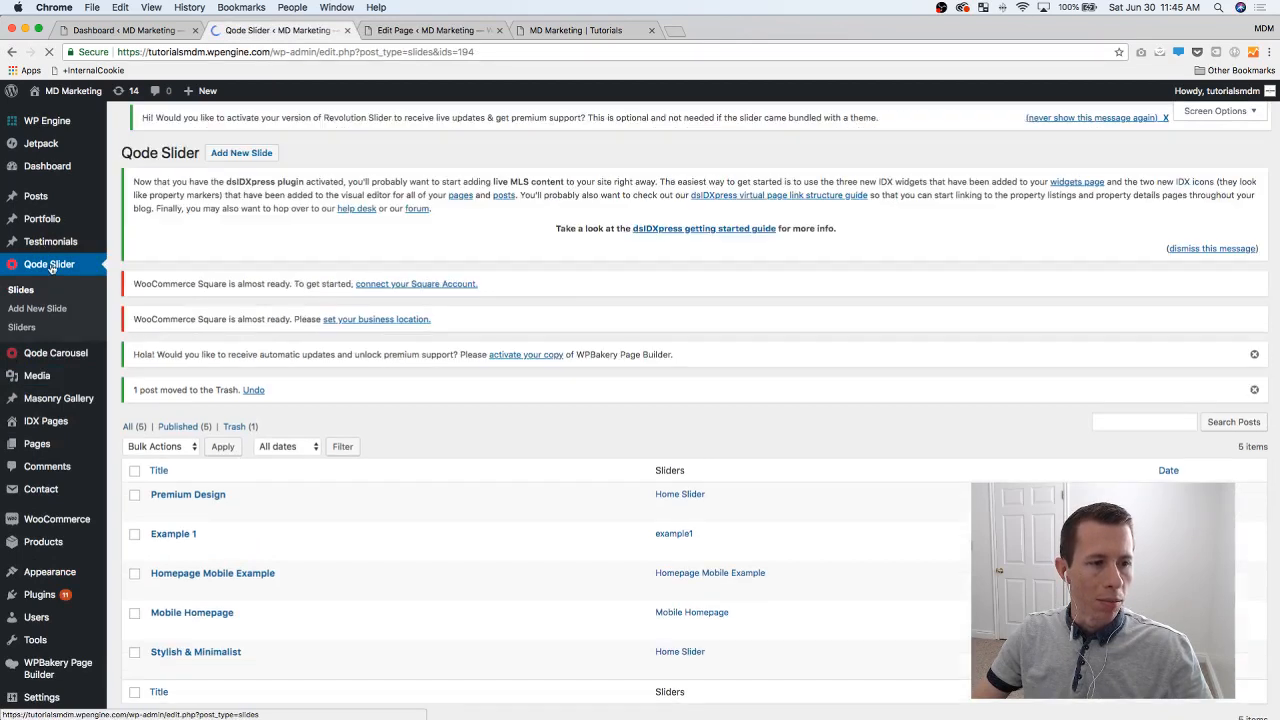
mouse_move(188, 494)
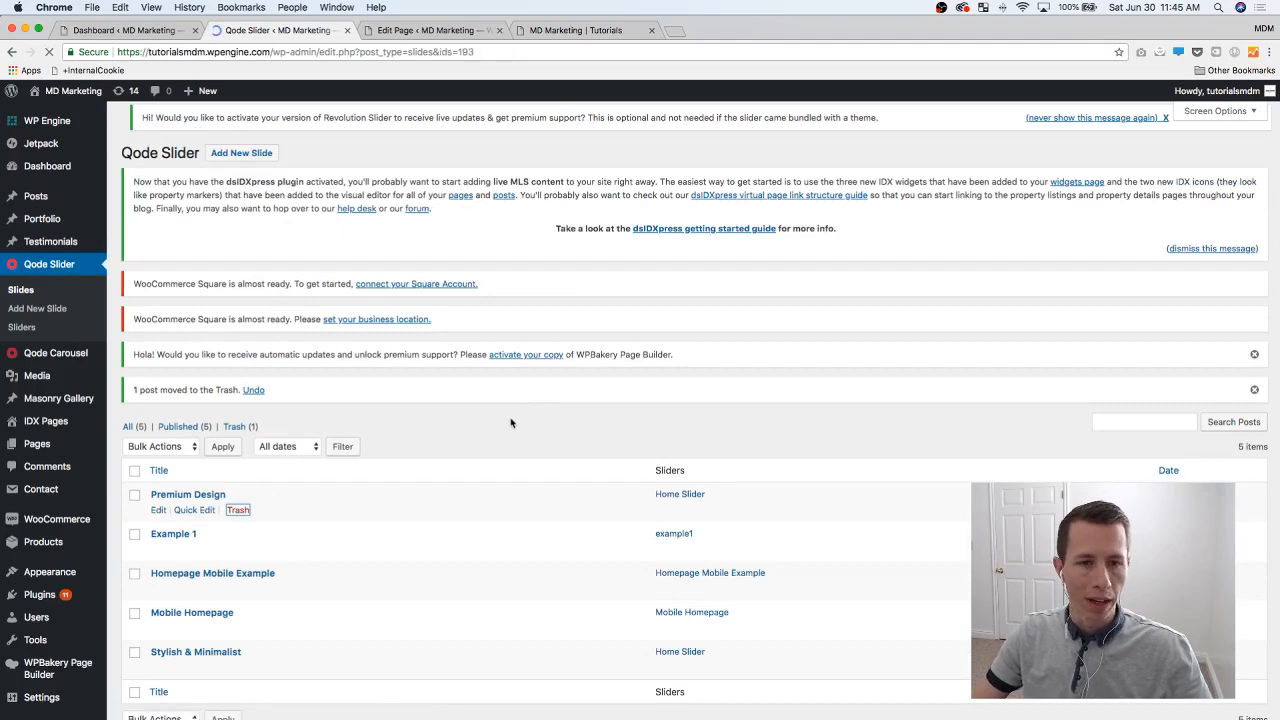
click(236, 510)
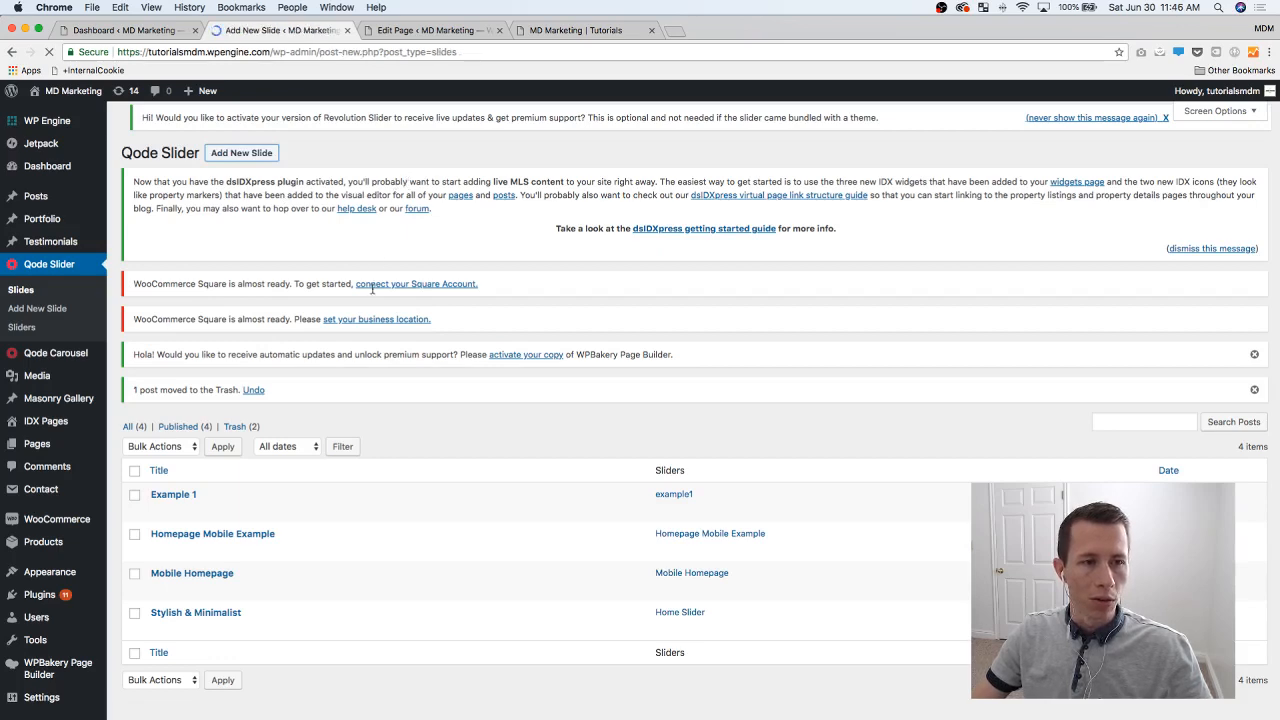
- Create a new slide titled Center Aligned with the dark jacket photo as slide image
click(240, 152)
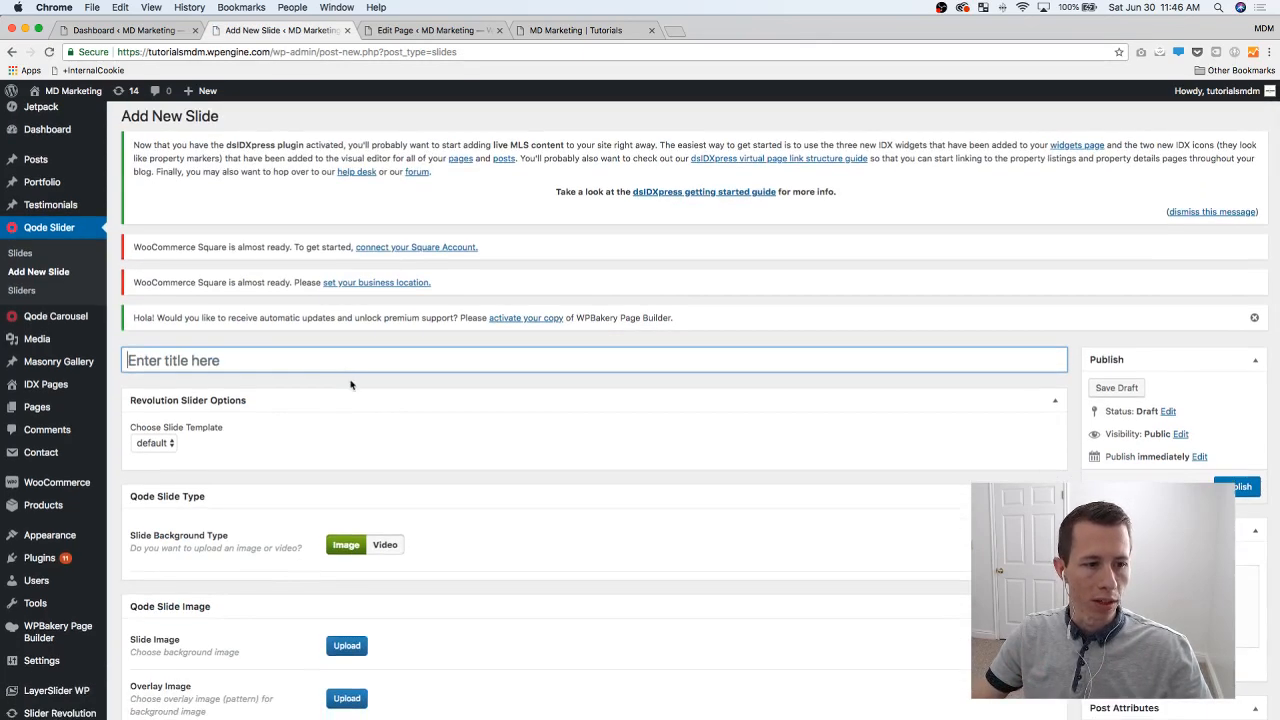
scroll(down, 3)
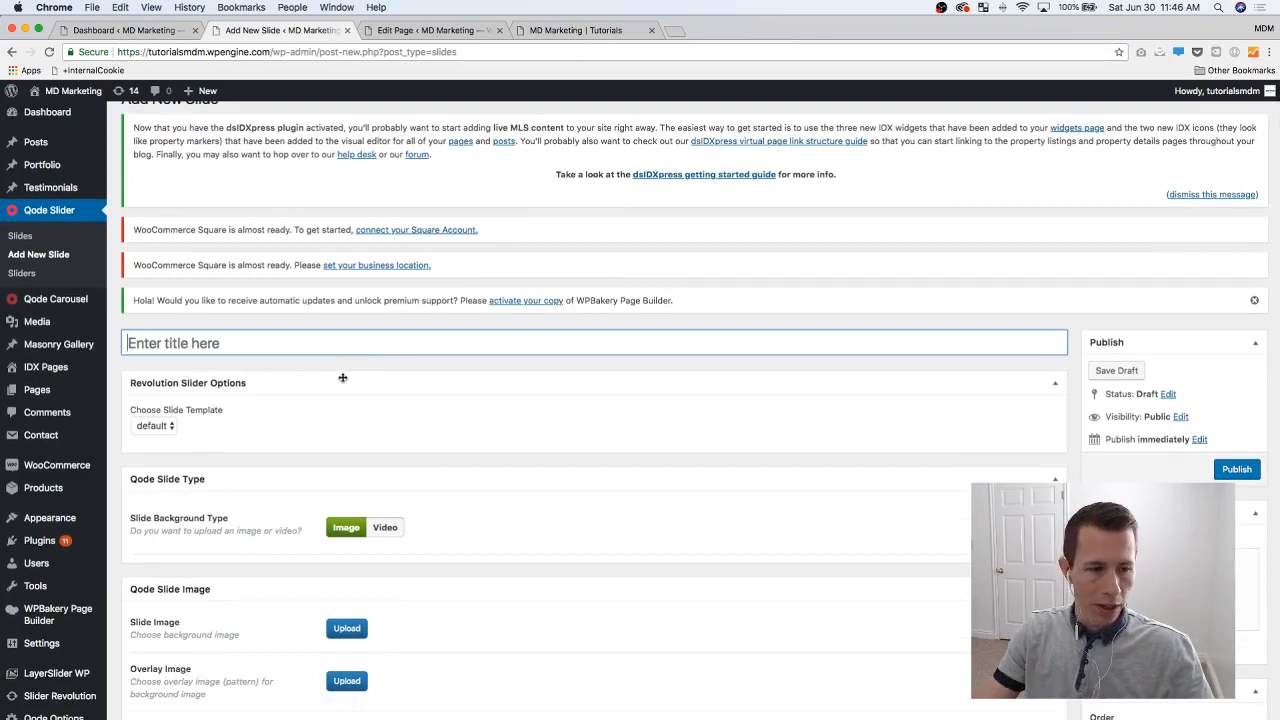
text(Center Aligned)
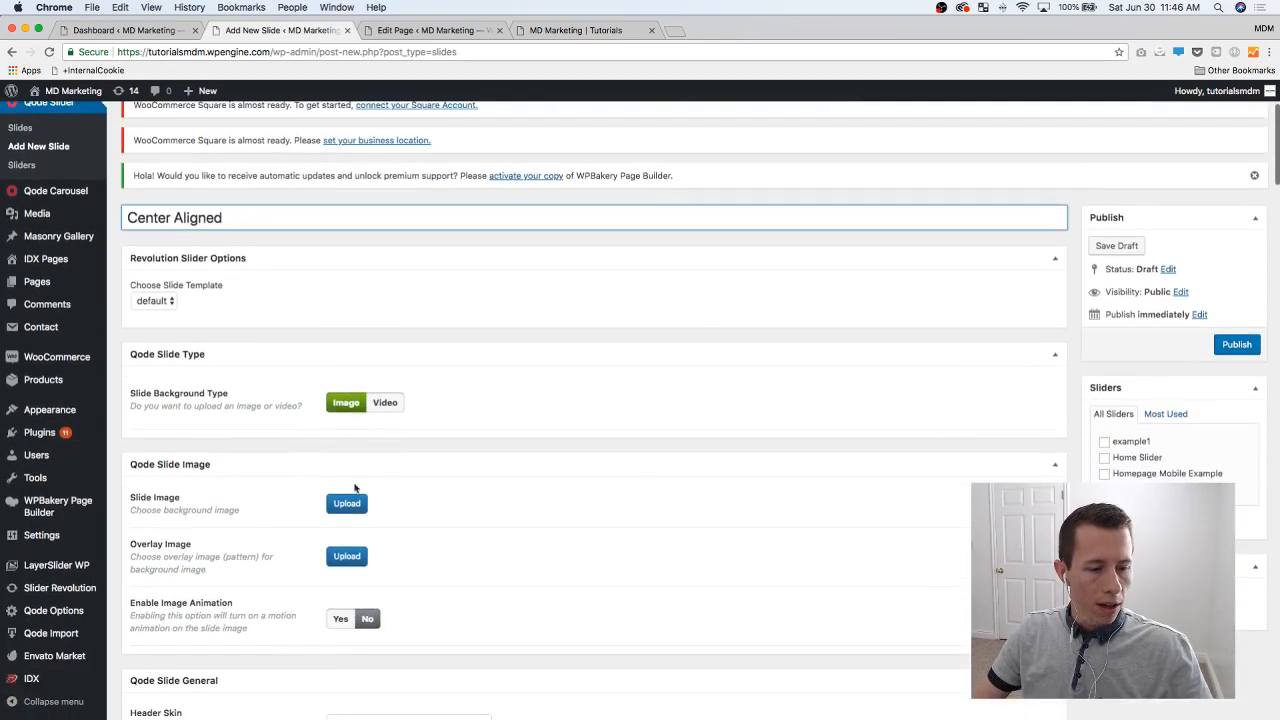
click(346, 504)
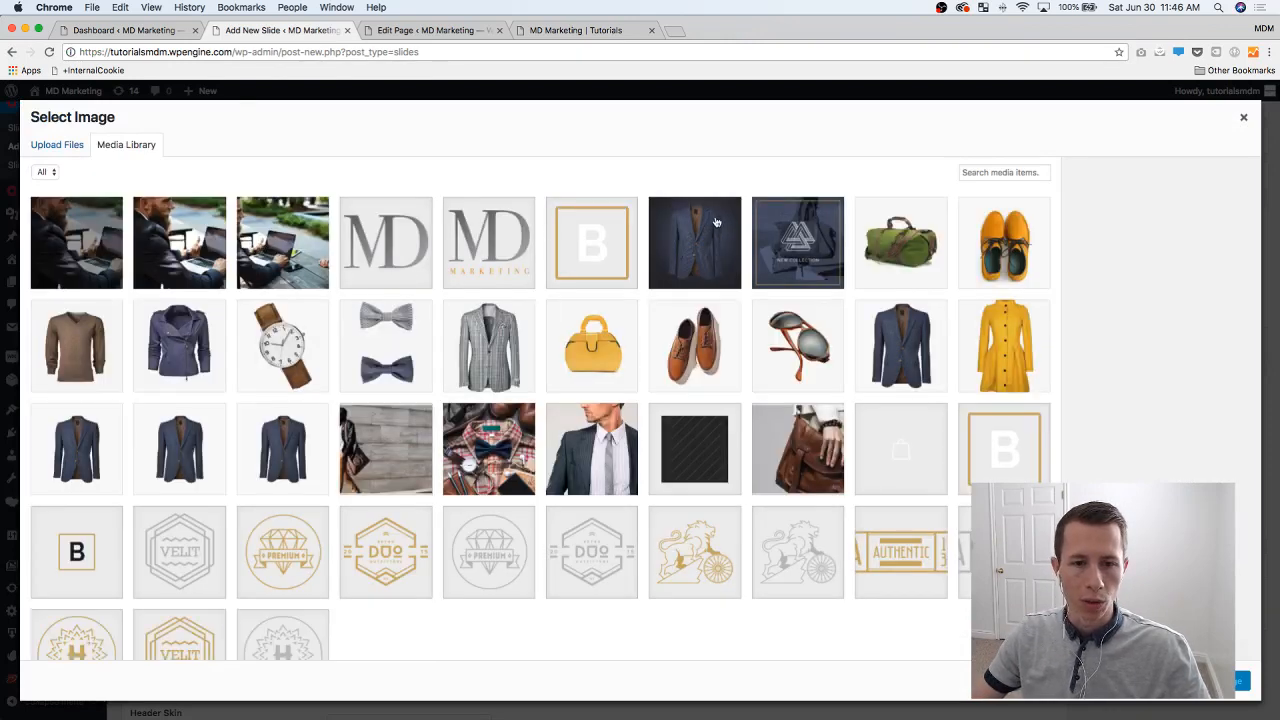
click(694, 242)
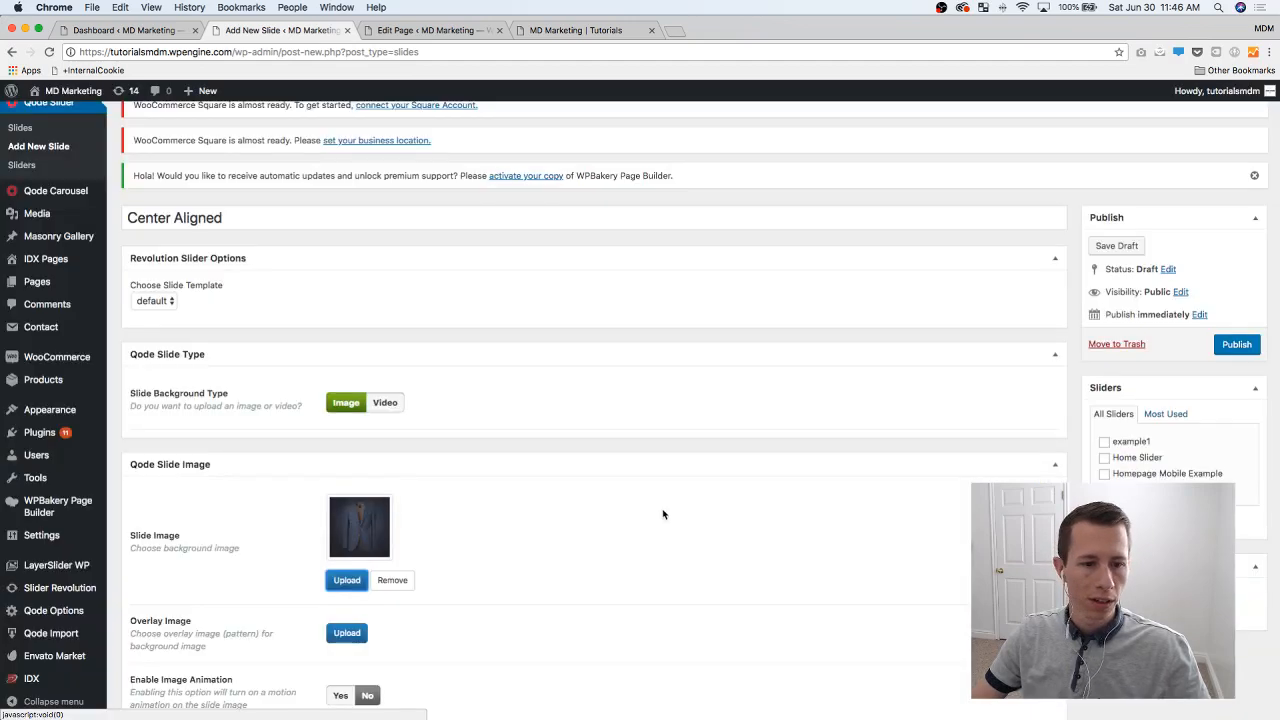
- Set the gold emblem from the Media Library as the Qode Slide Graphic
scroll(down, 3)
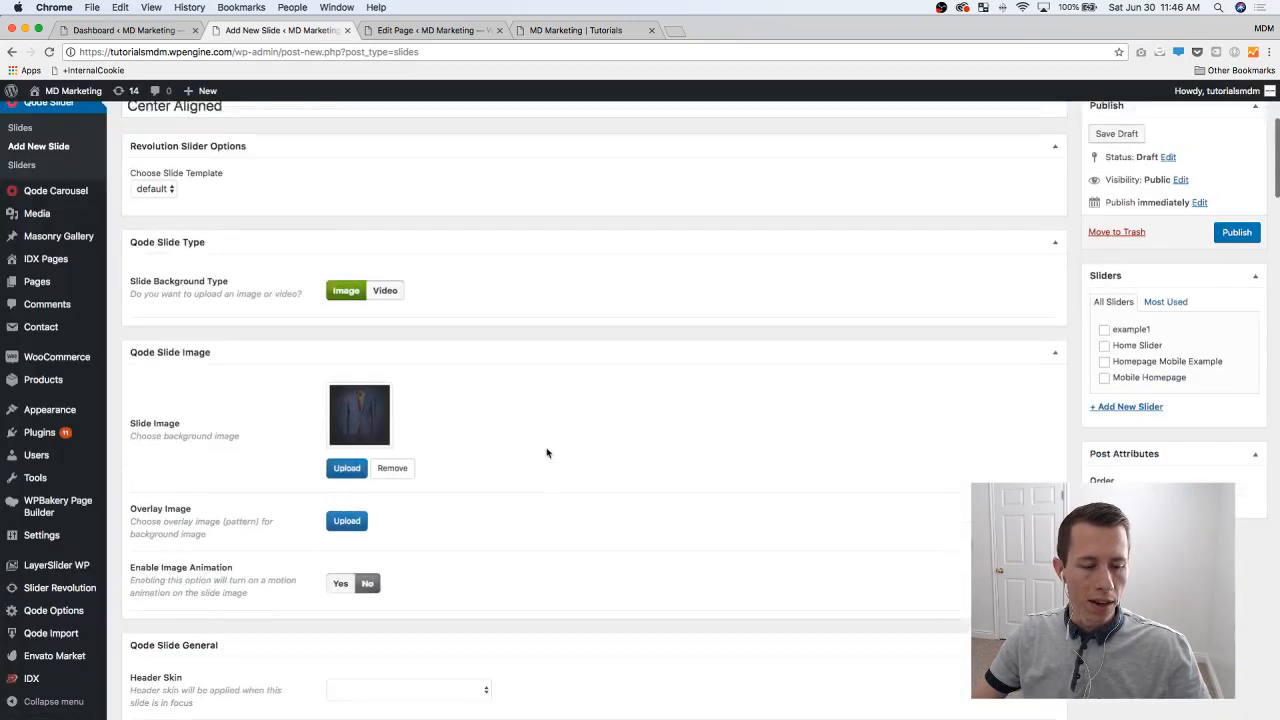
scroll(down, 3)
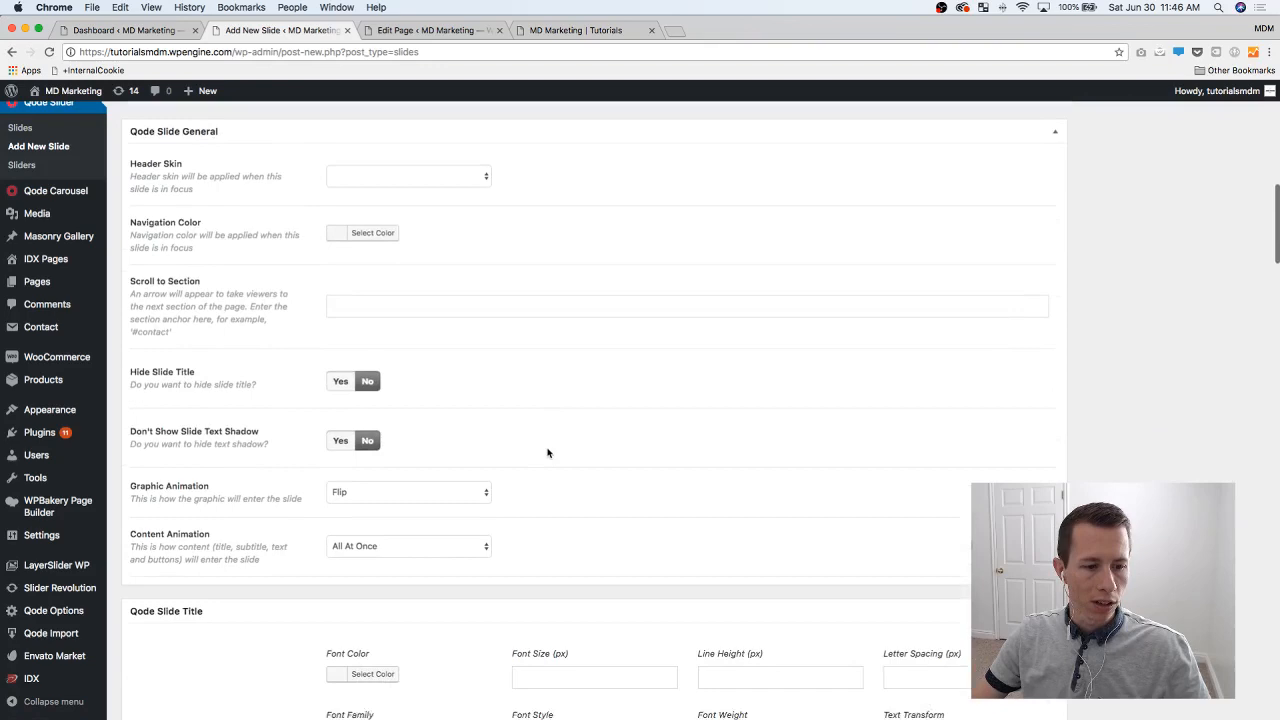
scroll(down, 3)
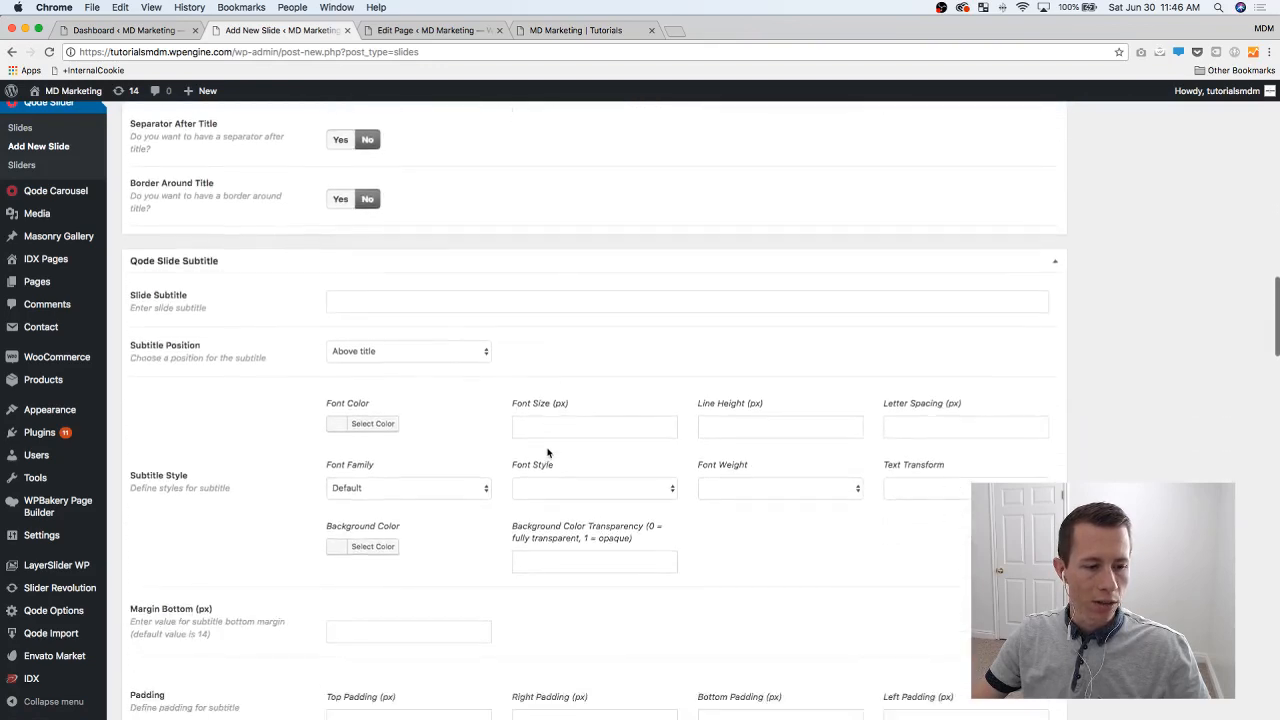
scroll(down, 3)
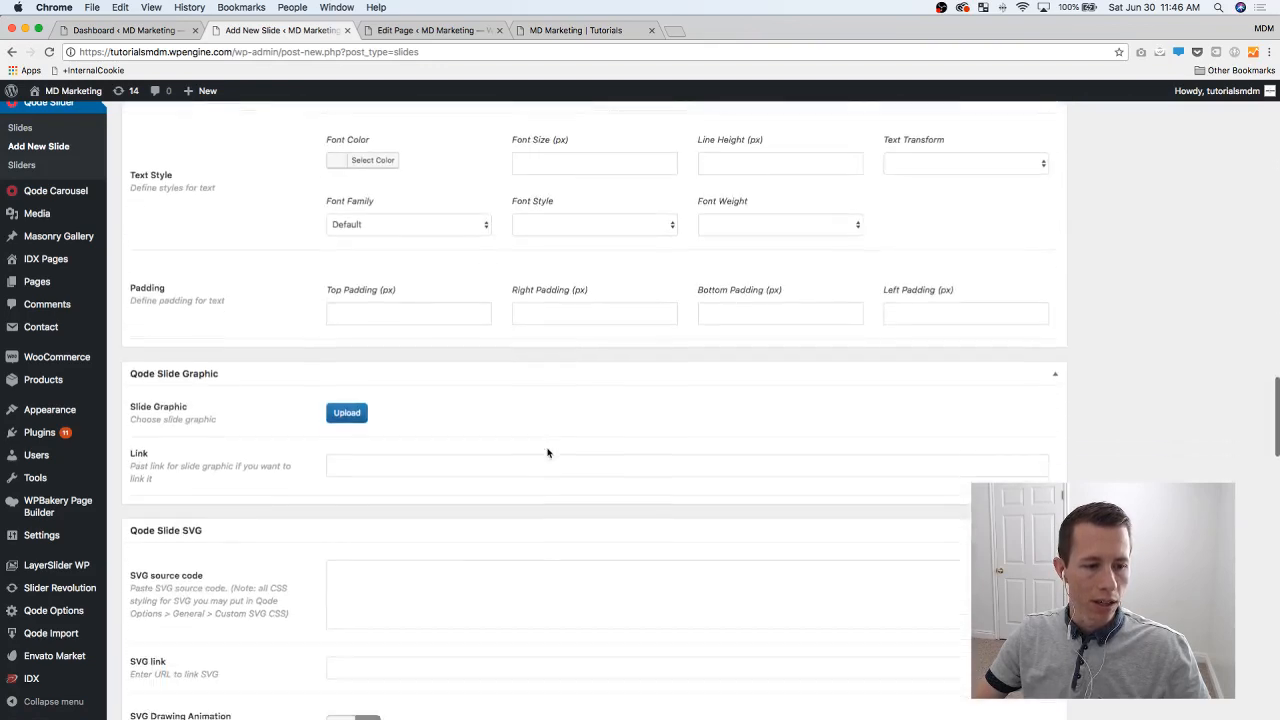
scroll(down, 3)
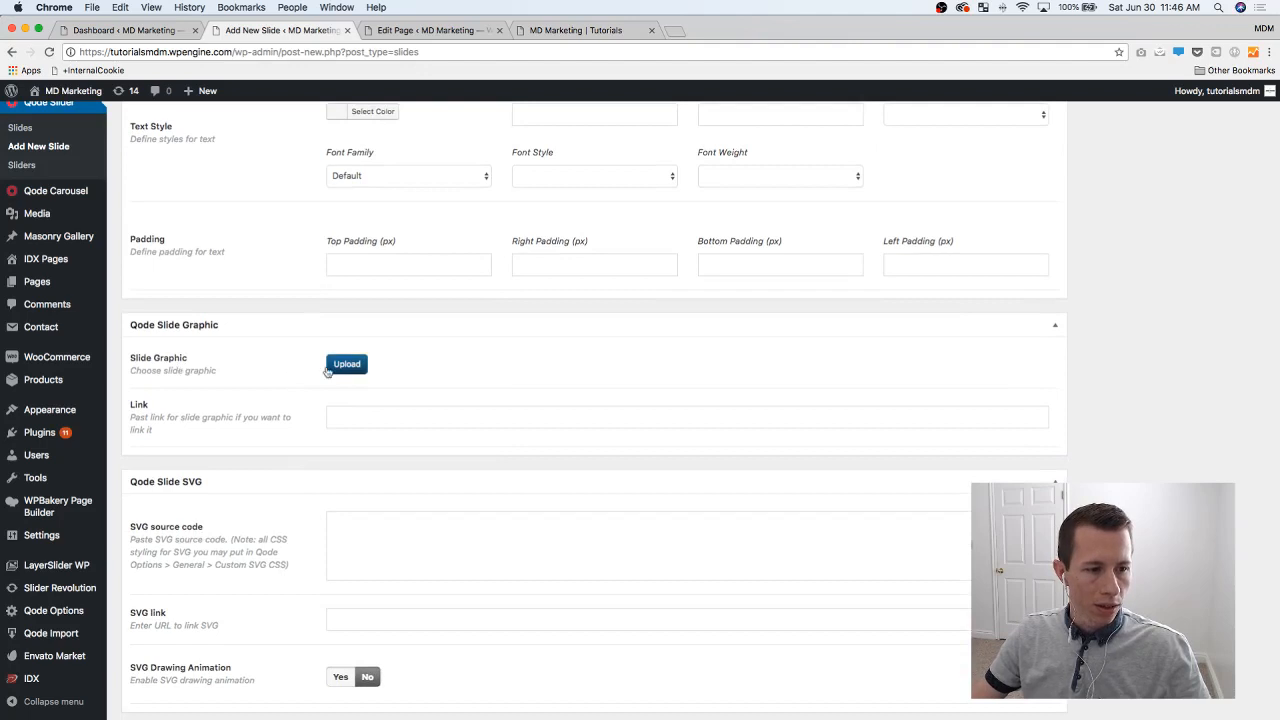
scroll(down, 3)
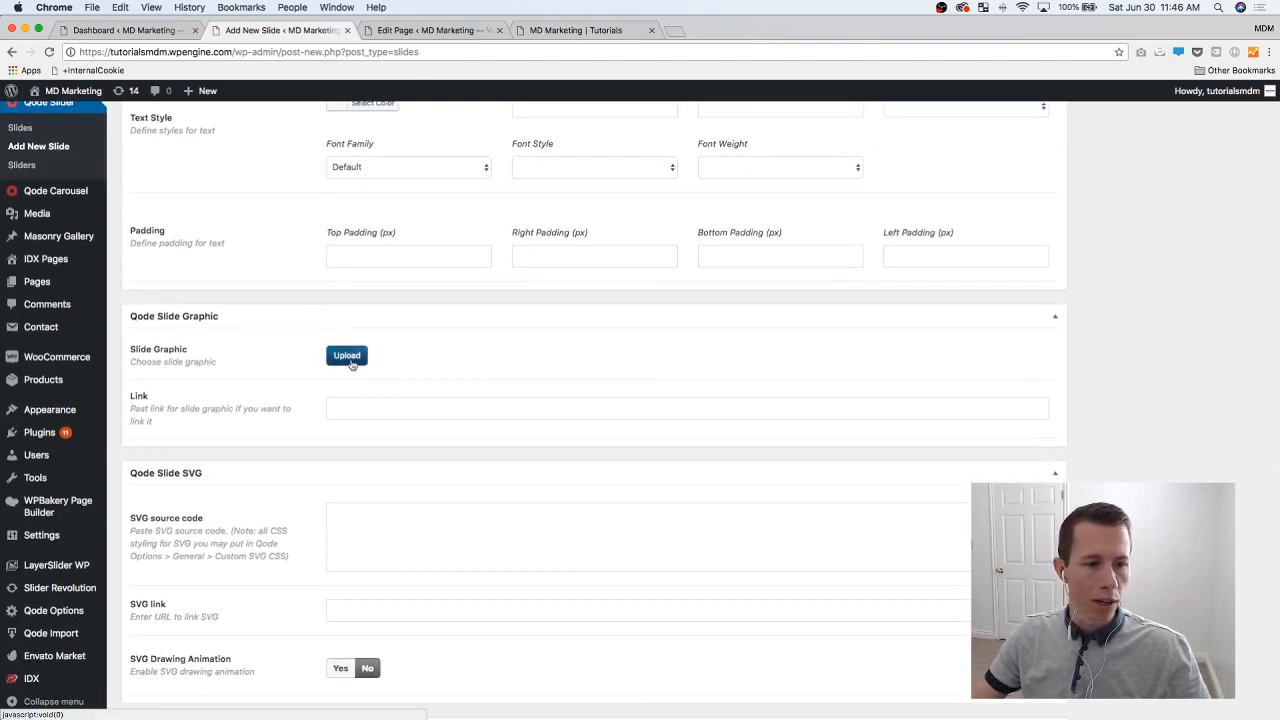
click(346, 356)
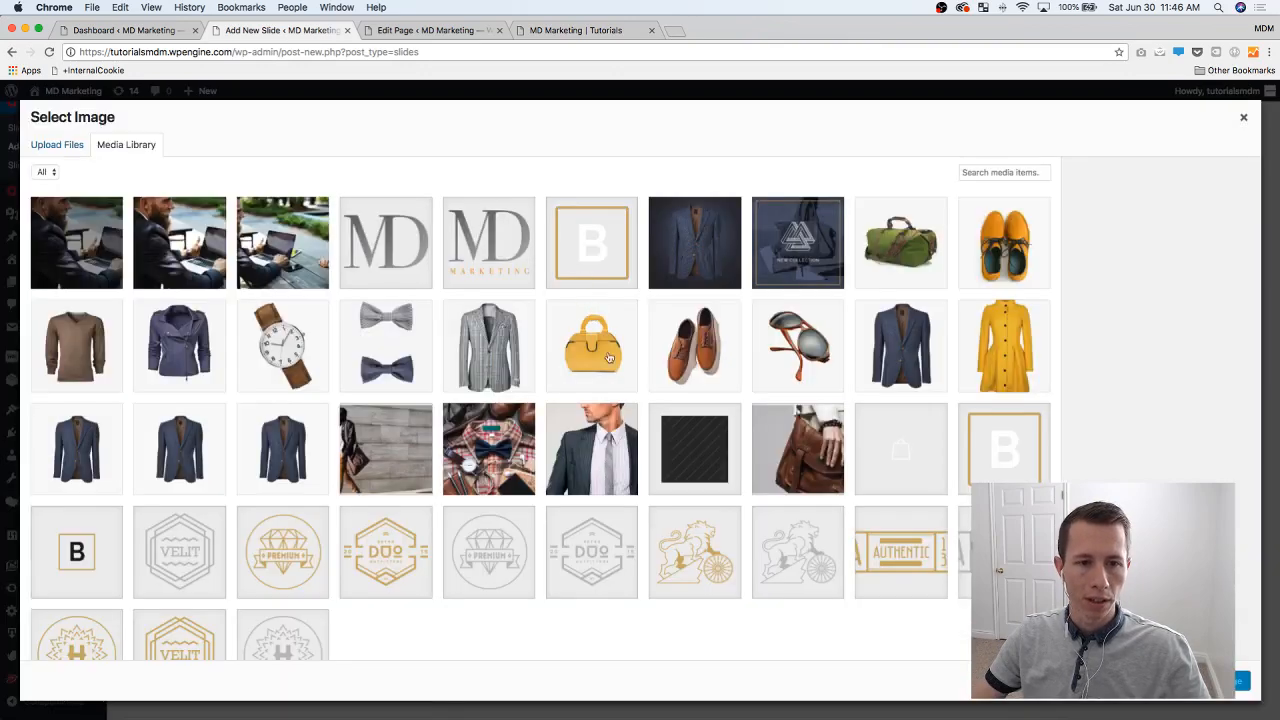
click(282, 552)
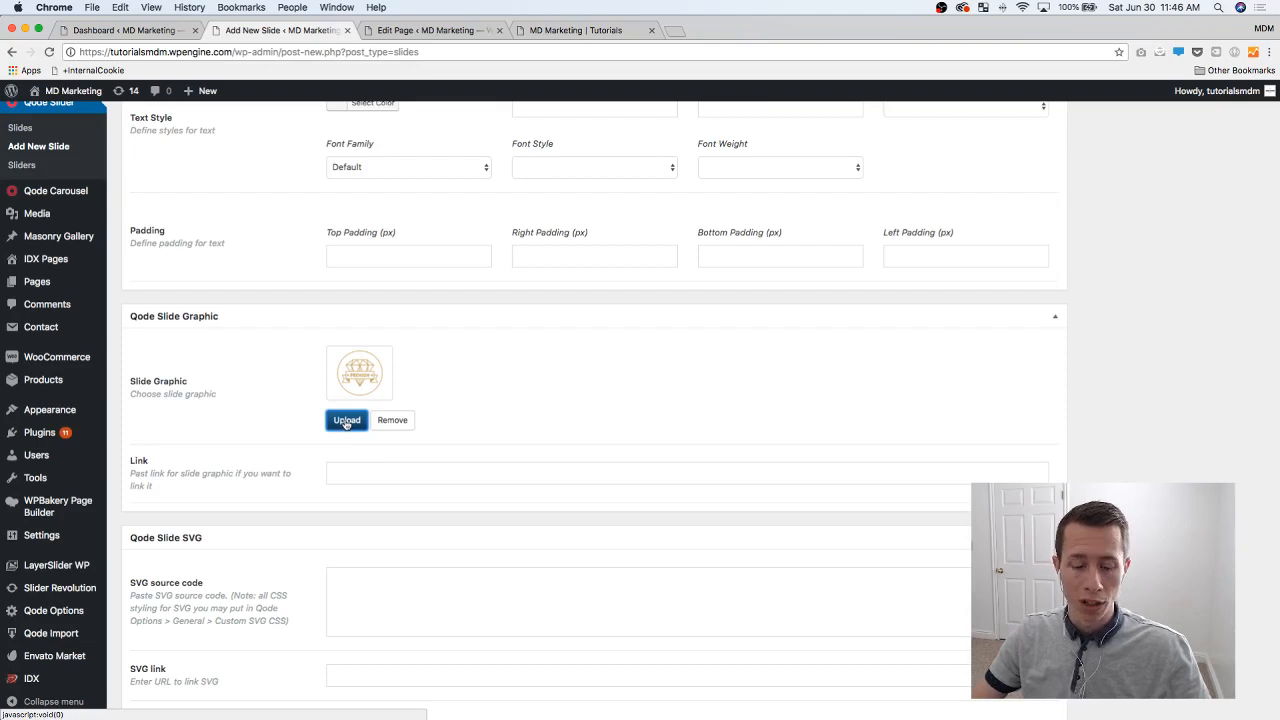
- Set Graphic and Text Alignment to Center and Vertically Align Content to Middle to Yes
scroll(down, 3)
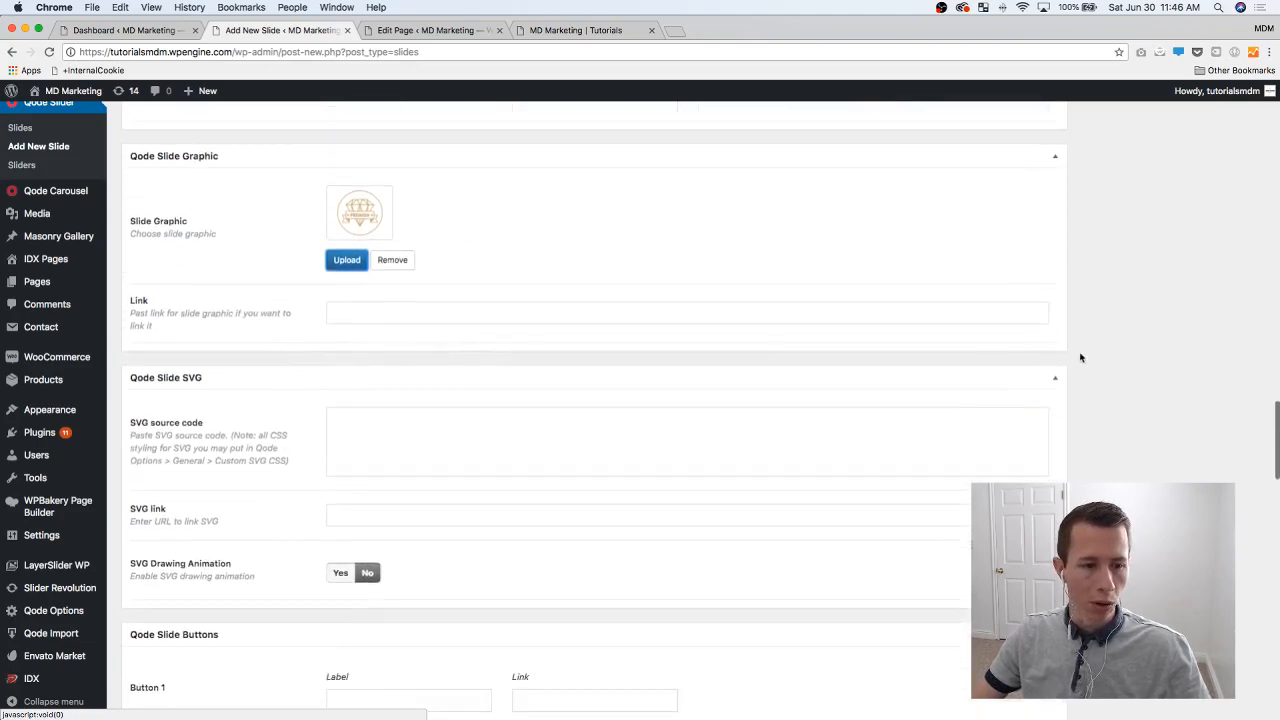
scroll(down, 3)
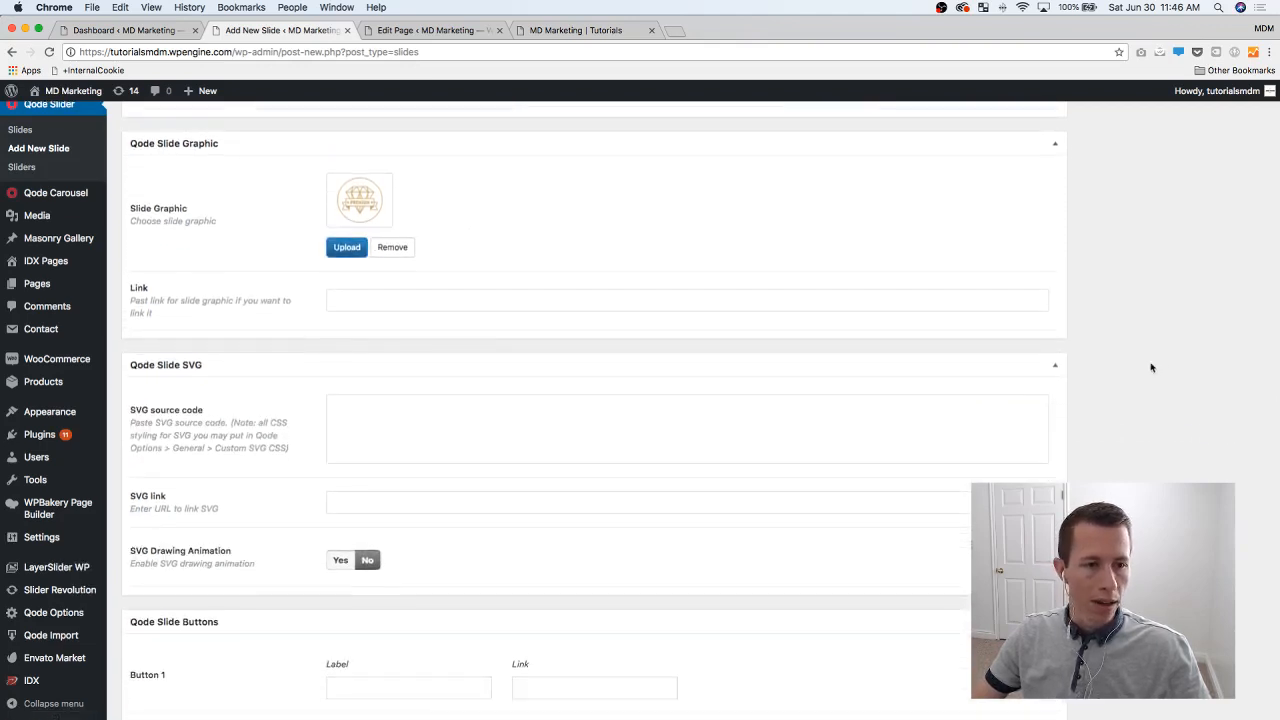
scroll(down, 3)
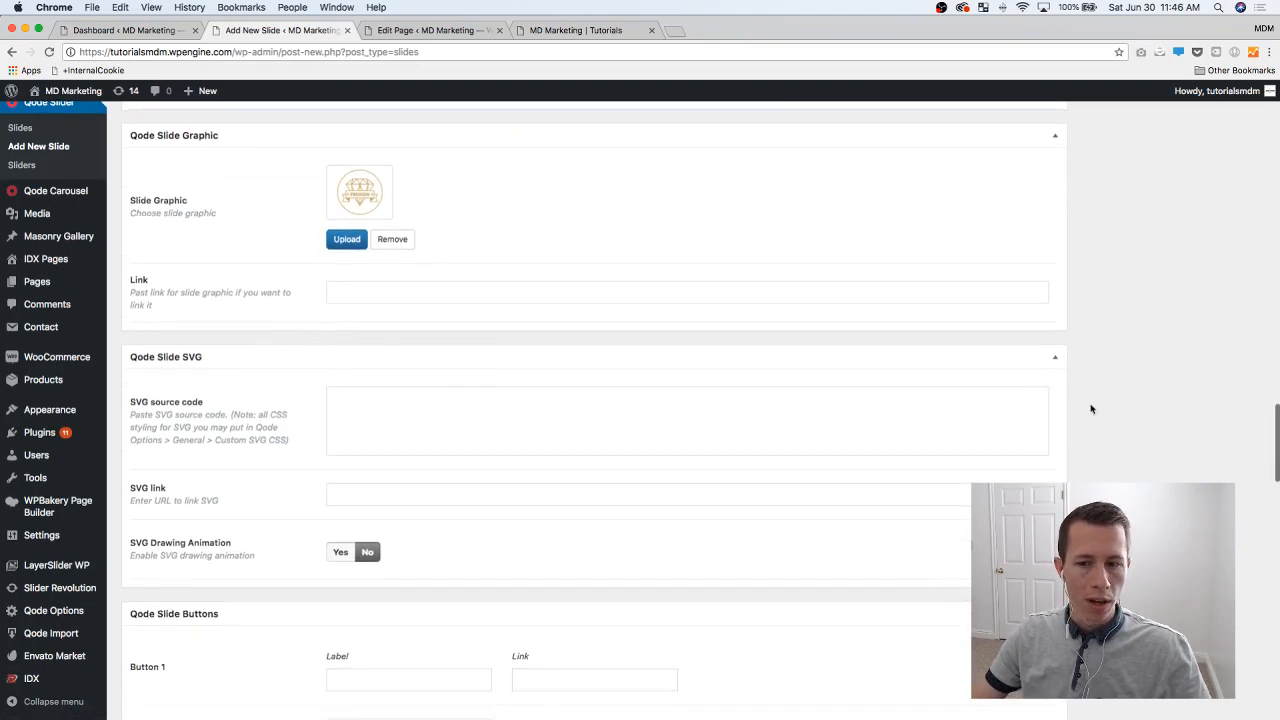
scroll(down, 3)
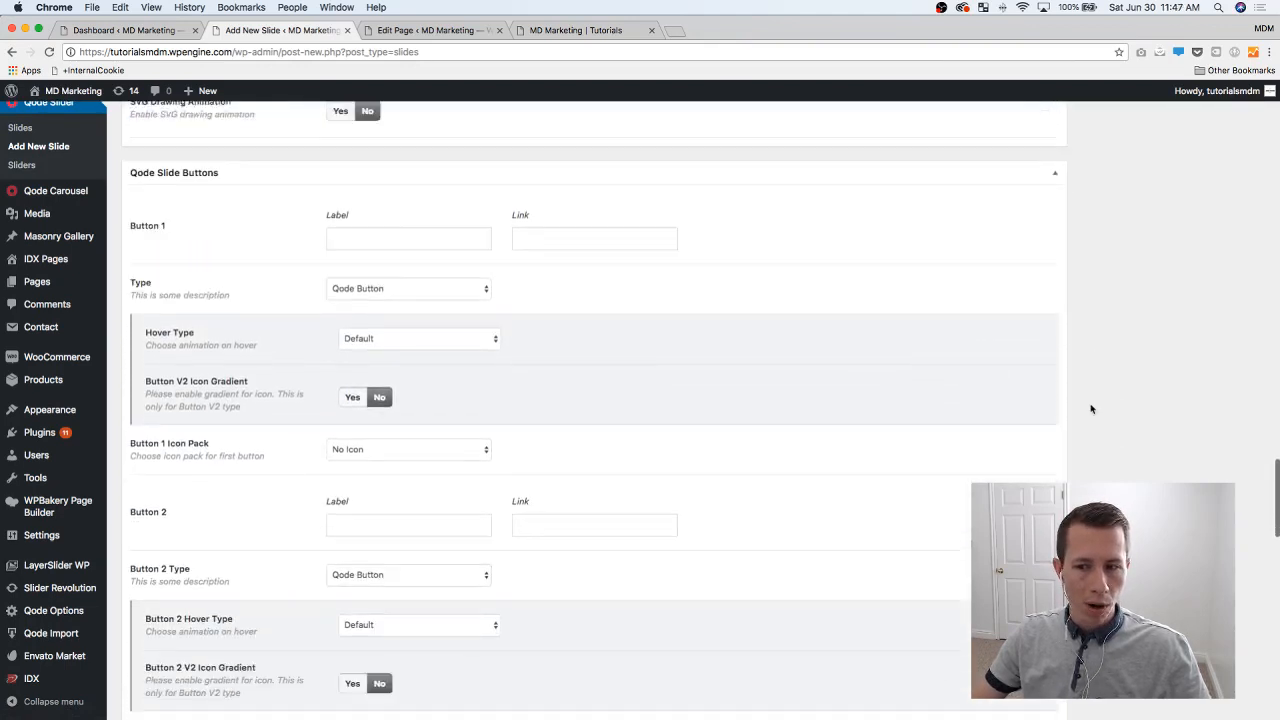
scroll(down, 3)
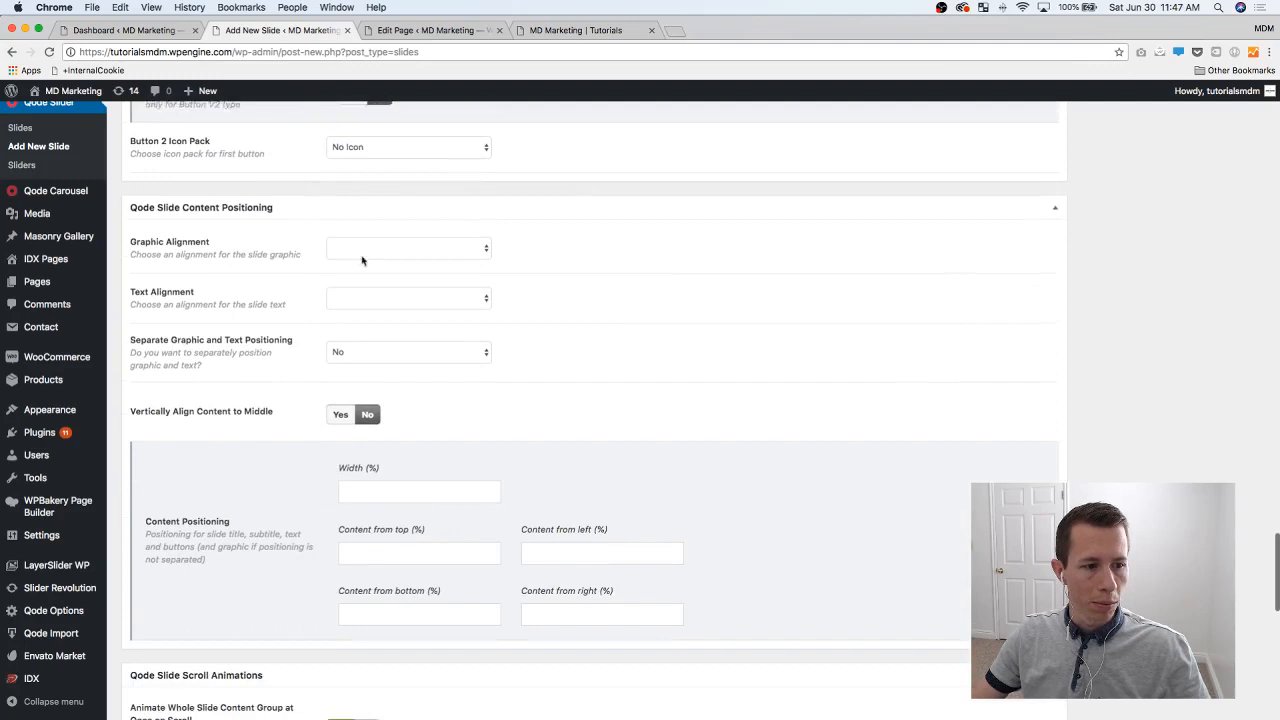
scroll(down, 3)
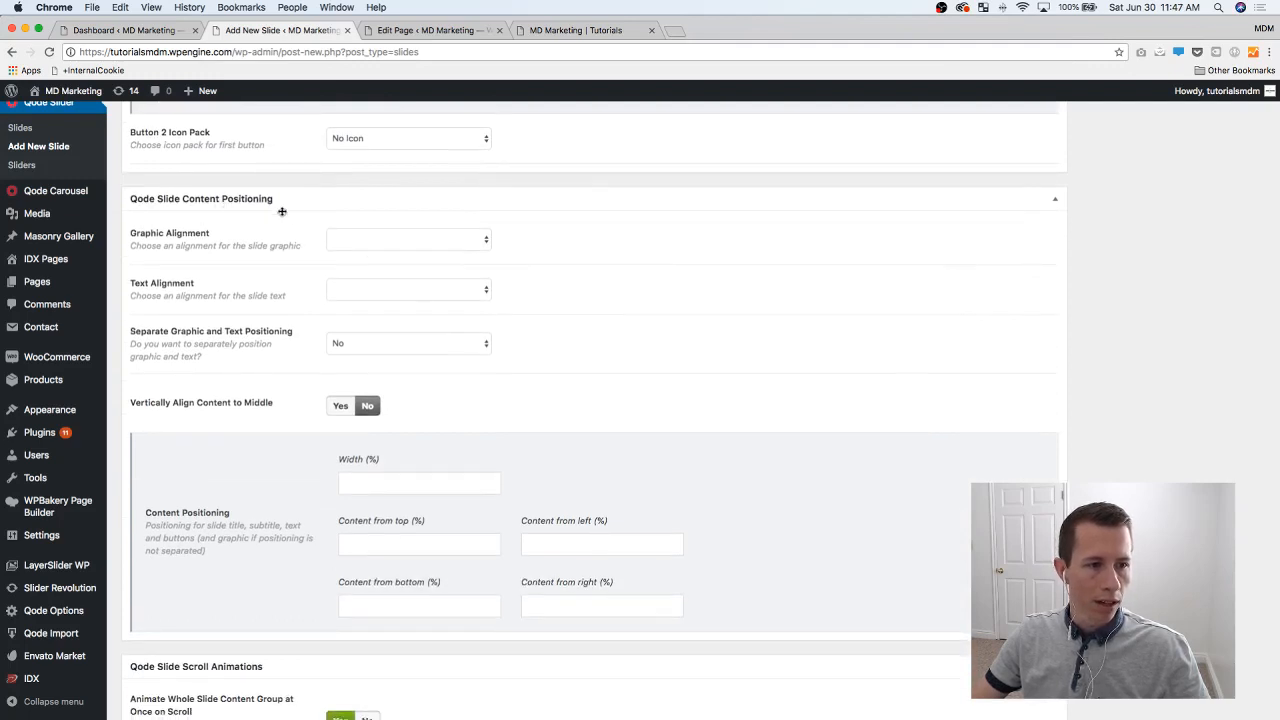
mouse_move(180, 242)
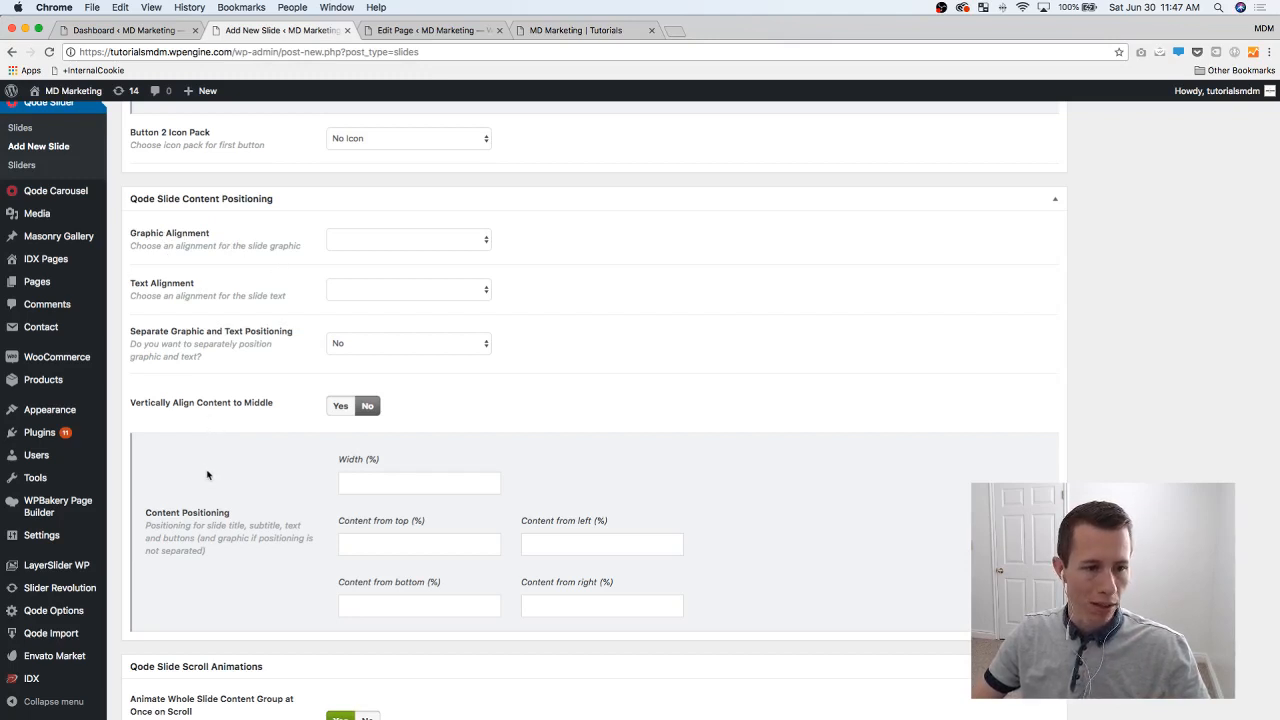
click(408, 240)
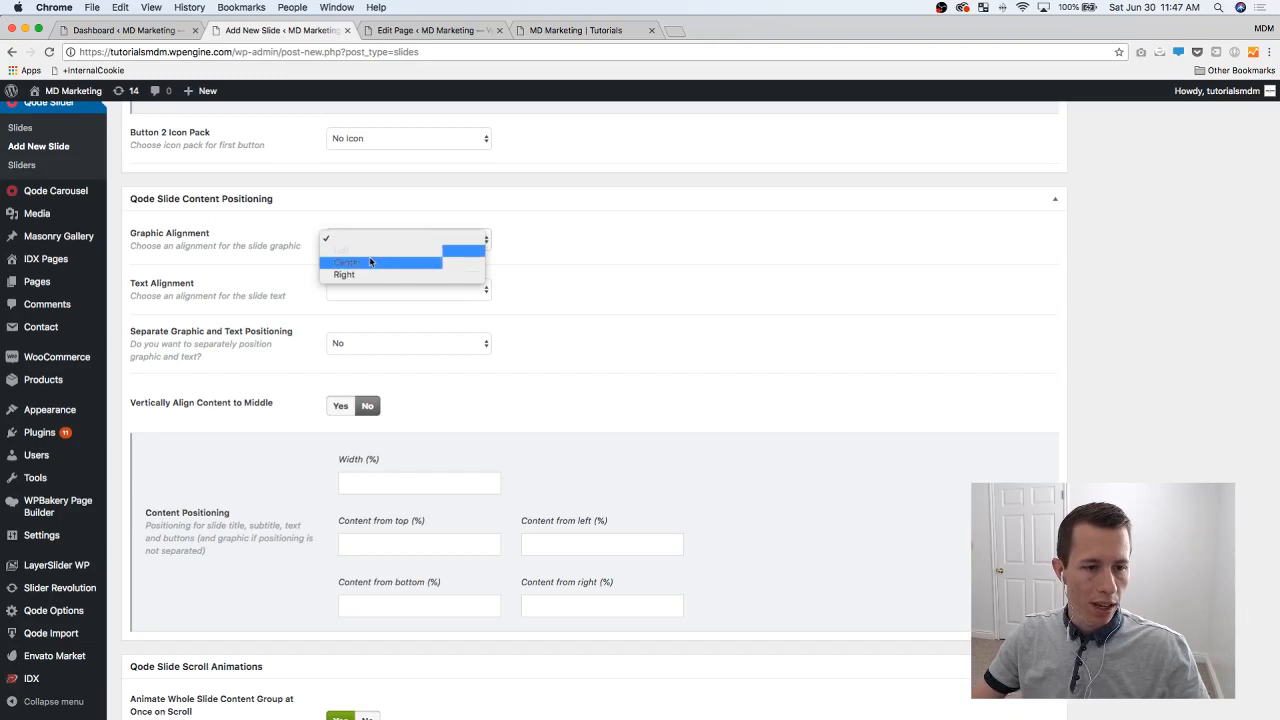
click(344, 262)
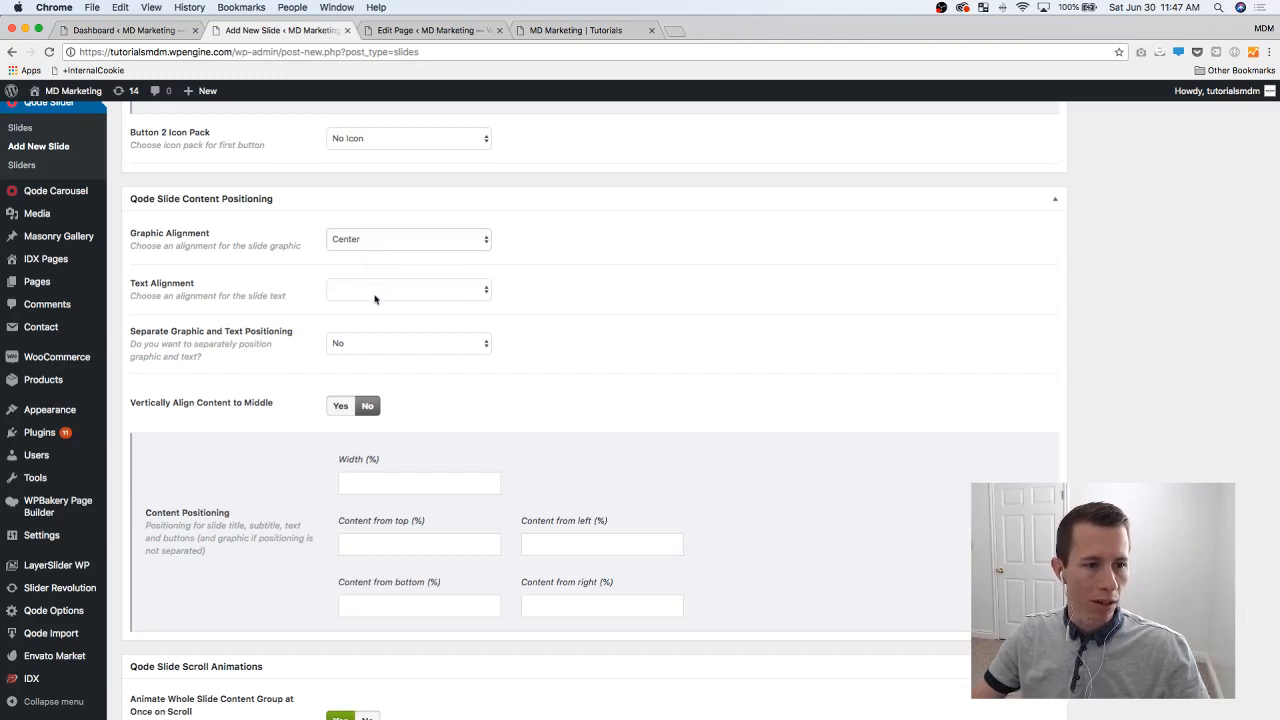
click(408, 288)
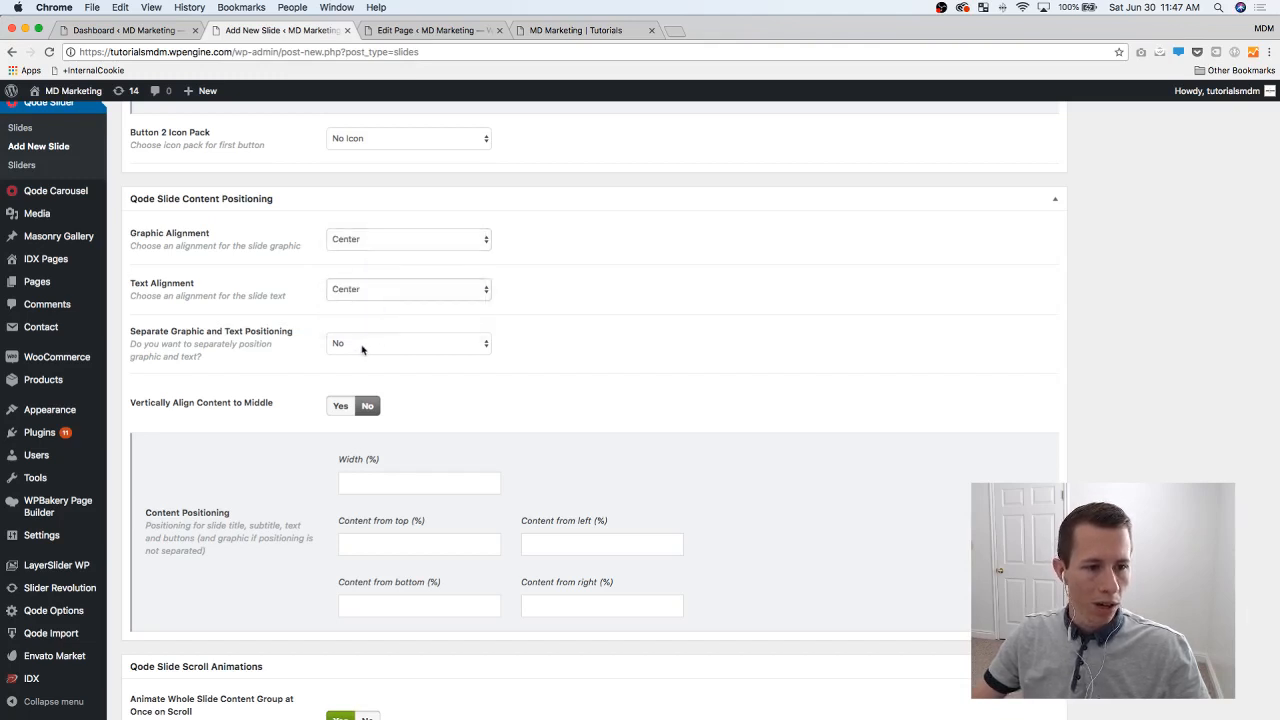
click(408, 344)
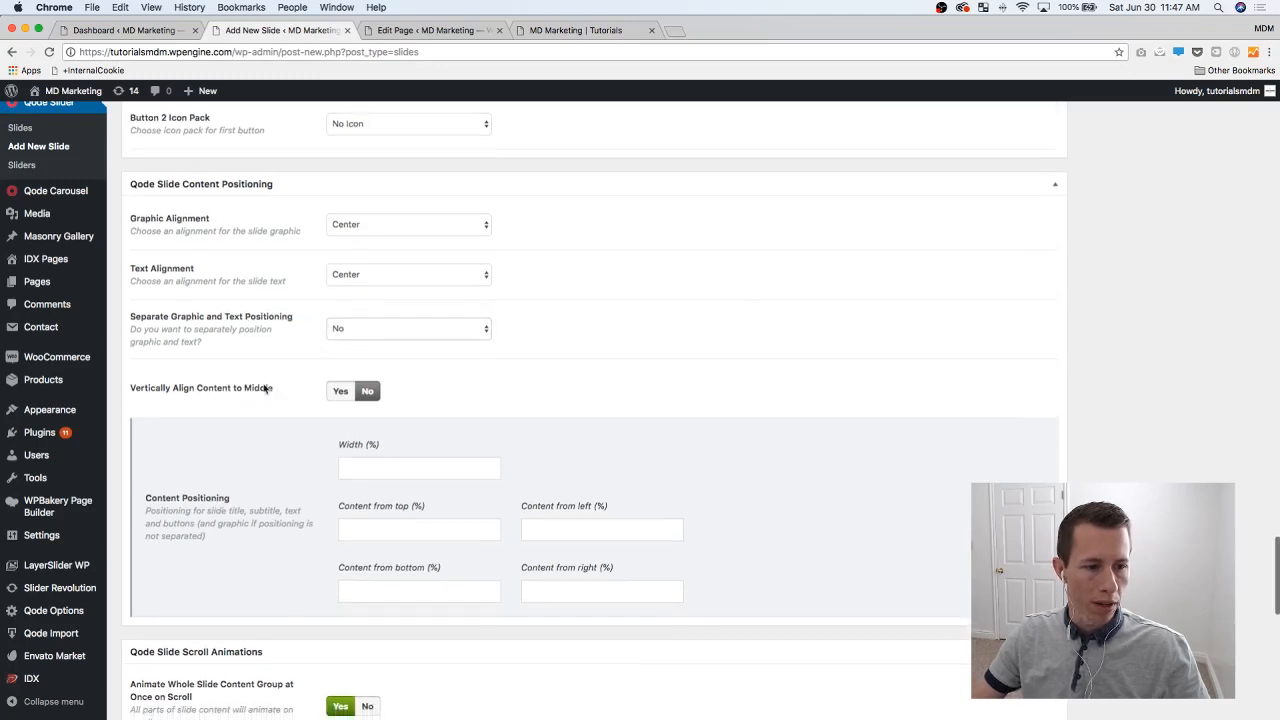
click(340, 370)
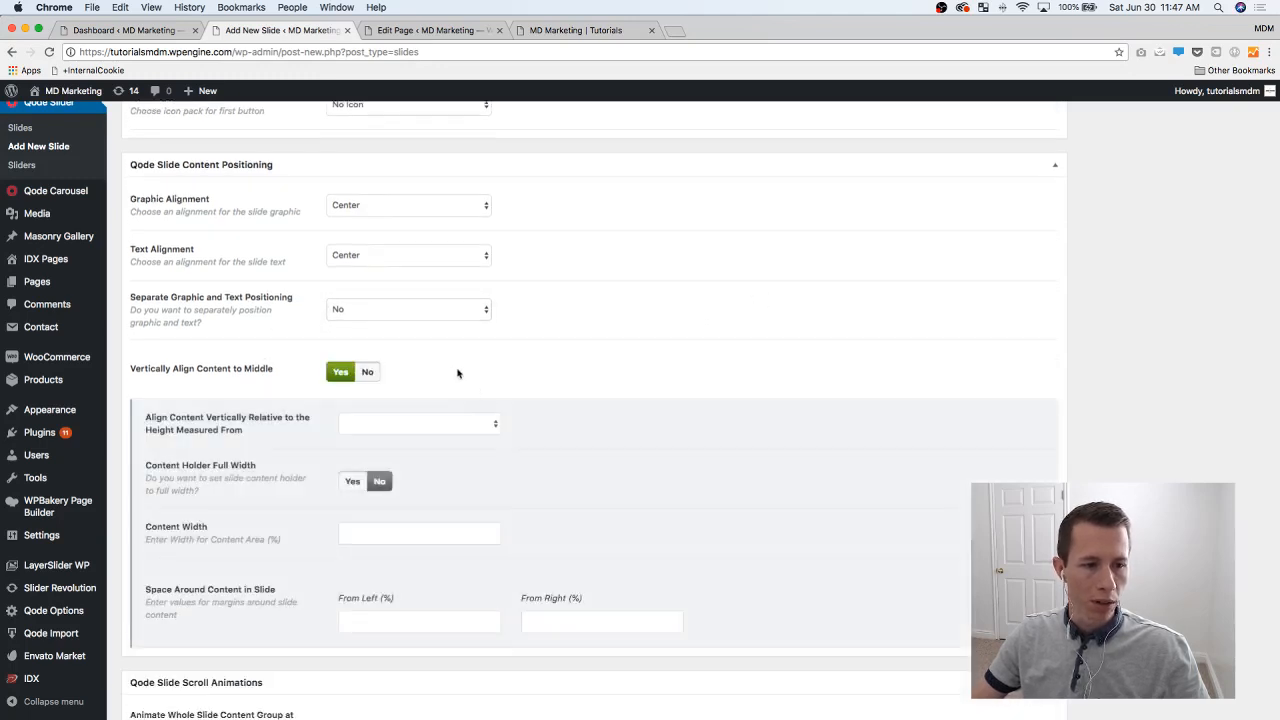
mouse_move(1130, 370)
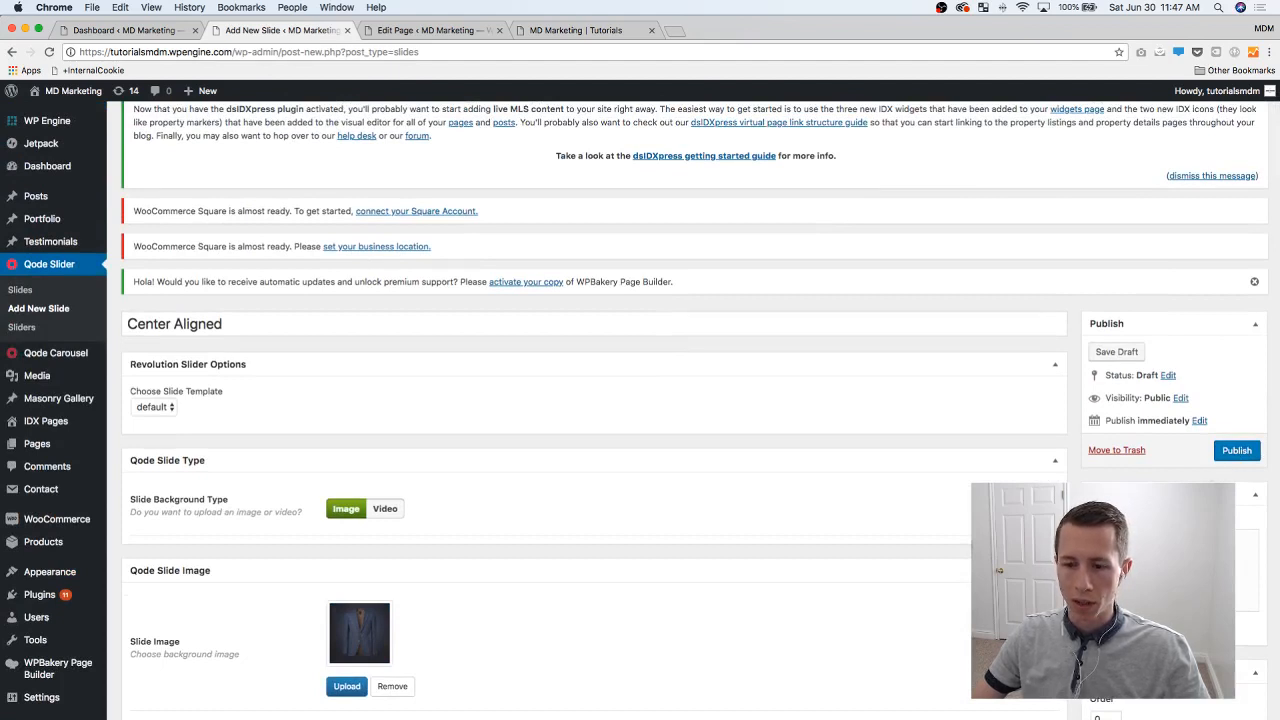
- Publish the Center Aligned slide, preview the live homepage, then return to the Home page editor
click(1236, 450)
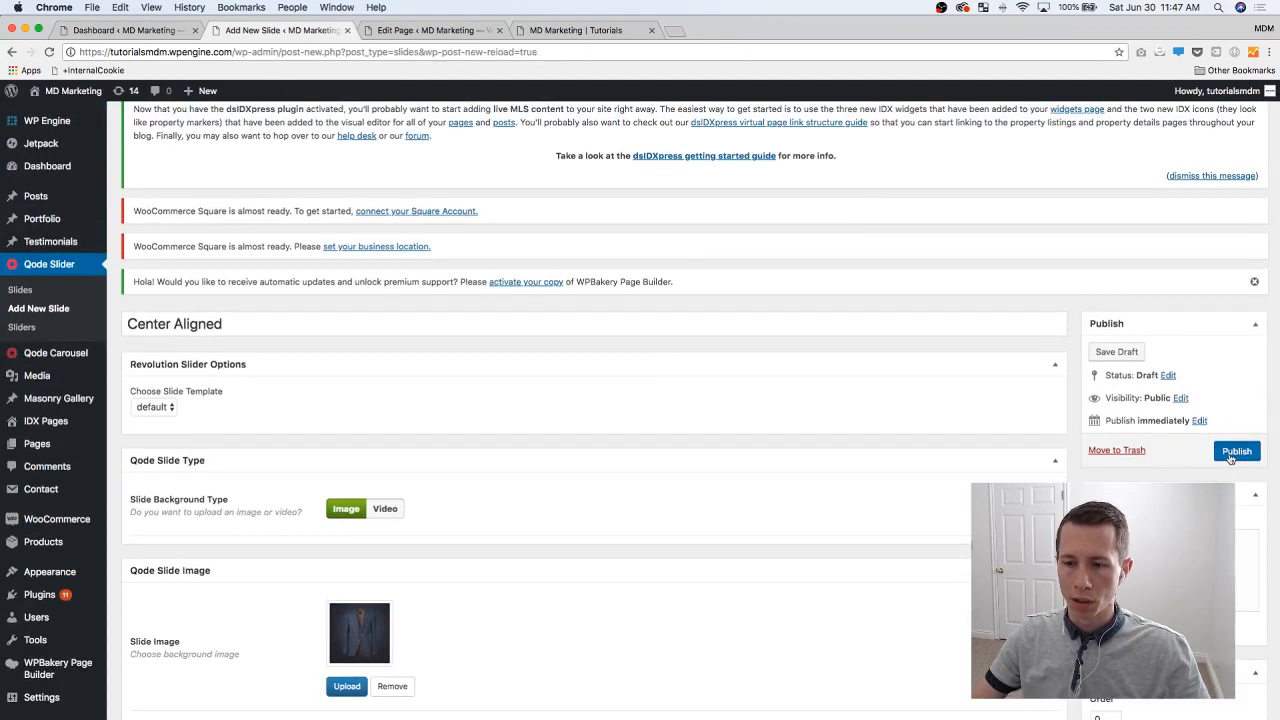
click(1236, 450)
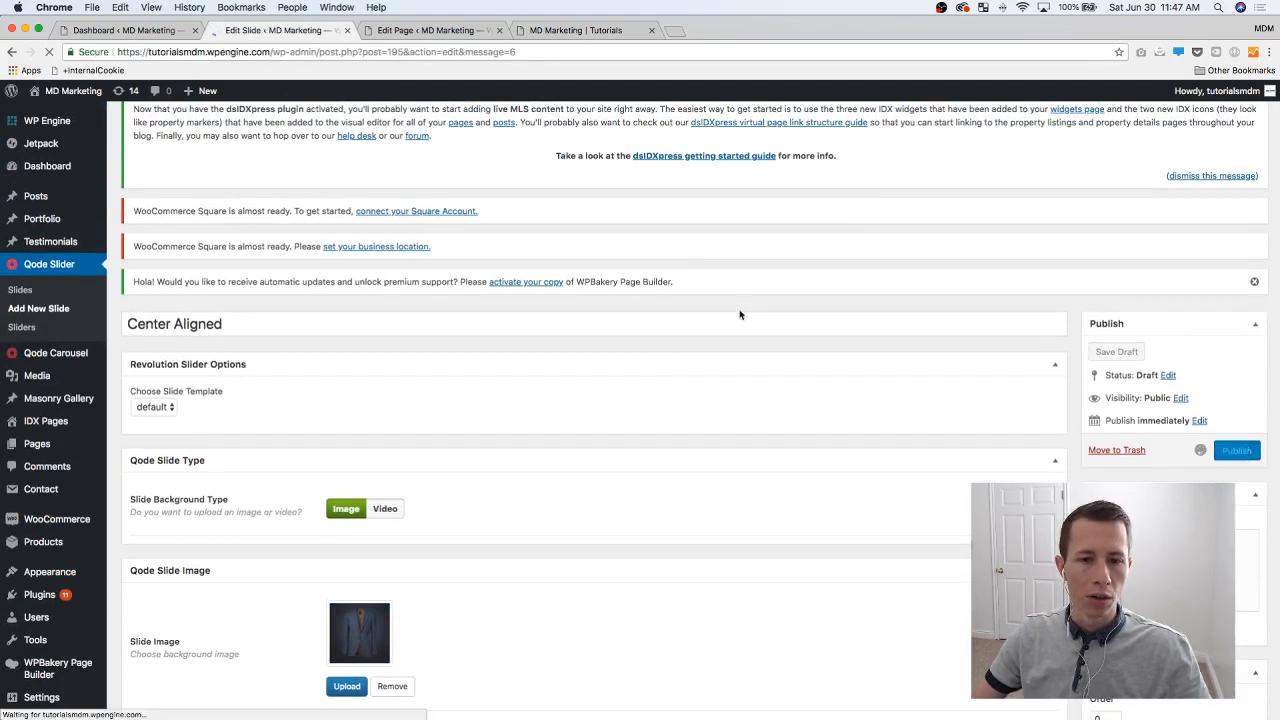
click(1236, 450)
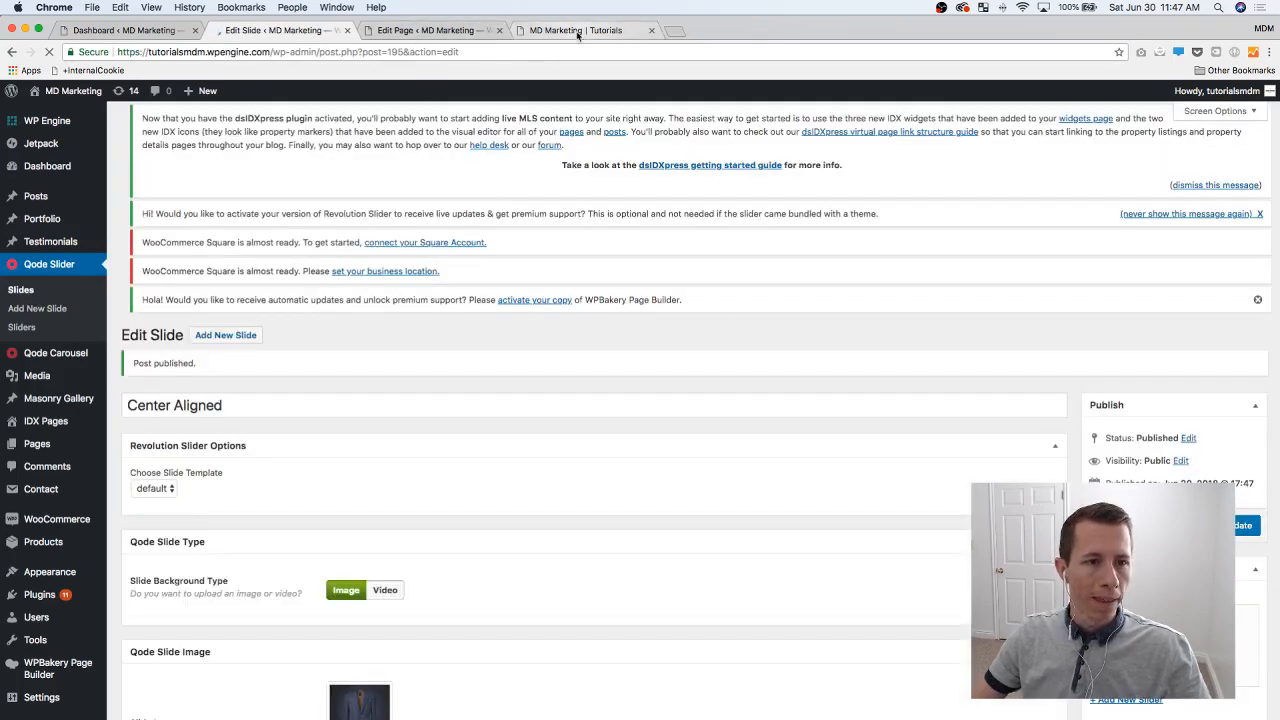
click(576, 30)
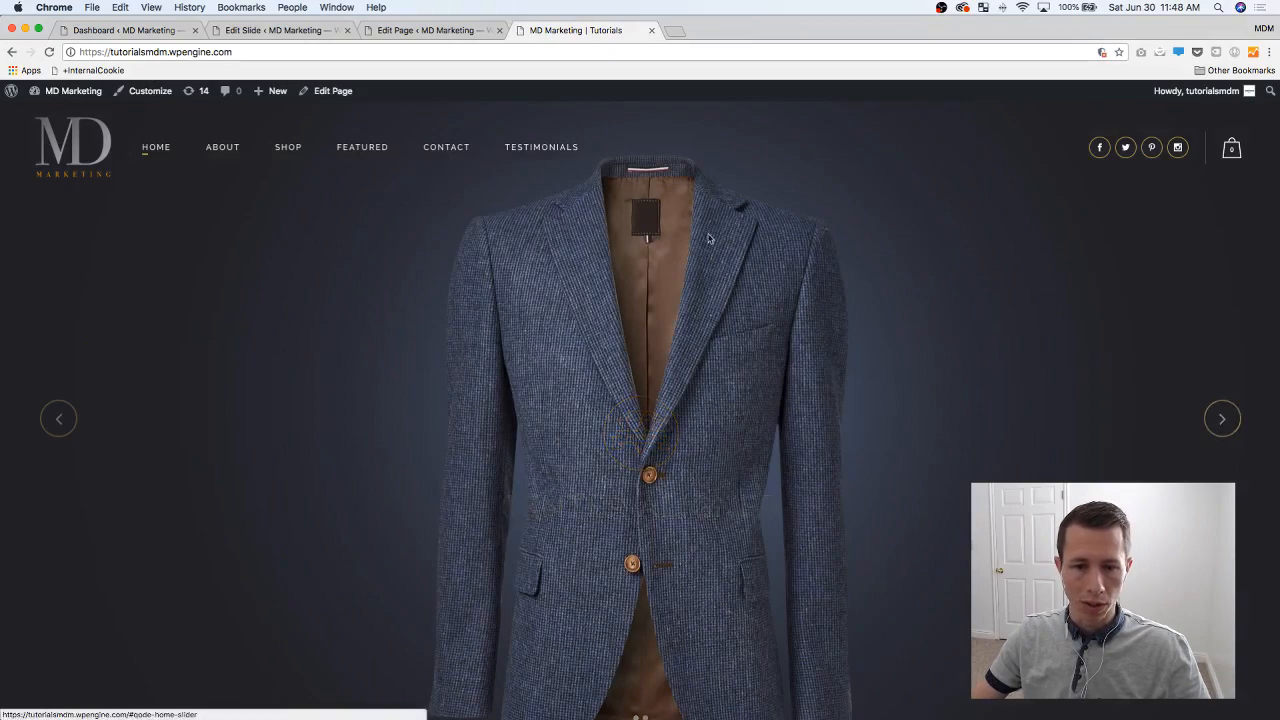
click(430, 30)
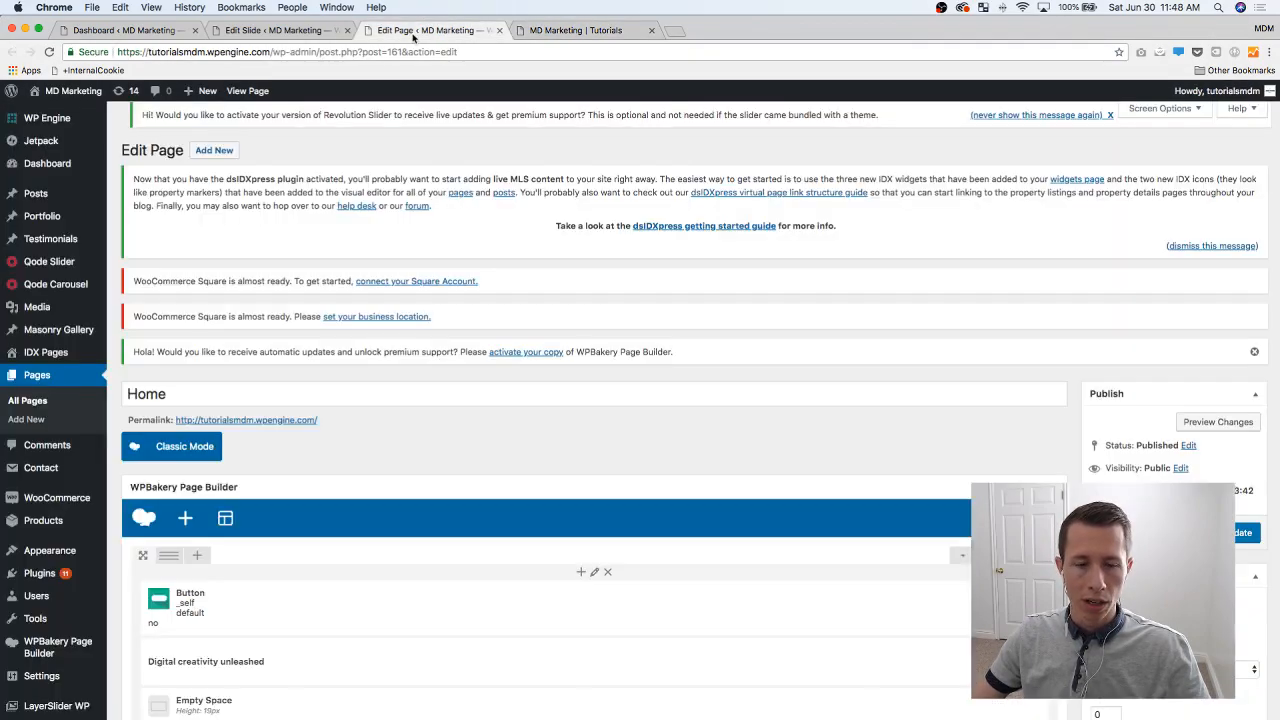
- Create a new slide and title it Separate Aligned
click(276, 30)
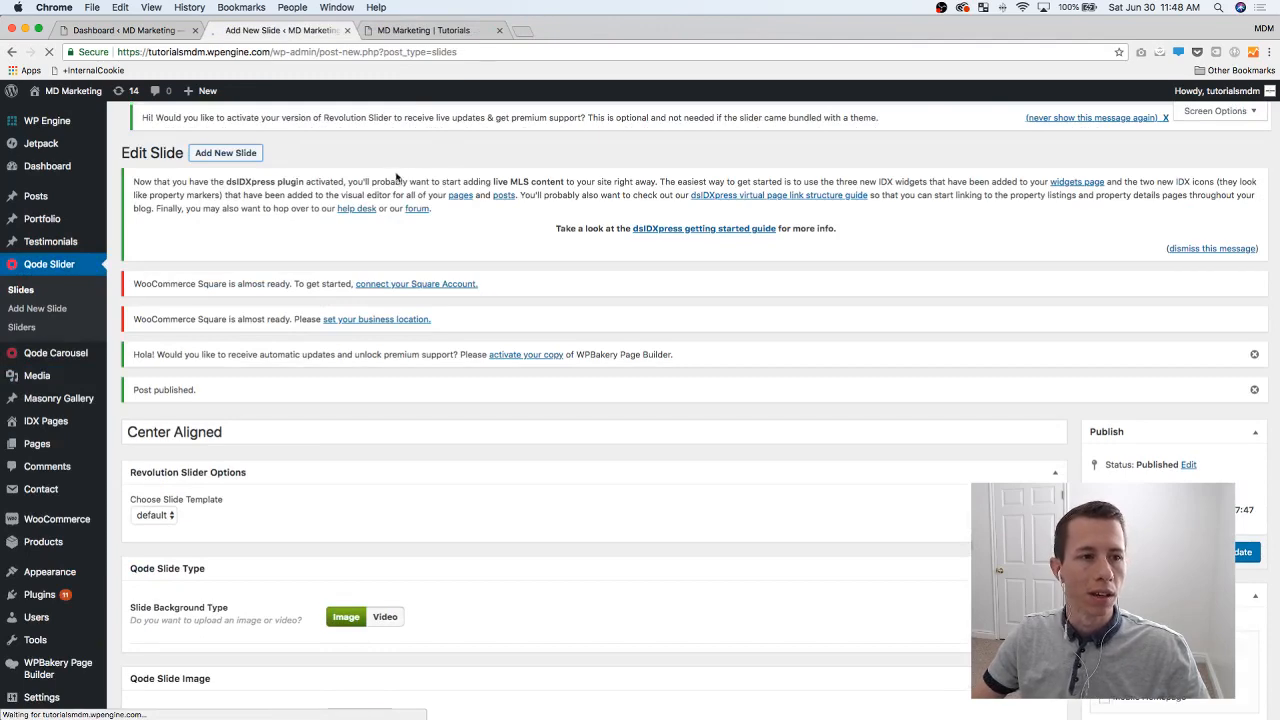
click(224, 152)
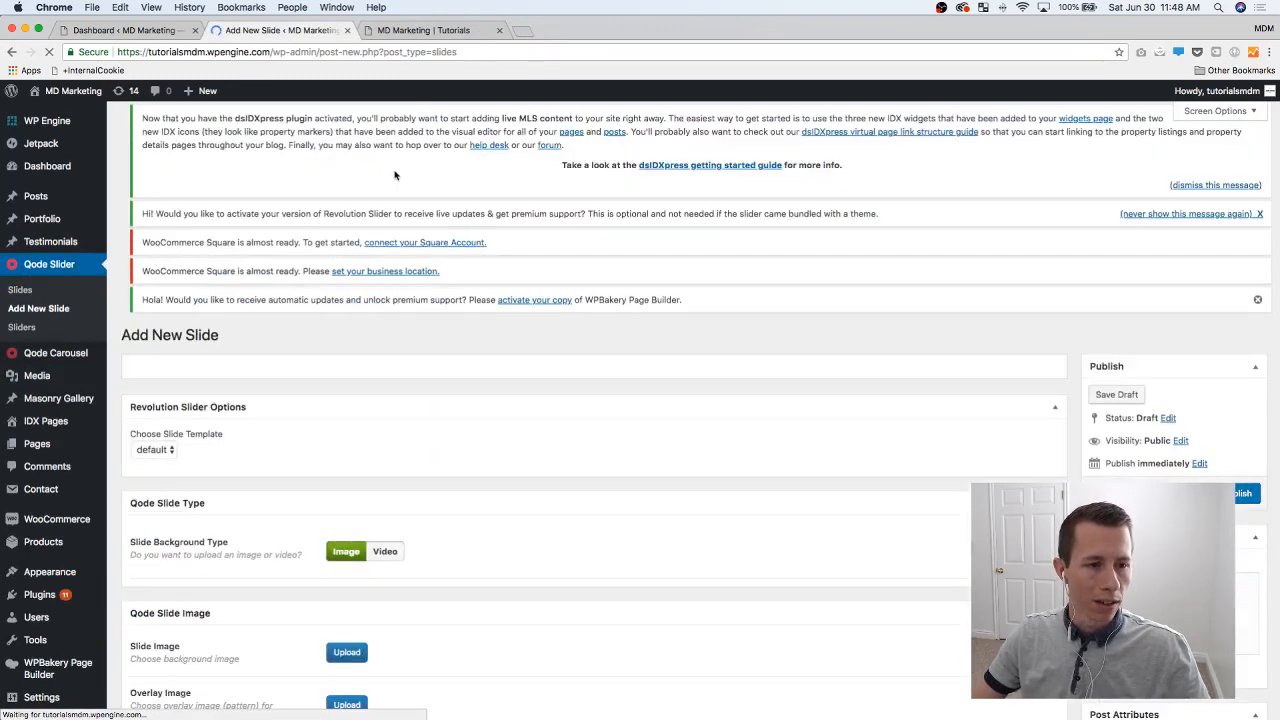
click(594, 366)
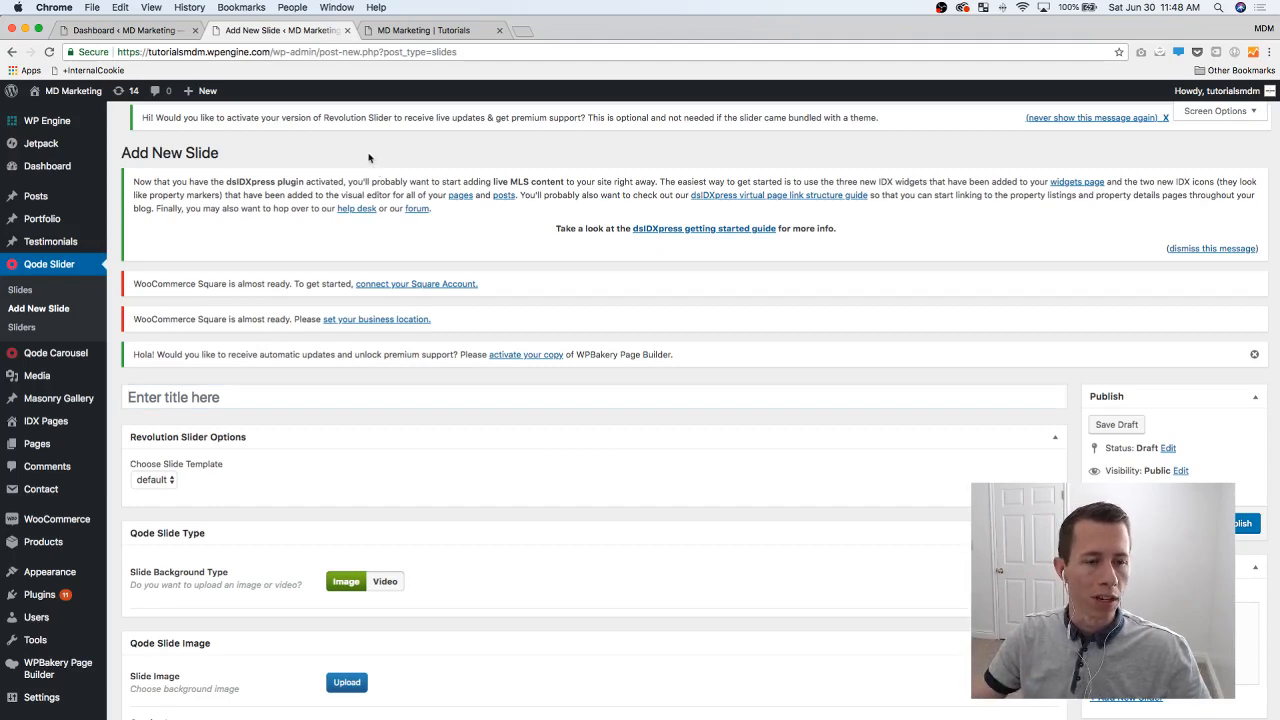
mouse_move(356, 208)
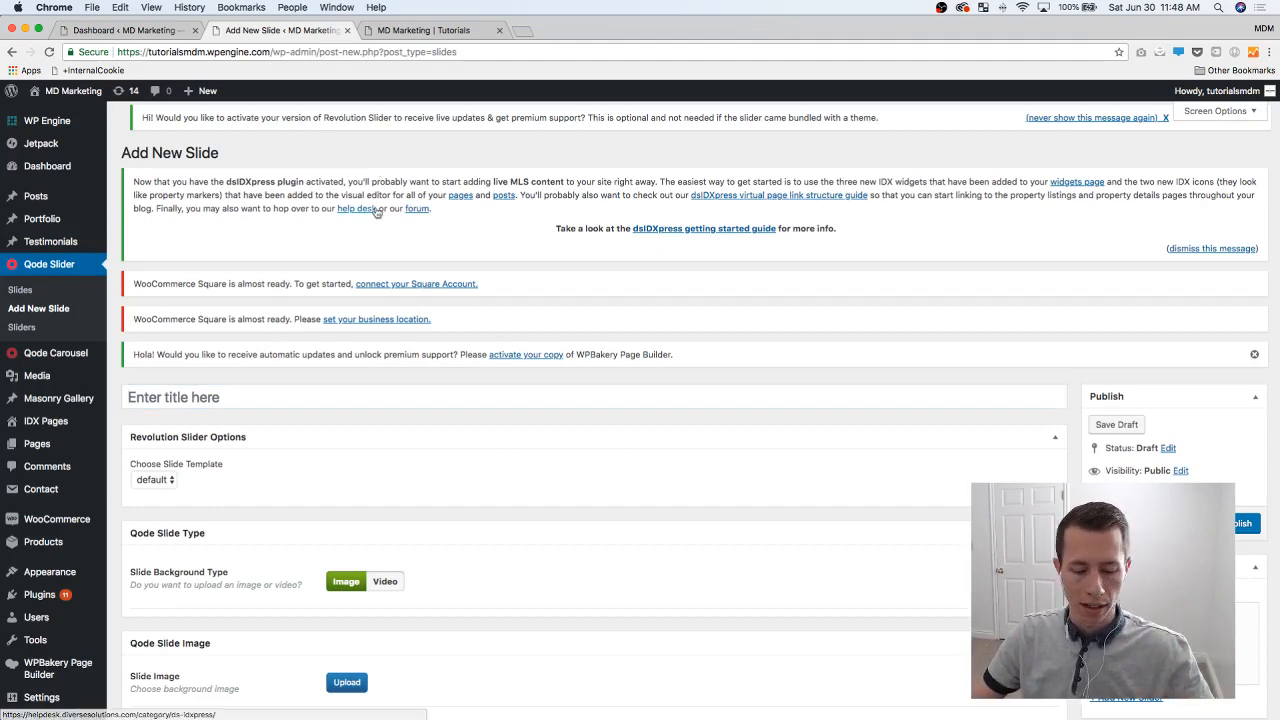
scroll(down, 3)
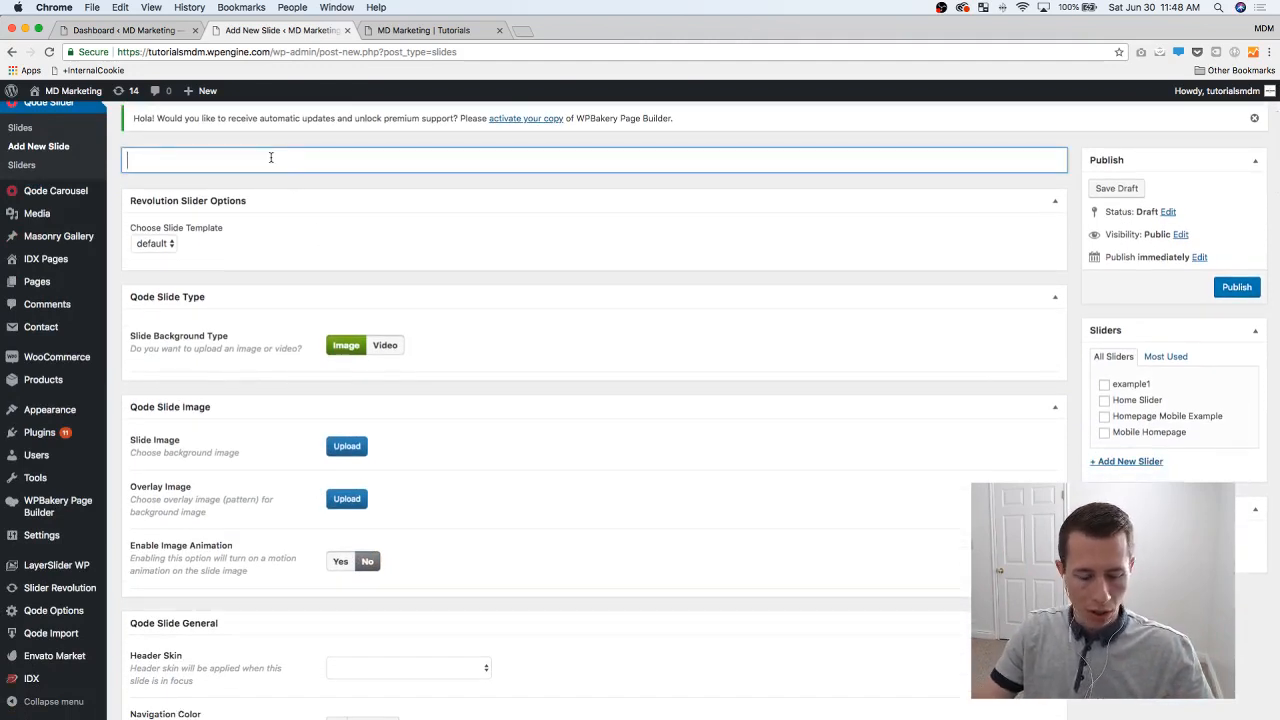
text(Separate)
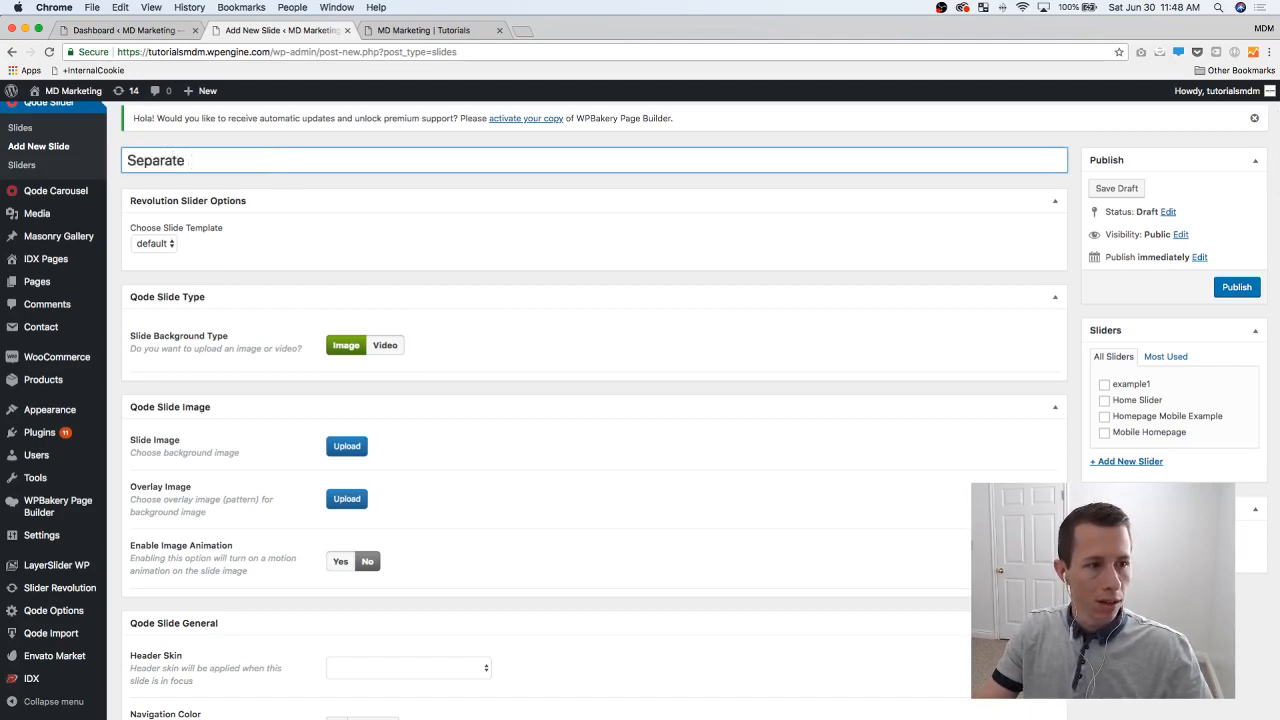
text(Aligned)
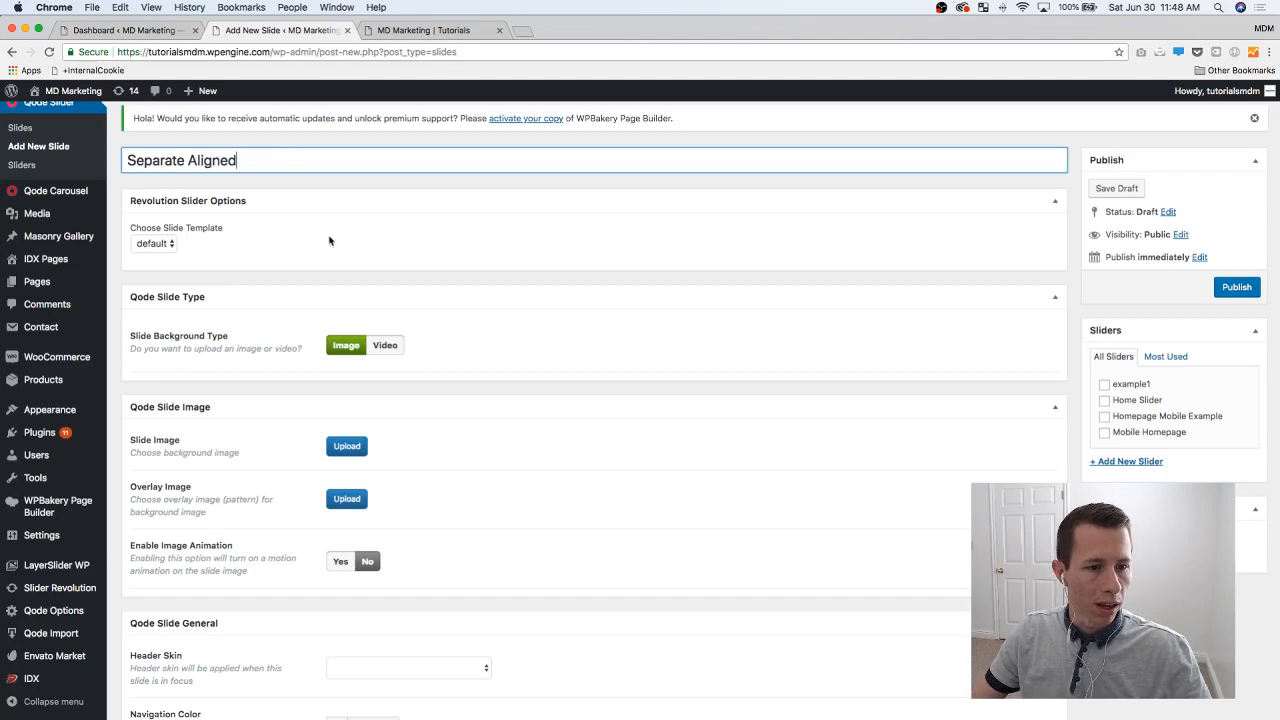
- Set the blue jacket photo (slide-1) as the slide image
scroll(down, 3)
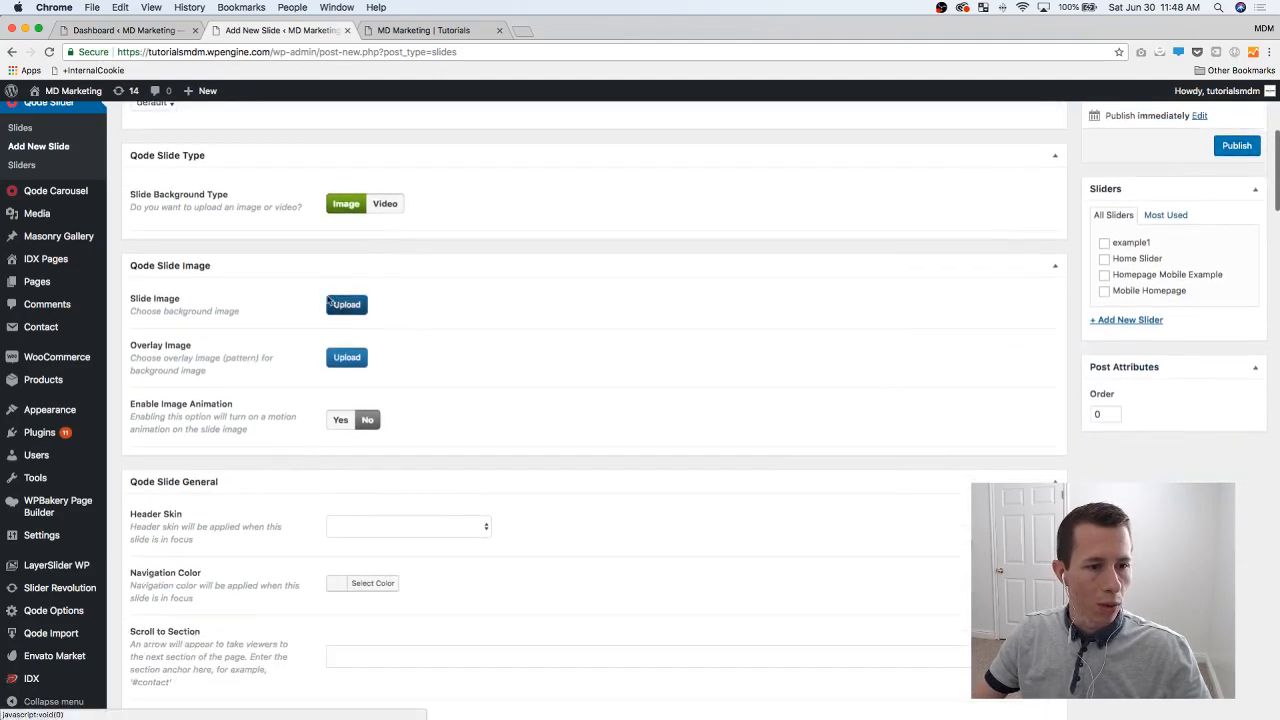
click(346, 304)
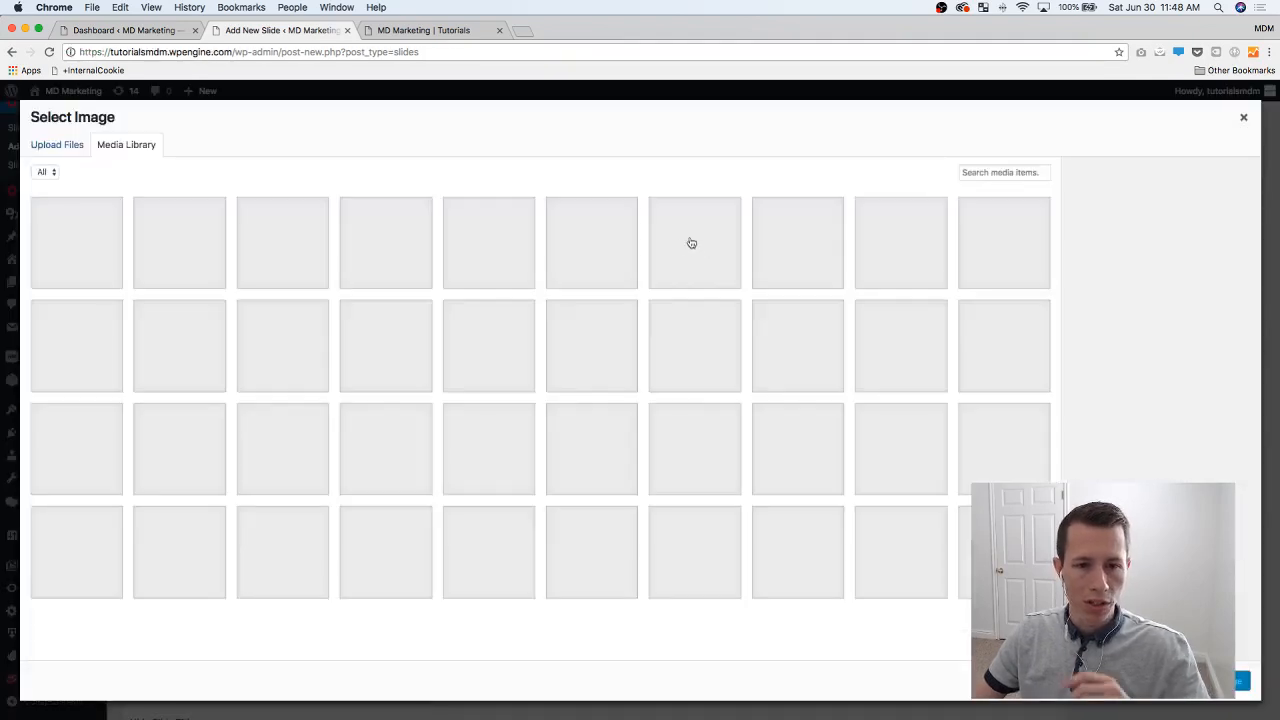
click(694, 242)
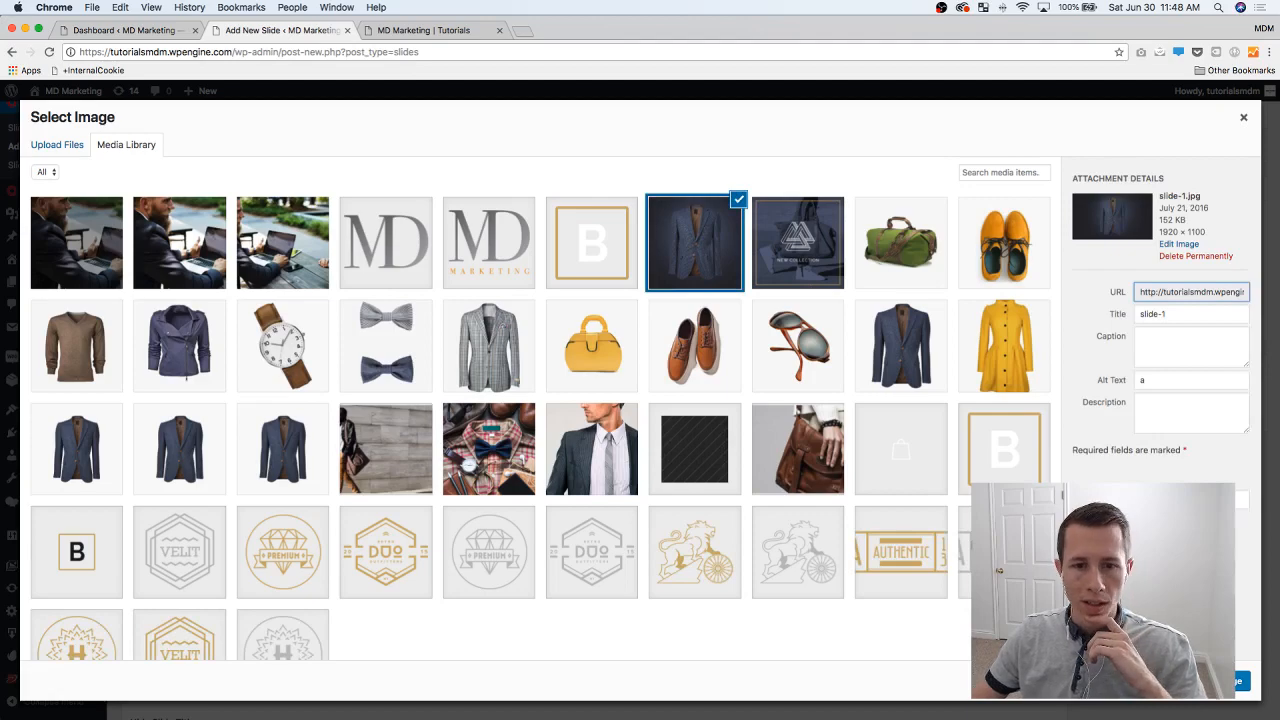
click(1244, 116)
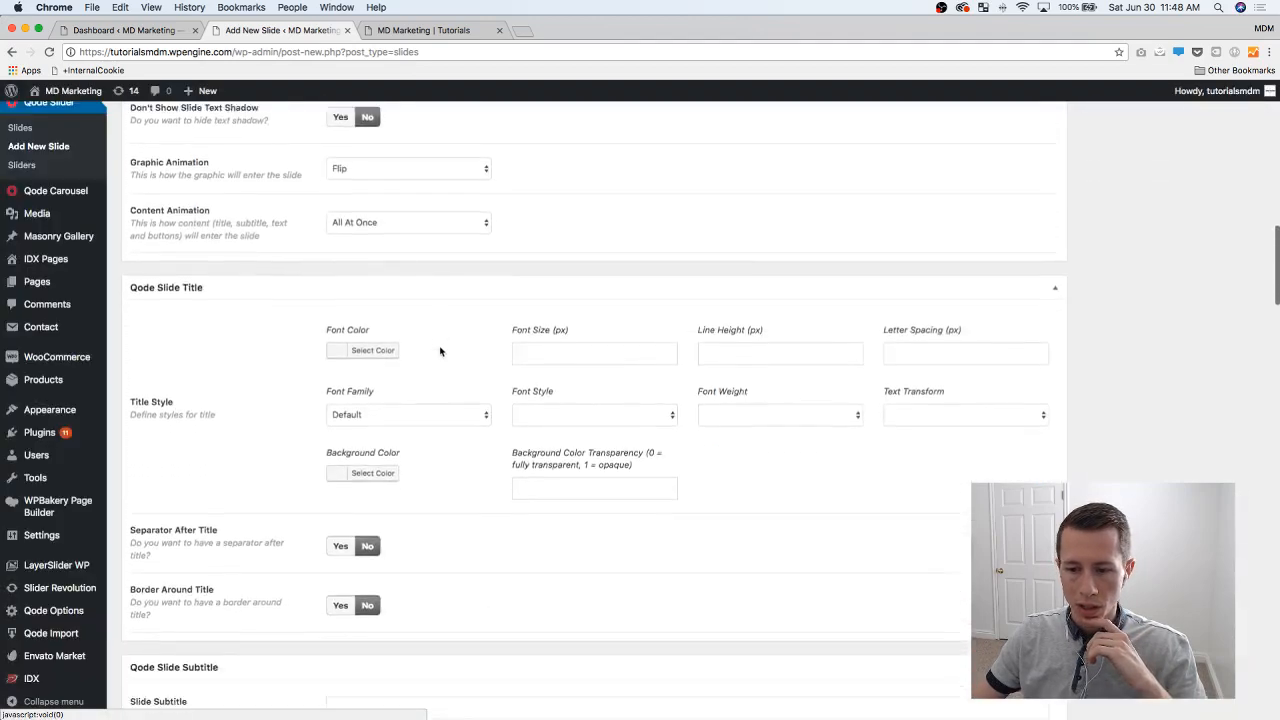
scroll(down, 3)
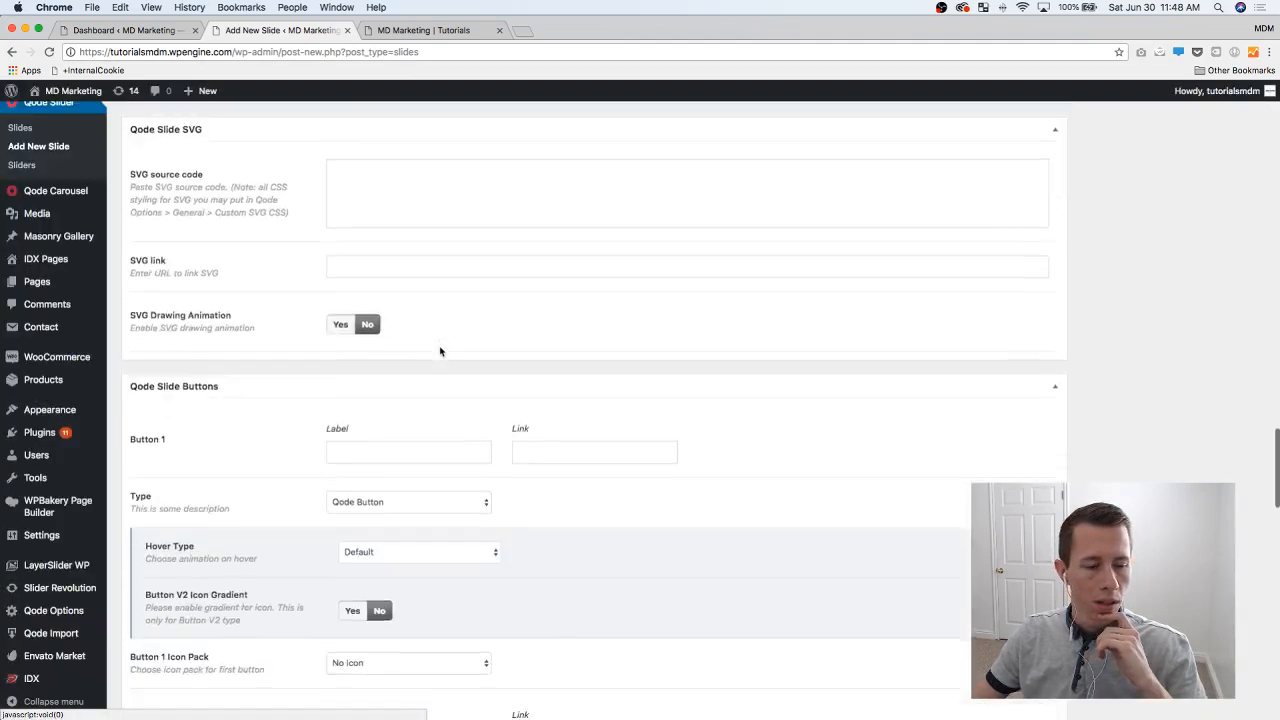
scroll(down, 3)
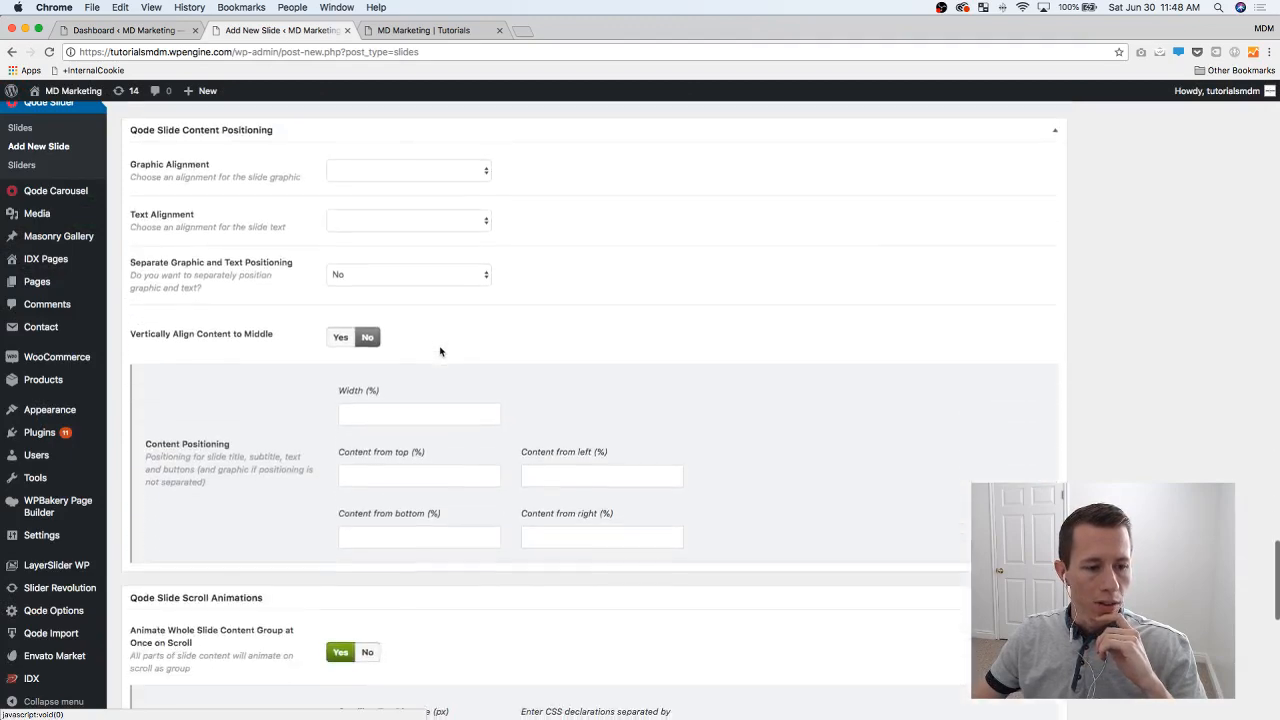
scroll(down, 3)
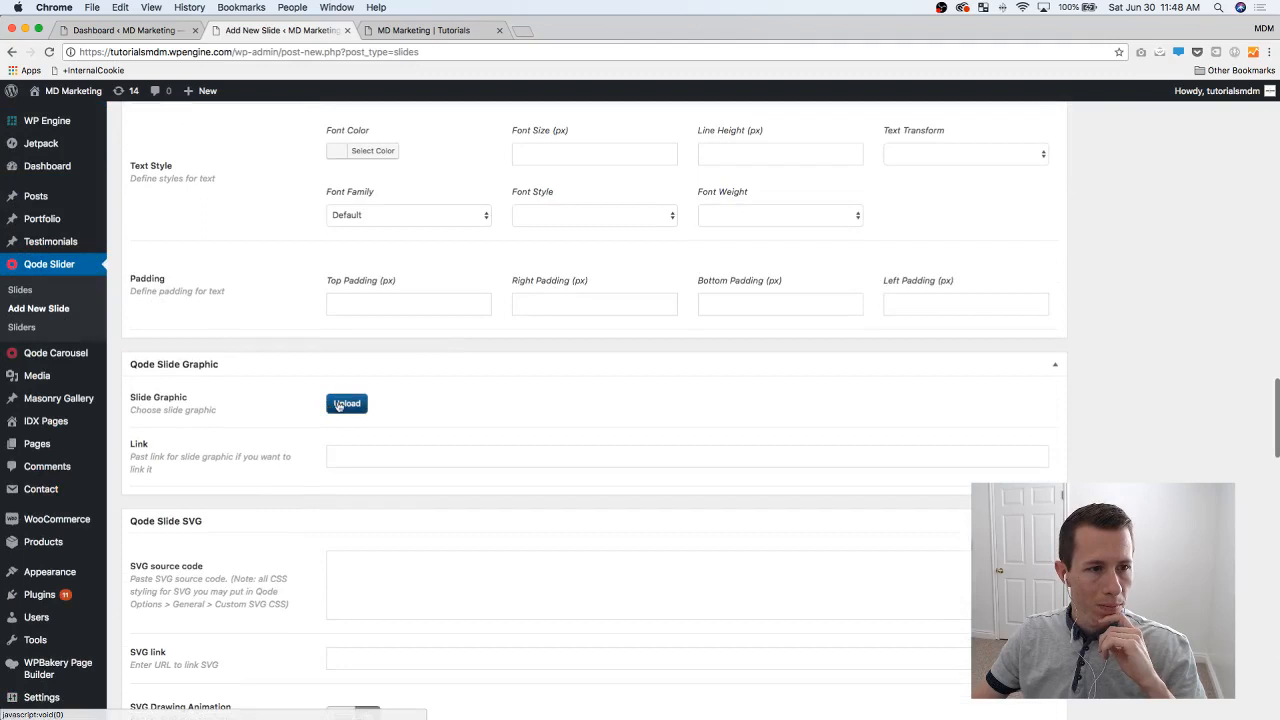
- Set the line-drawing illustration as the slide graphic
click(346, 404)
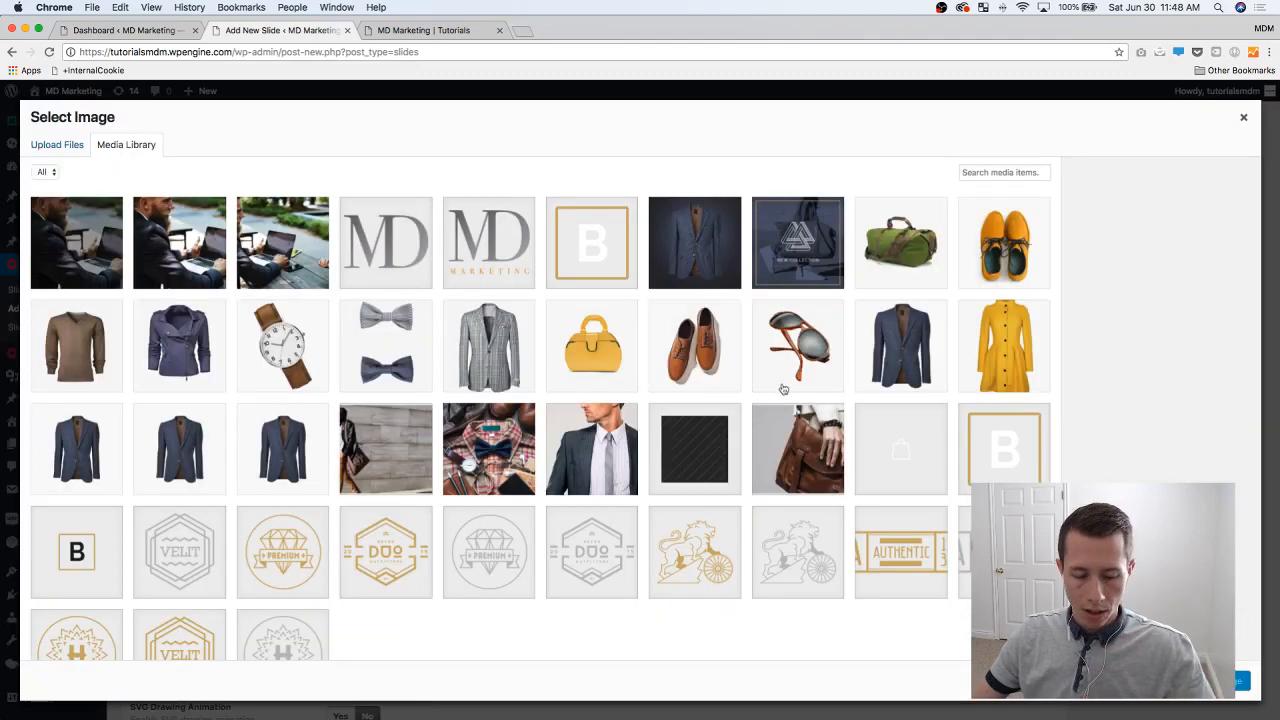
click(694, 552)
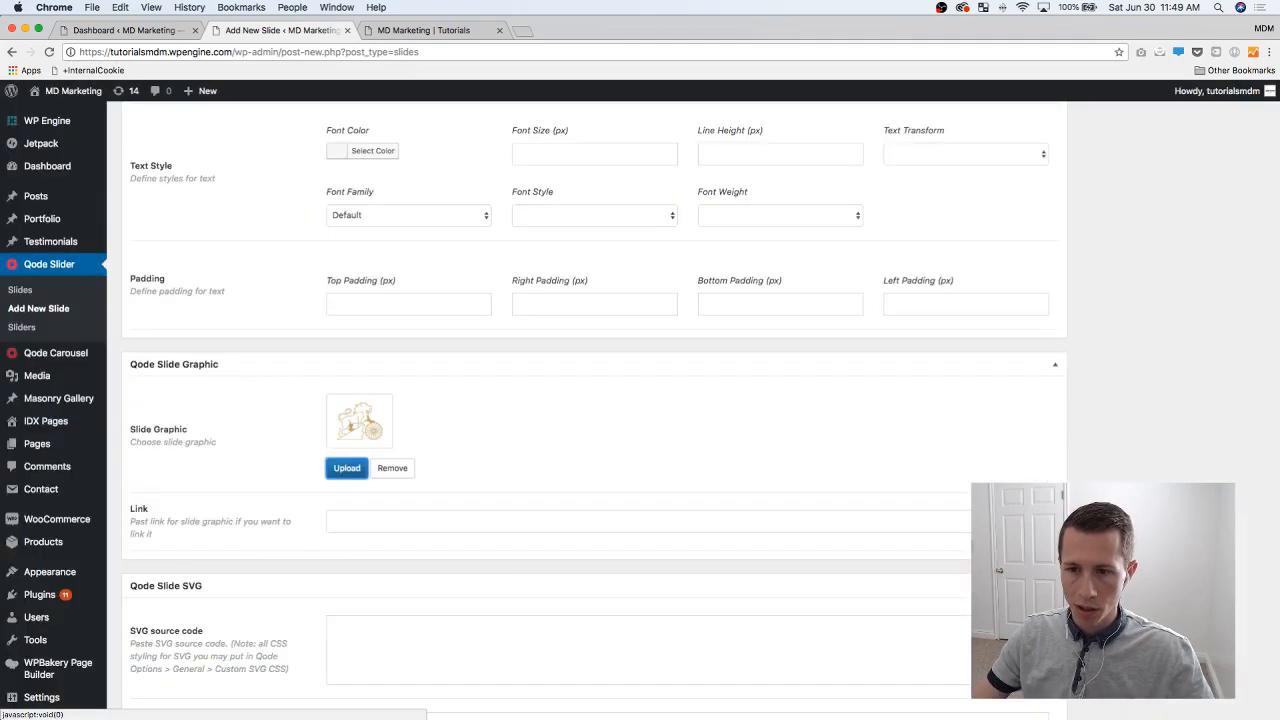
scroll(down, 3)
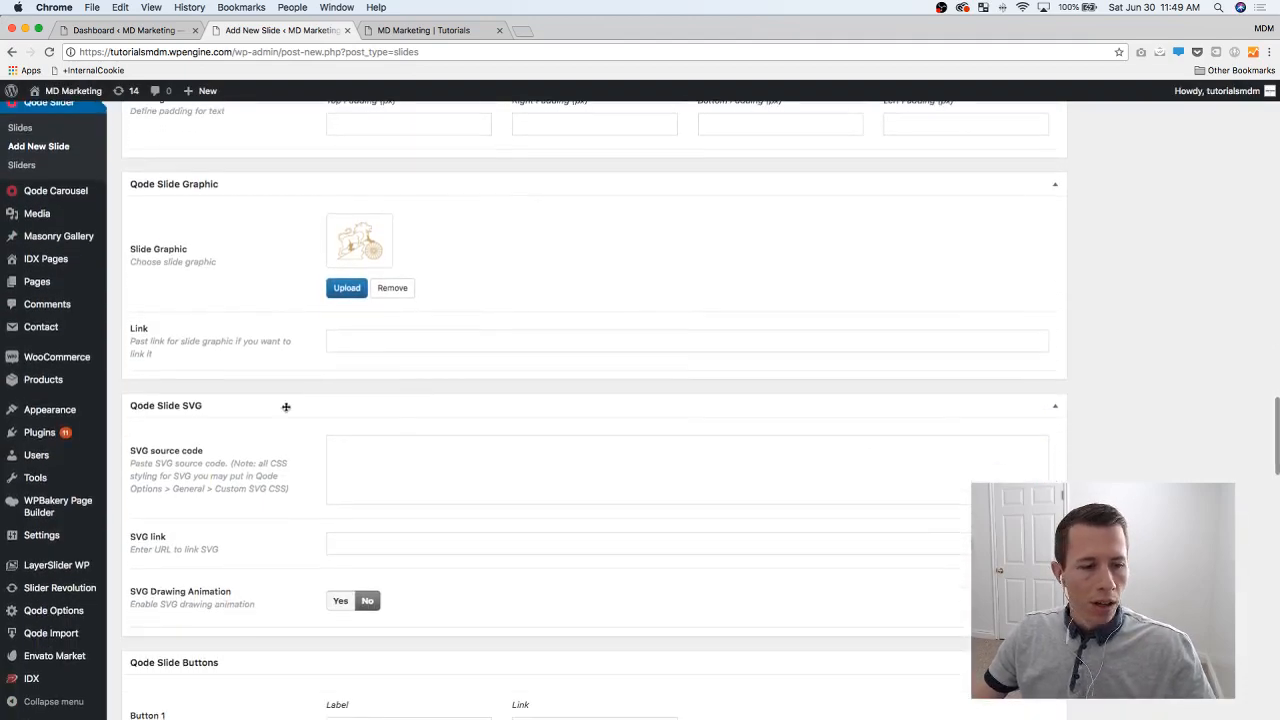
scroll(down, 3)
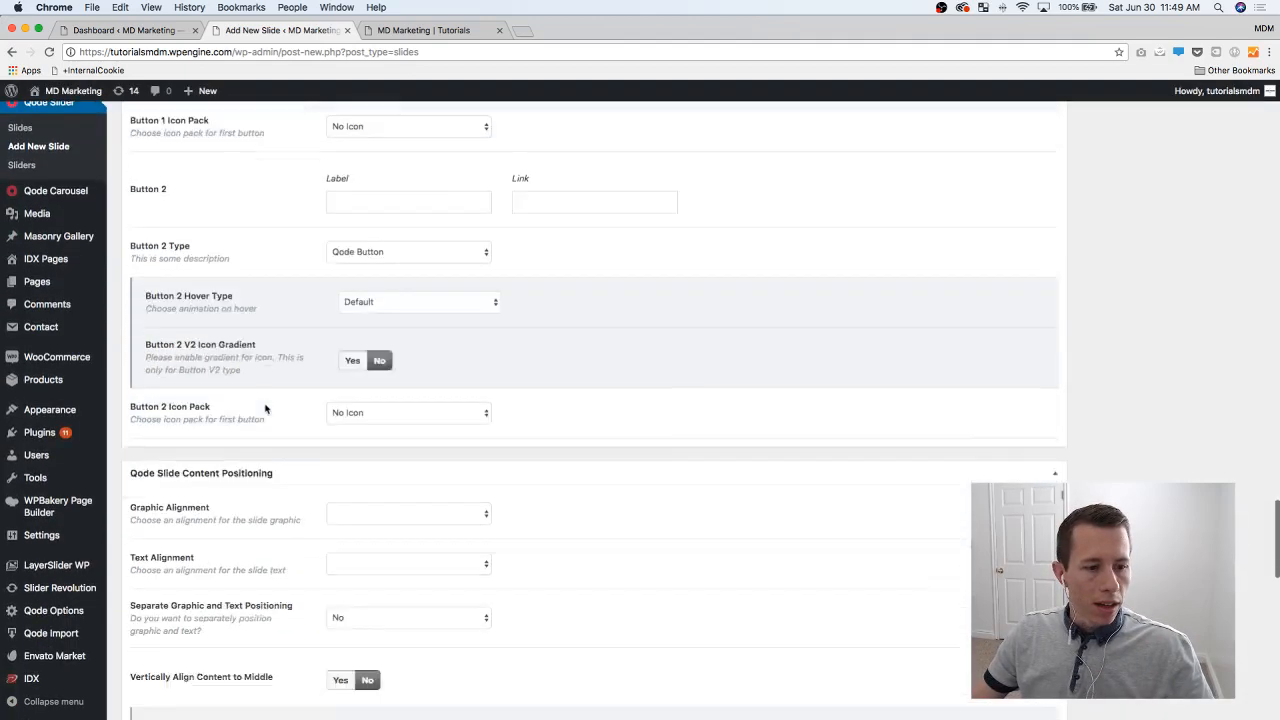
scroll(down, 3)
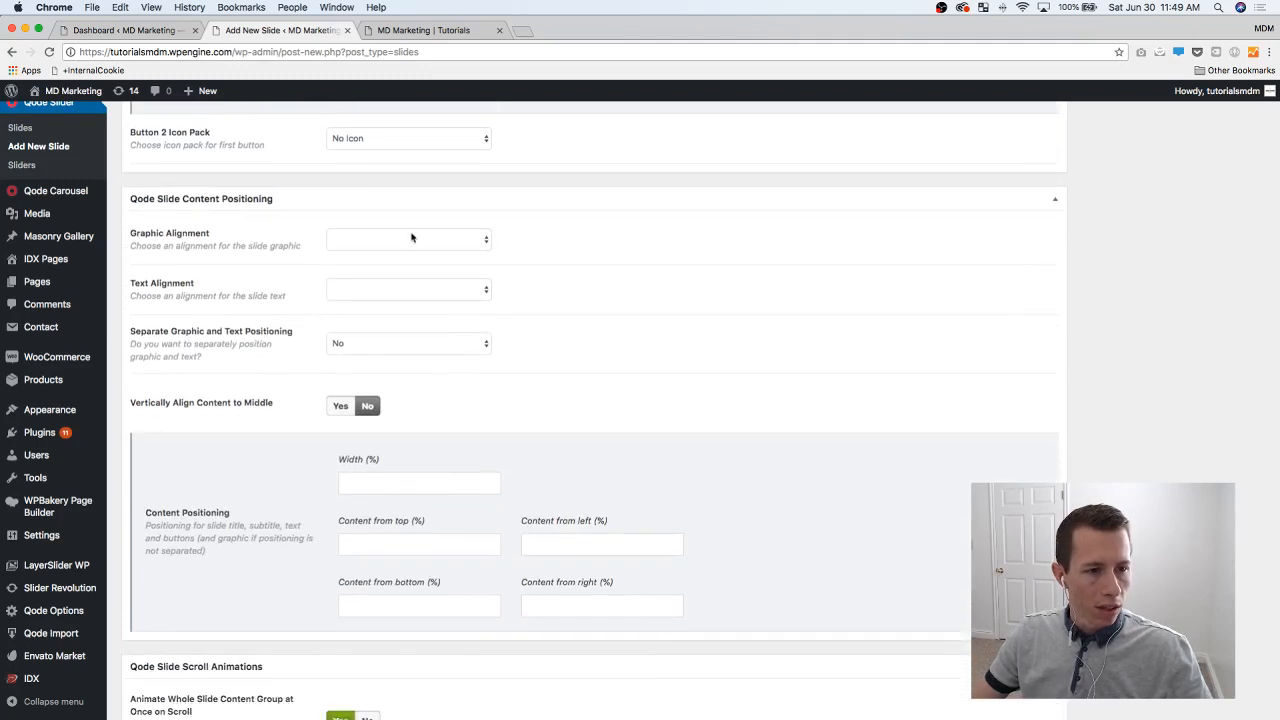
- Set Graphic Alignment Right and Text Alignment Left, then publish the slide
click(408, 238)
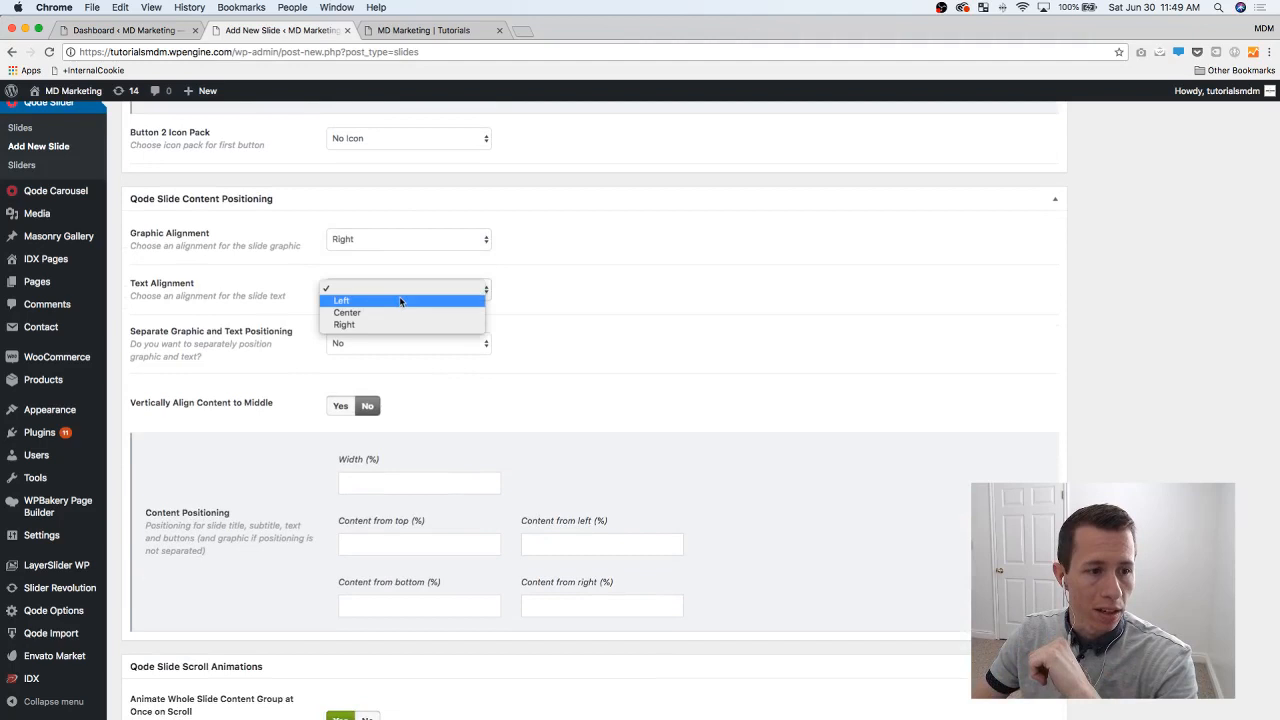
click(340, 300)
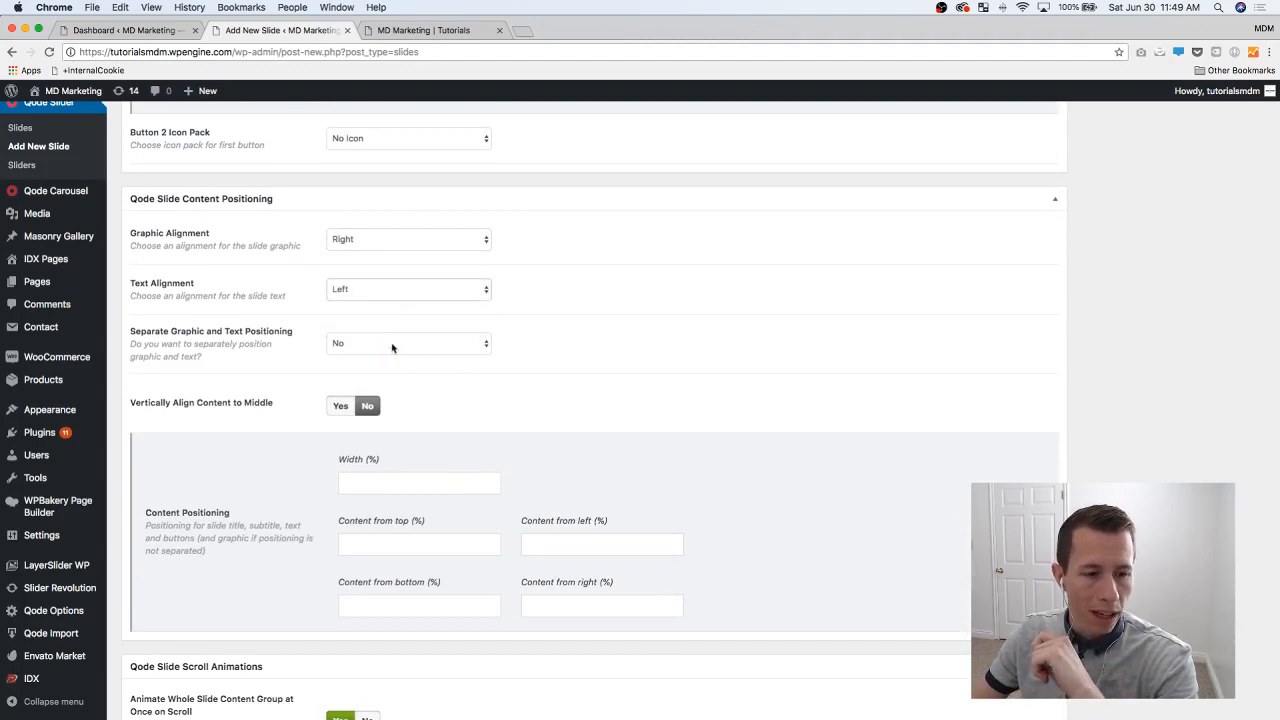
click(408, 344)
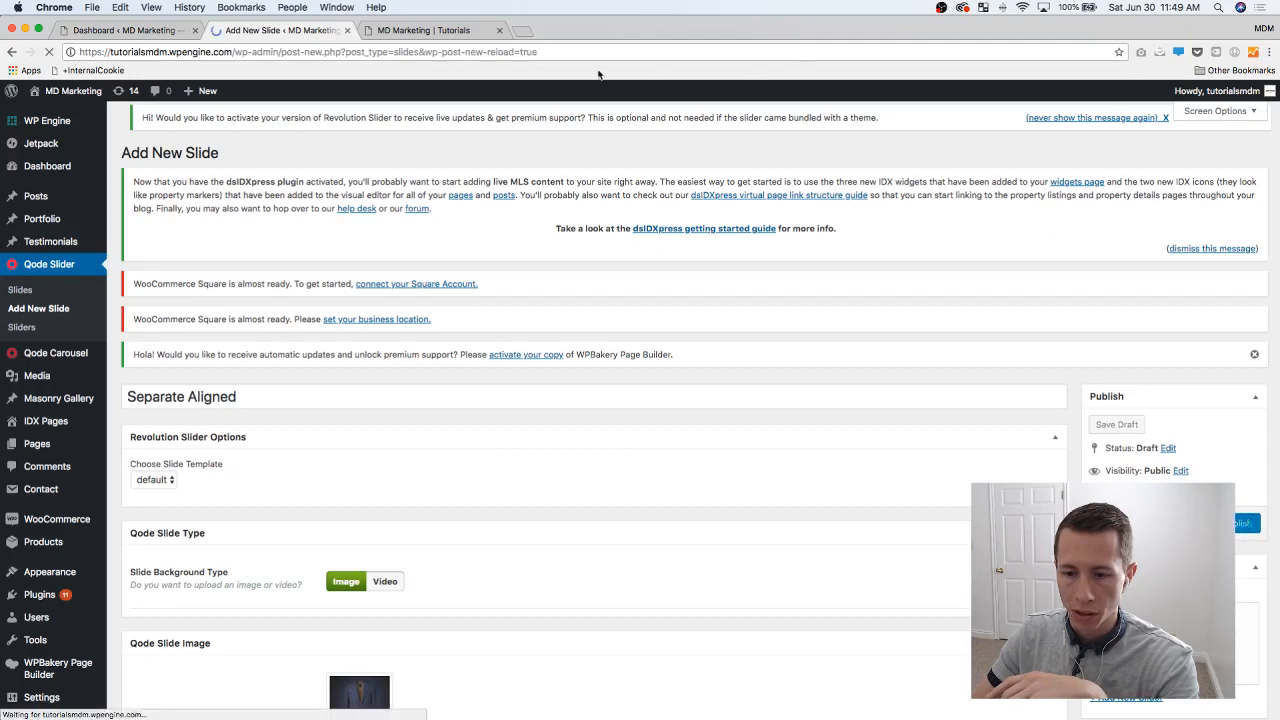
- Switch to the MD Marketing homepage tab to preview the new slide
click(430, 30)
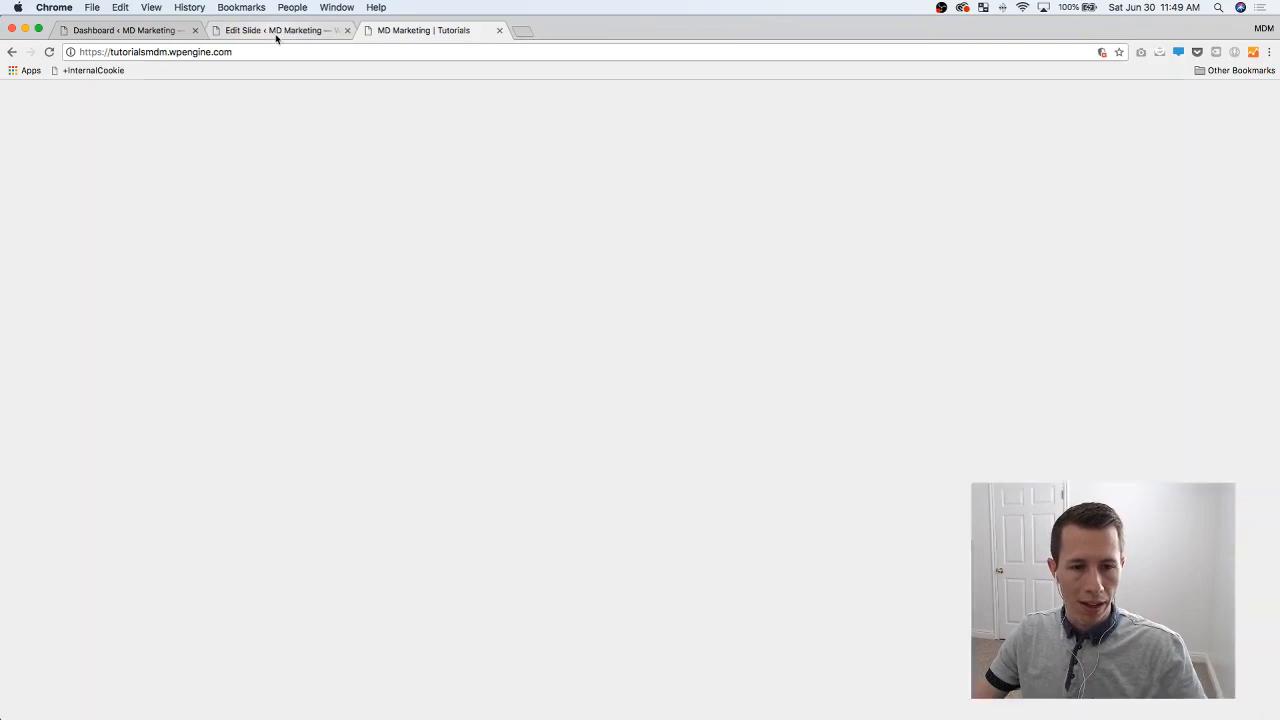
- Return to the Separate Aligned slide editor and review its alignment settings
click(280, 30)
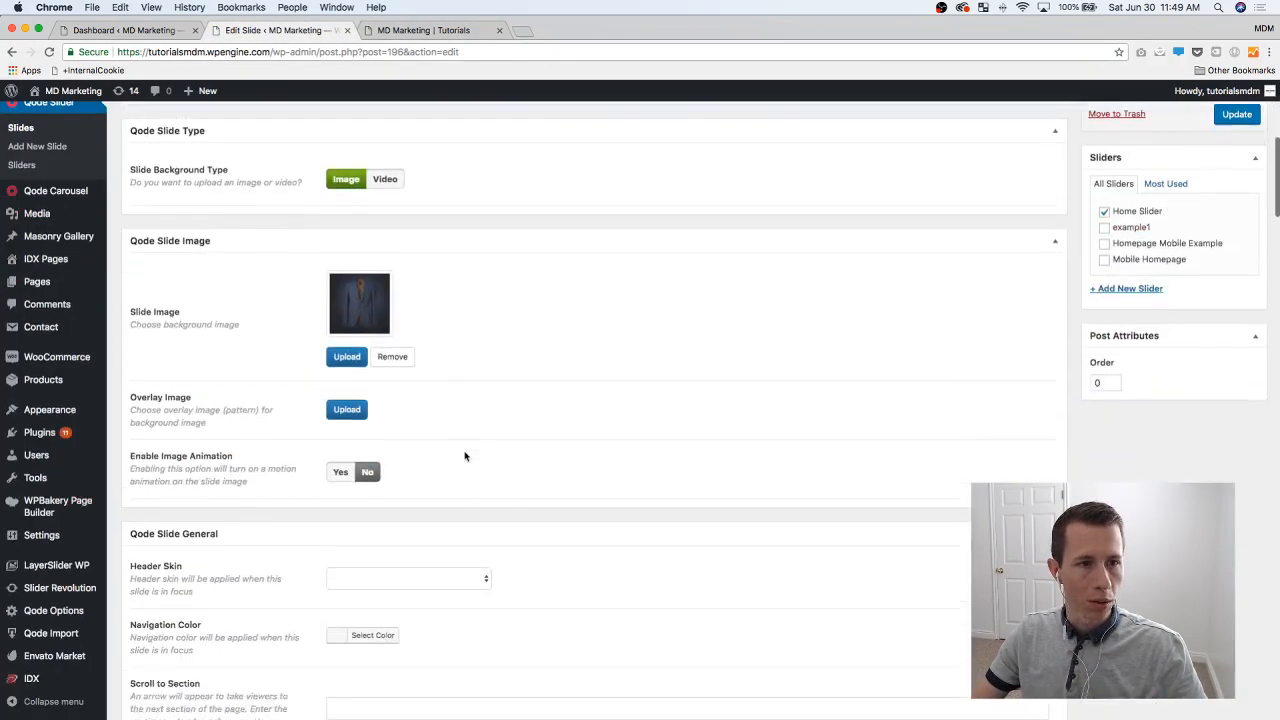
scroll(down, 3)
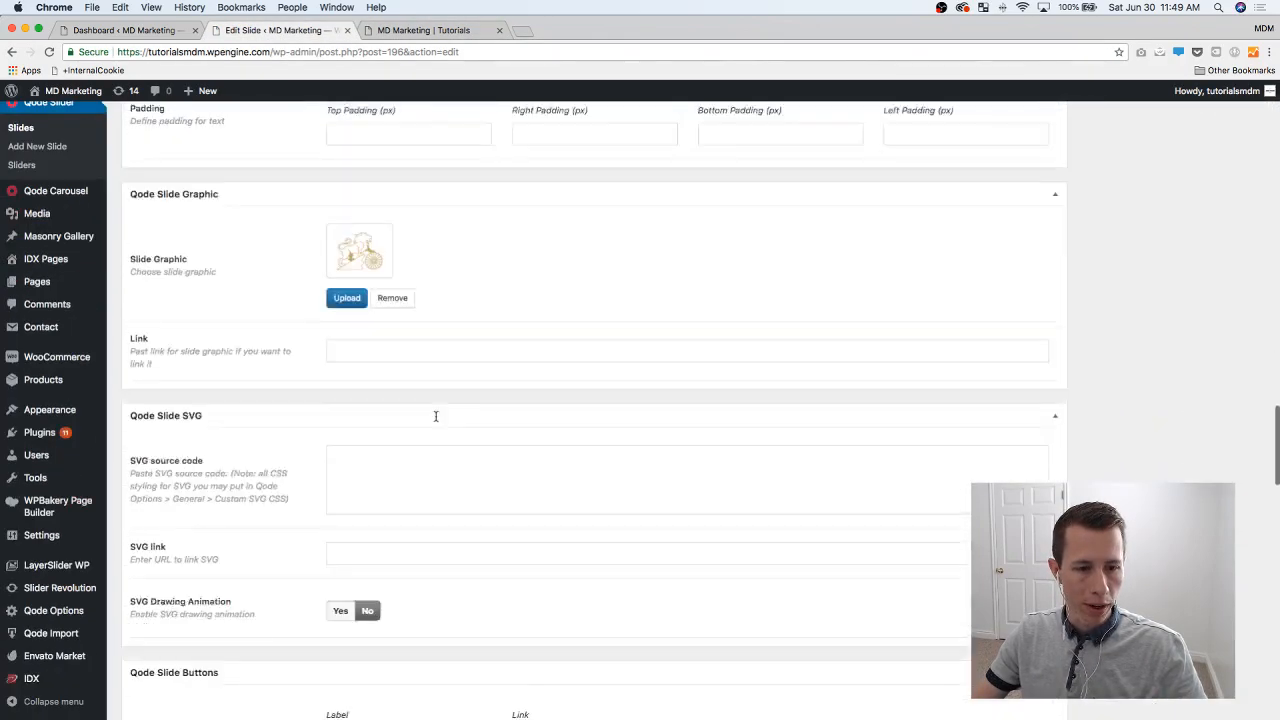
scroll(down, 3)
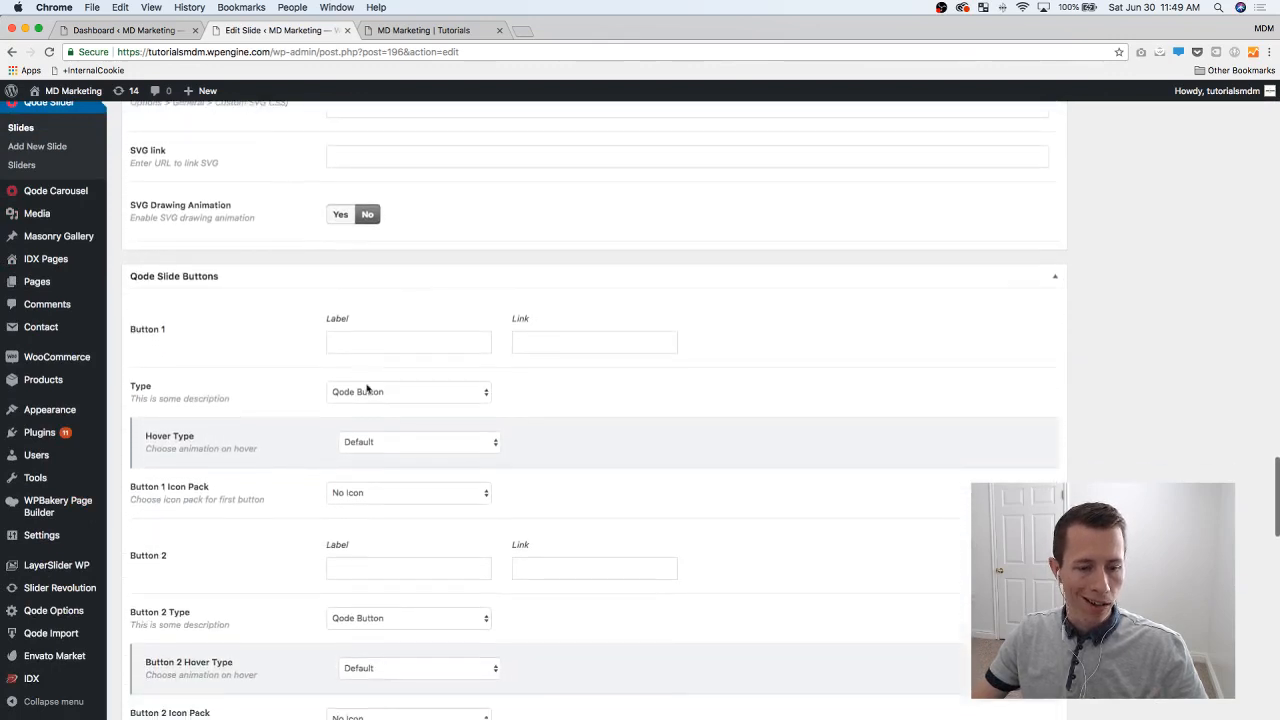
scroll(down, 3)
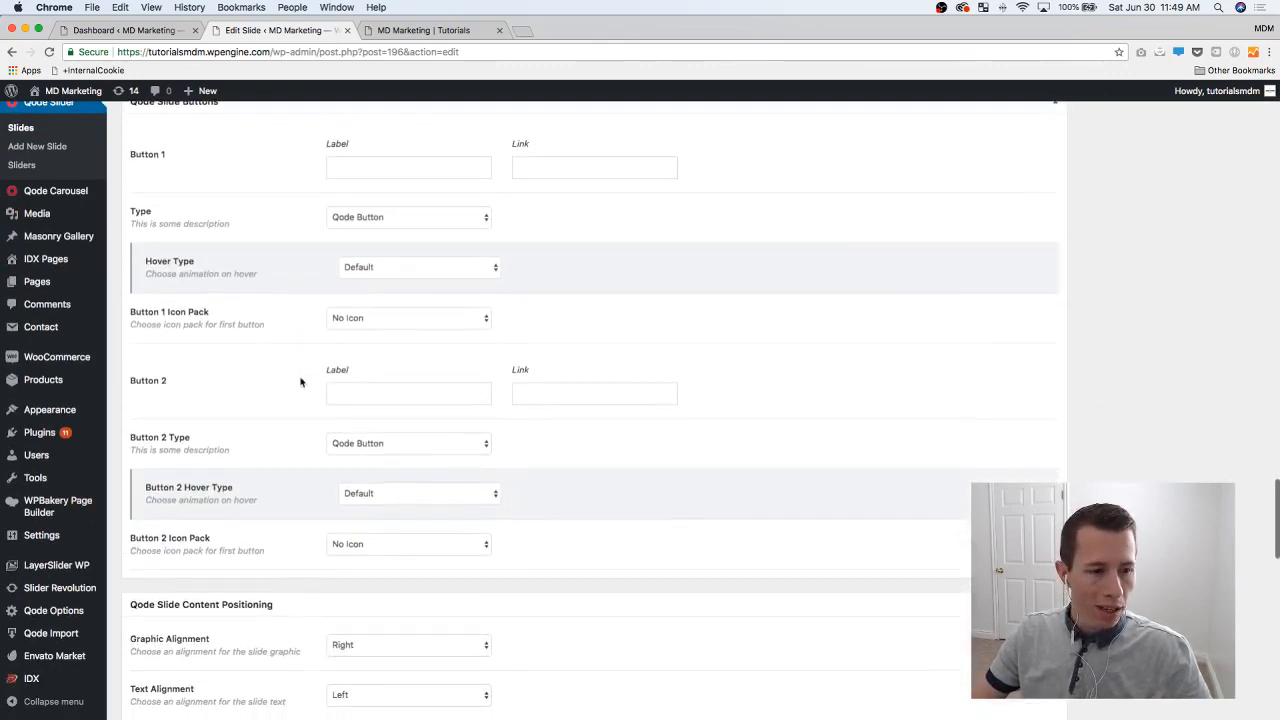
scroll(down, 3)
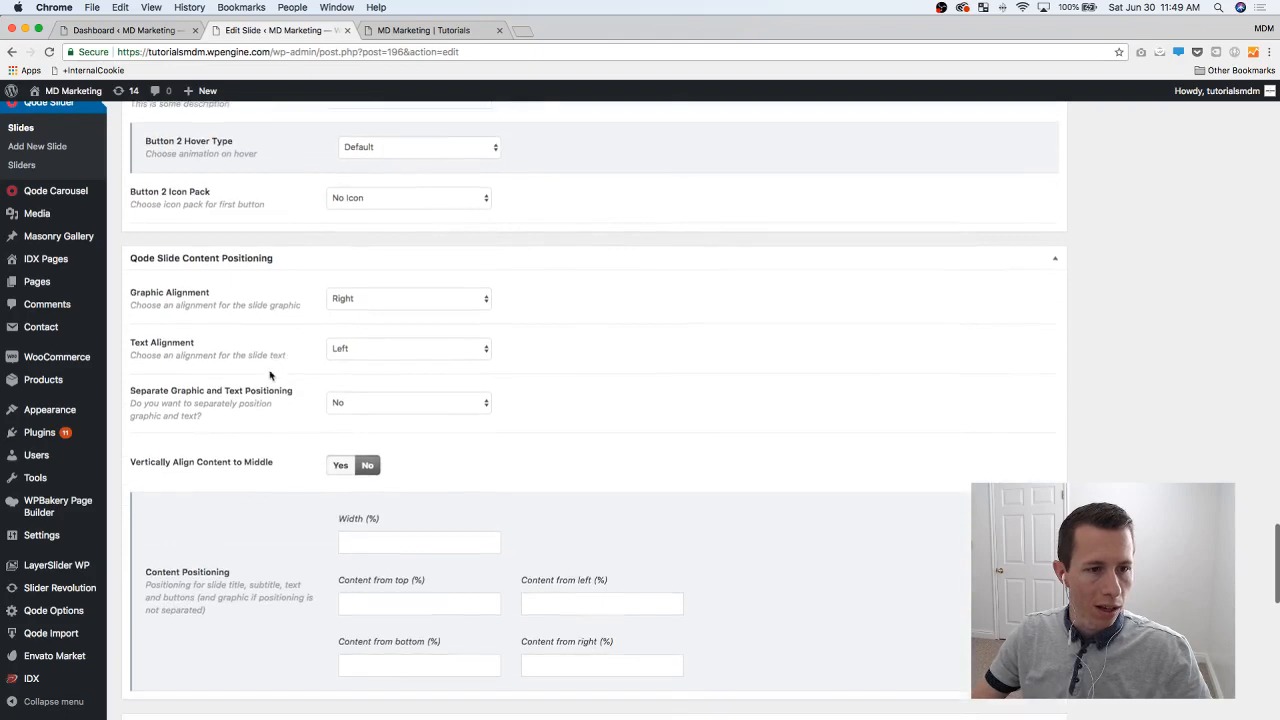
scroll(down, 3)
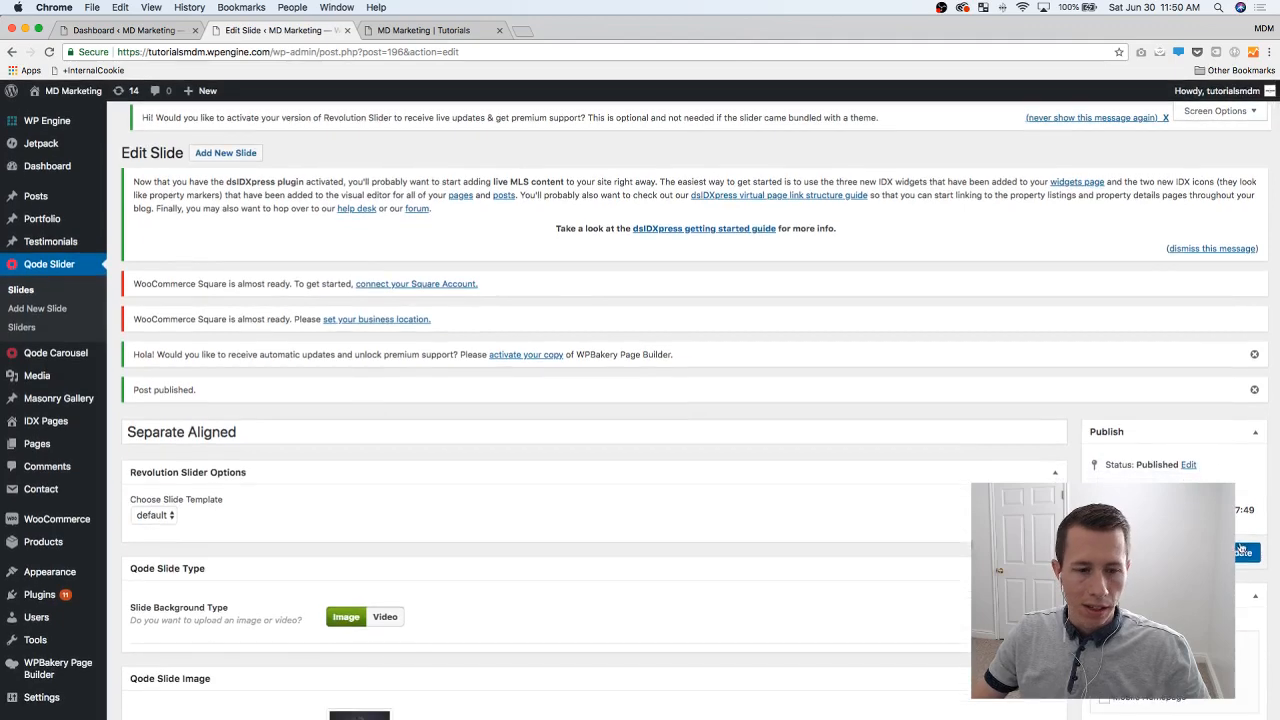
- Preview the Separate Aligned slide on the live homepage slider, then return to its edit screen
click(432, 30)
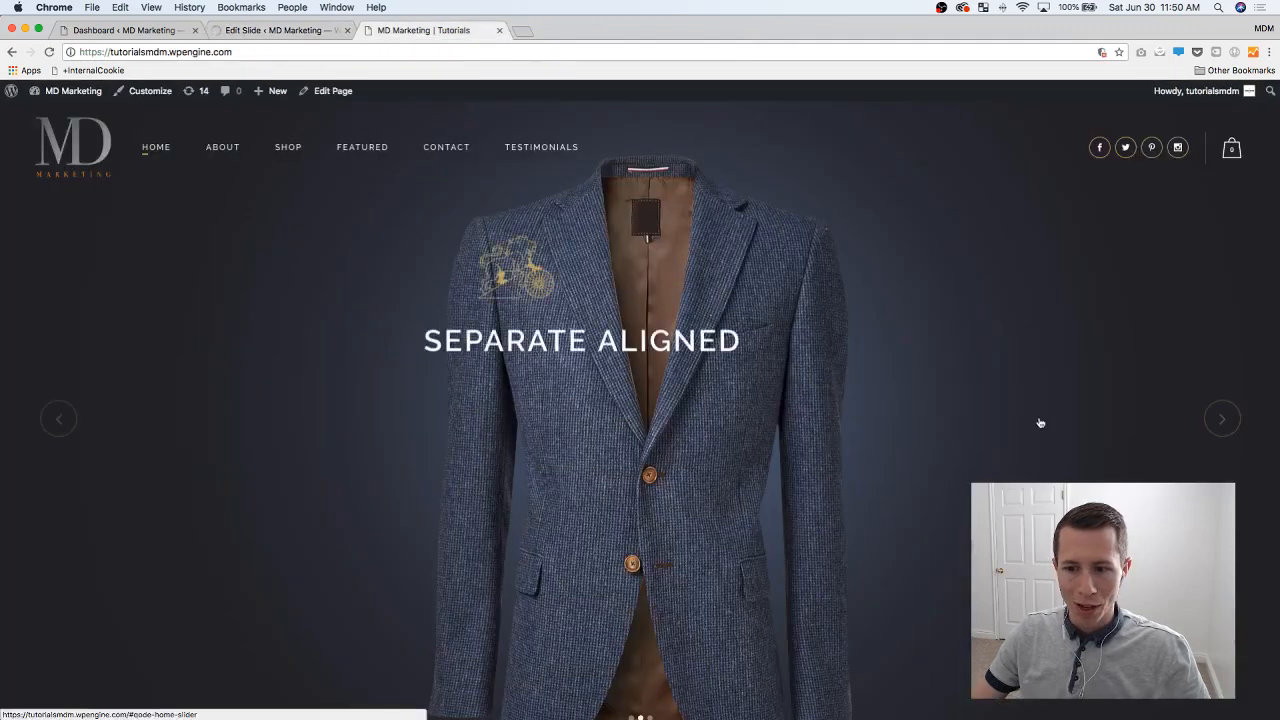
click(1222, 418)
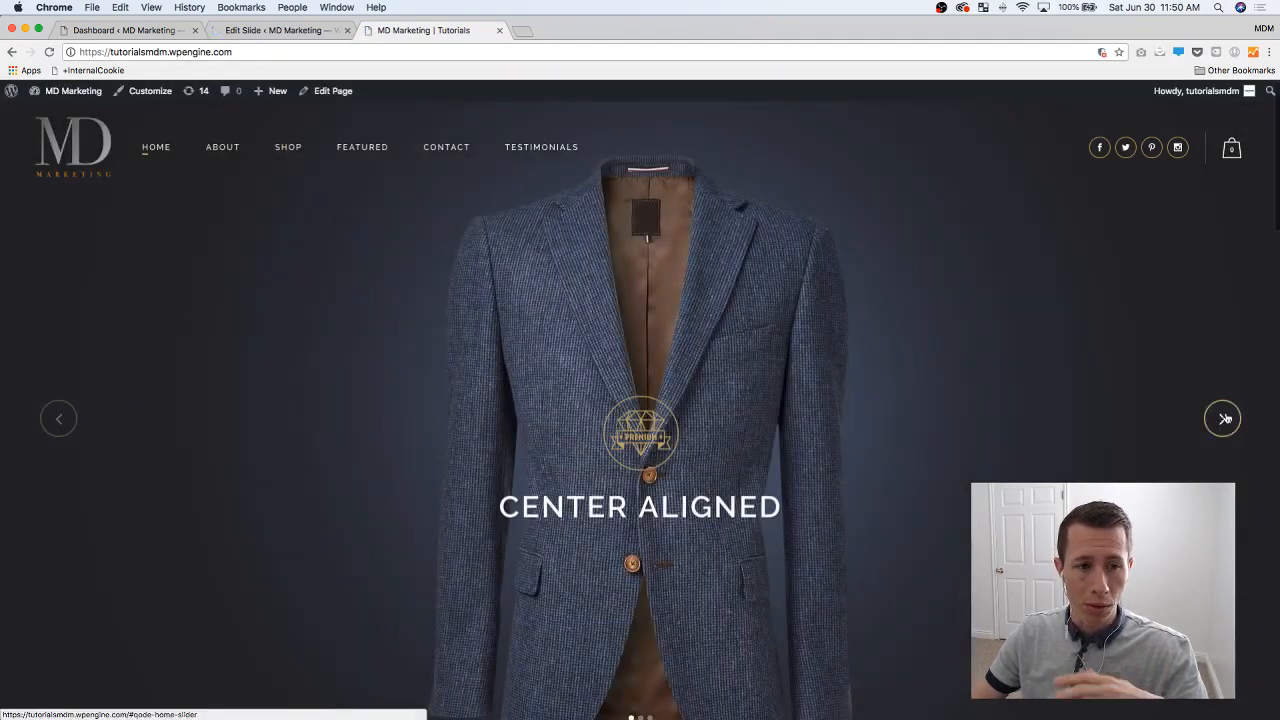
click(1222, 418)
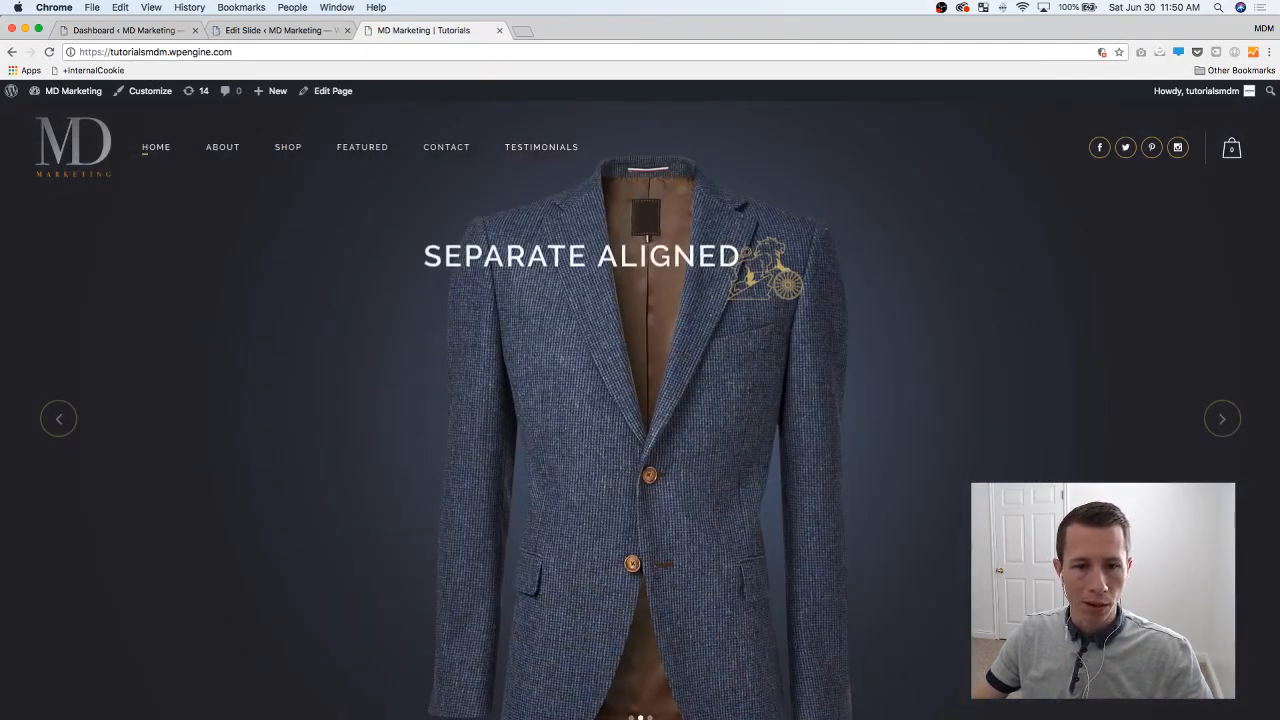
click(280, 30)
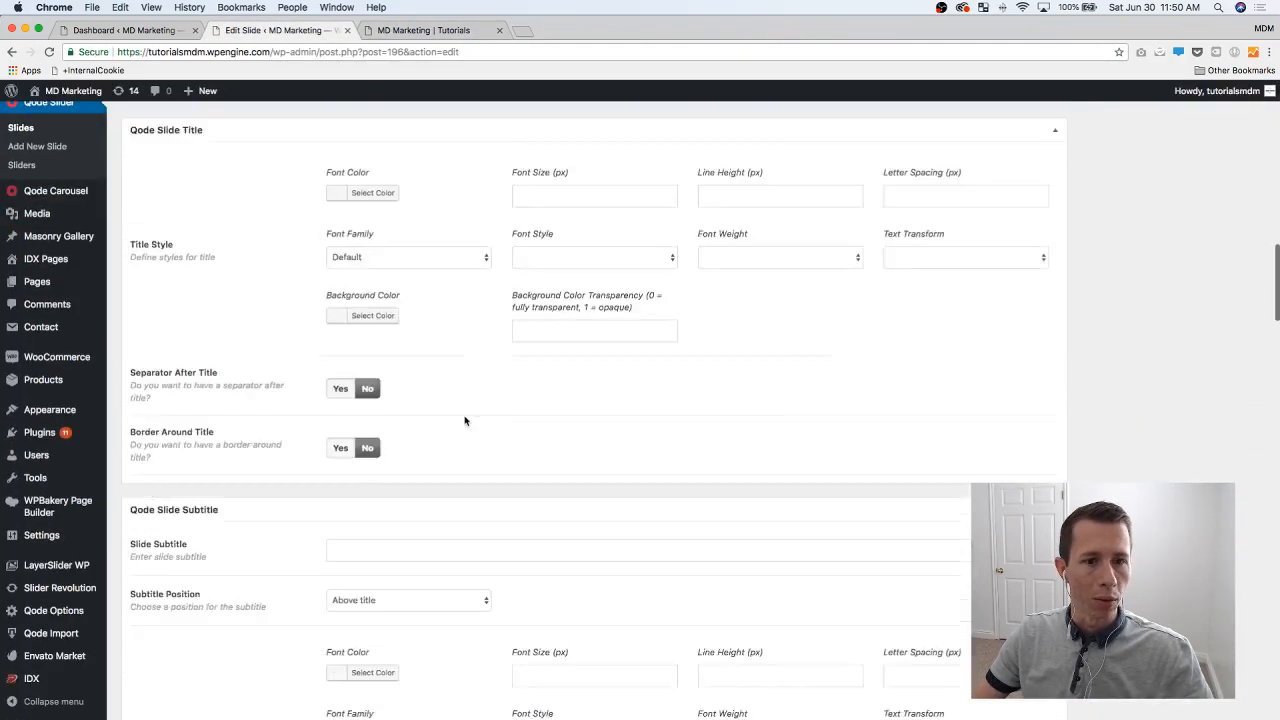
- Enable separate positioning and place the text 40% from top, 10% from left
scroll(down, 3)
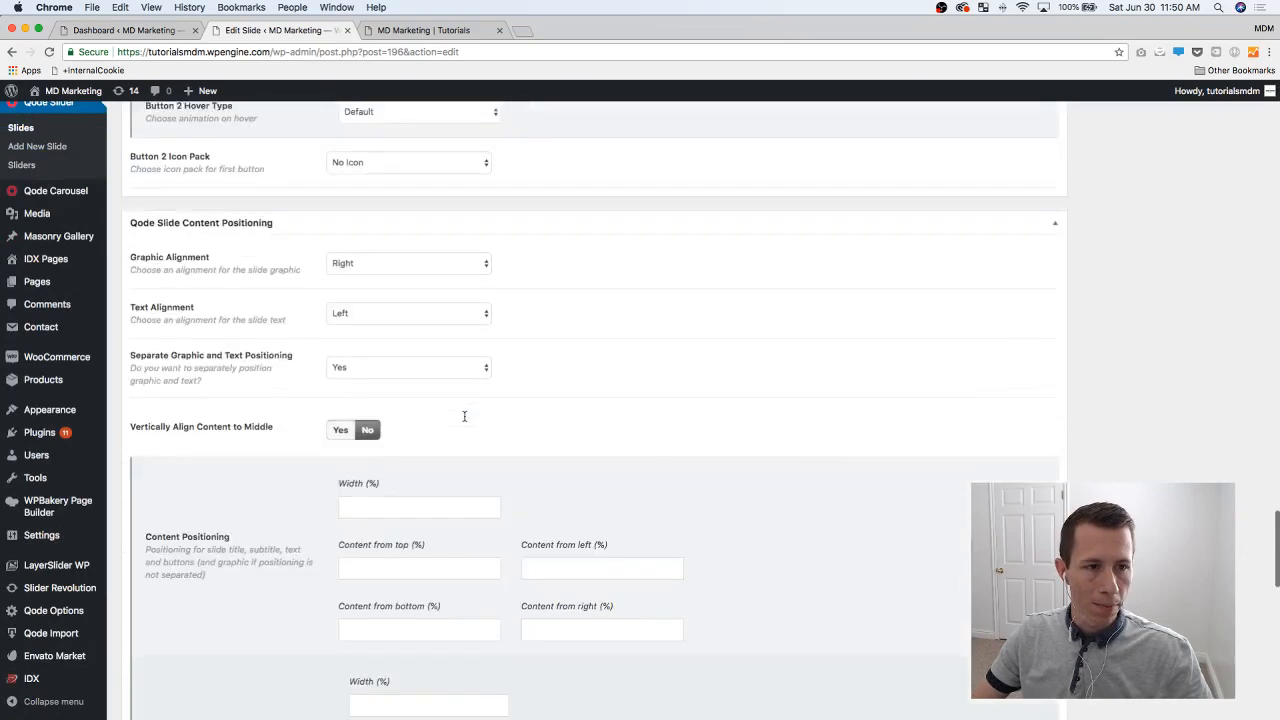
scroll(down, 3)
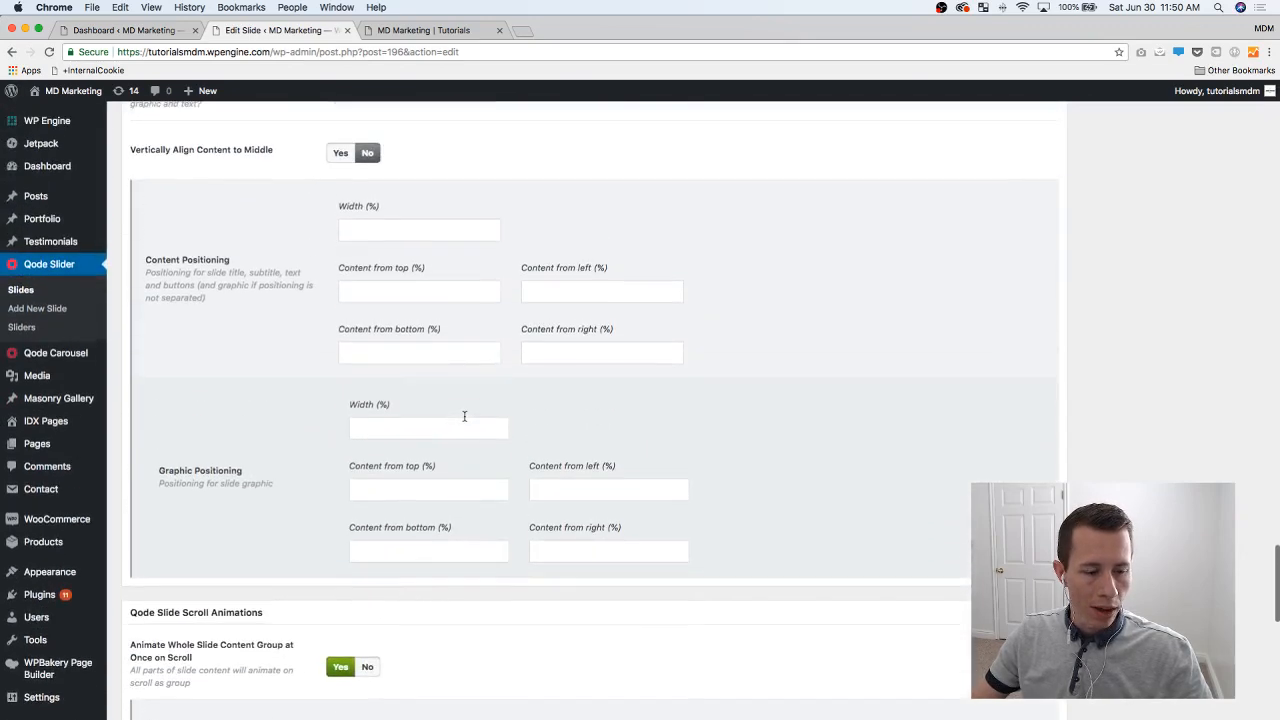
scroll(up, 3)
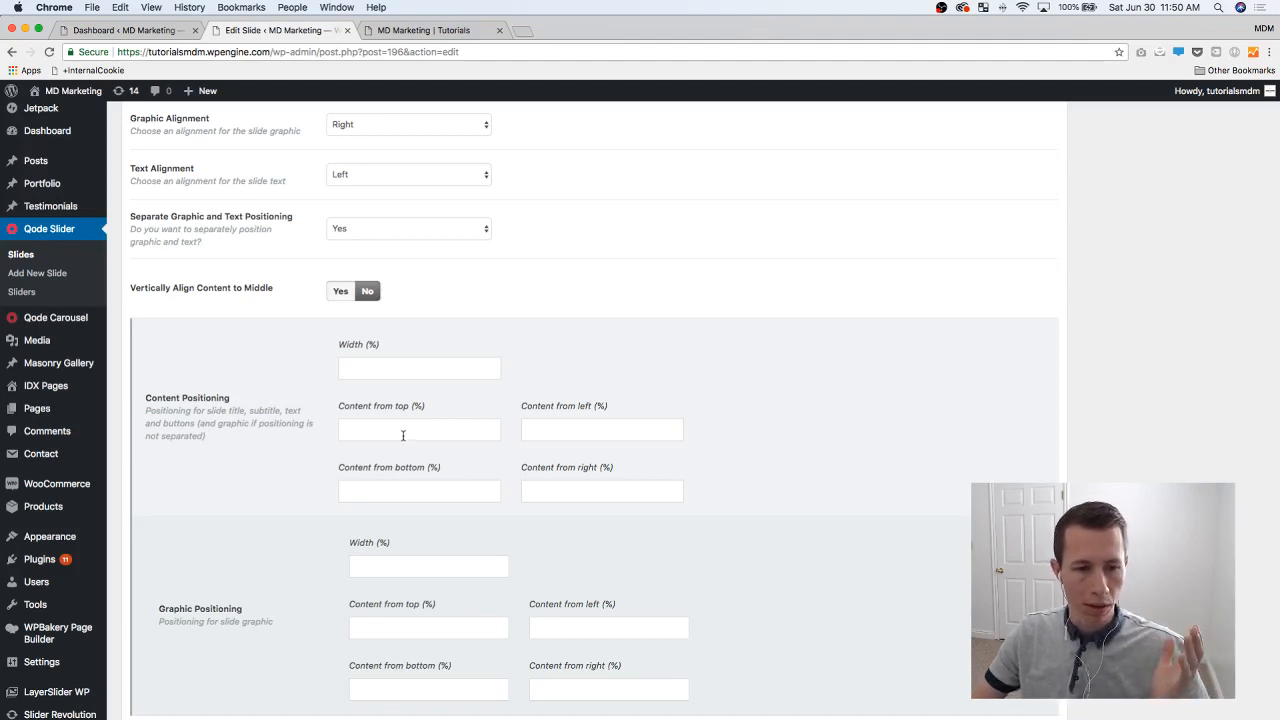
click(600, 428)
text(10)
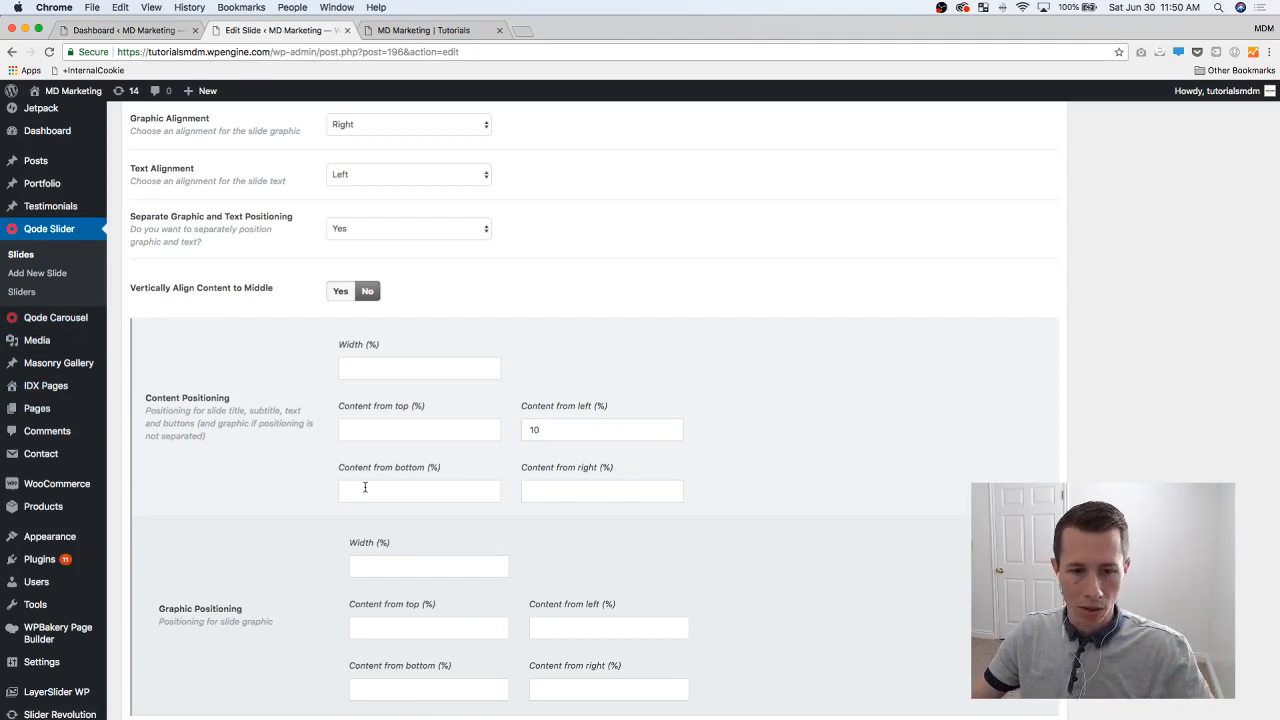
scroll(down, 3)
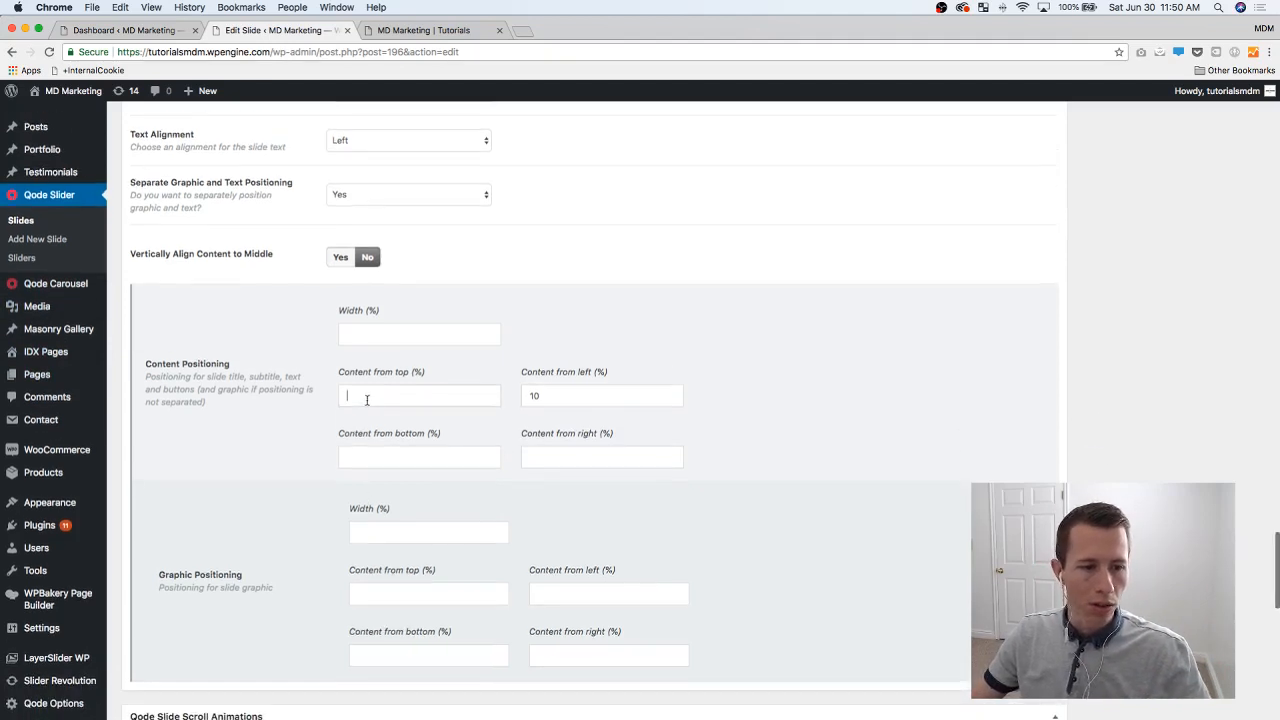
text(50)
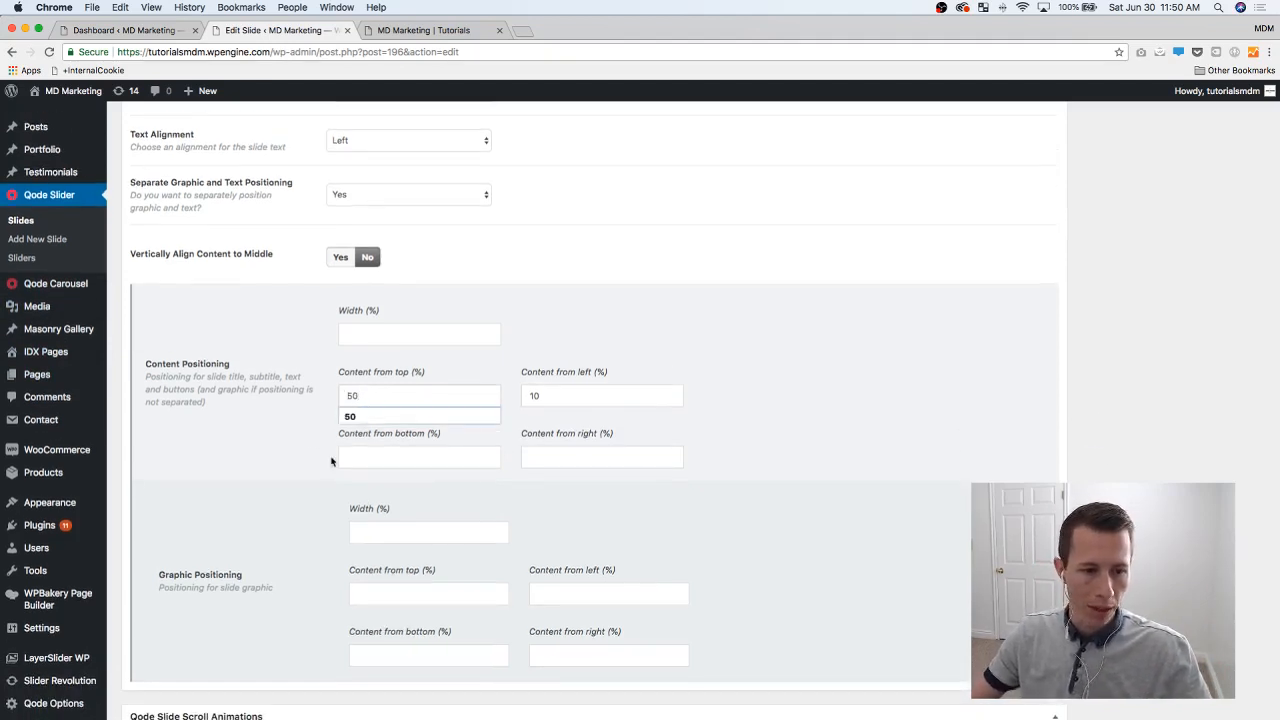
text(40)
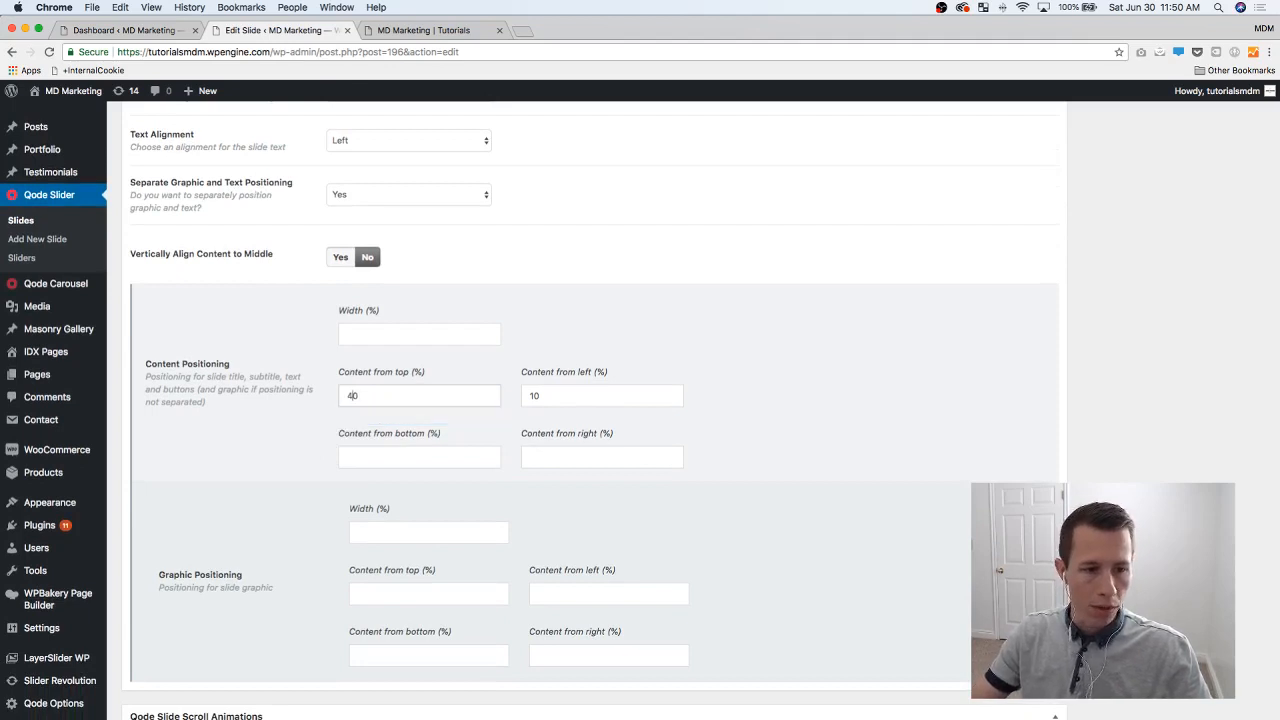
- Position the graphic 40% from top and 10% from right, and update the slide
scroll(down, 3)
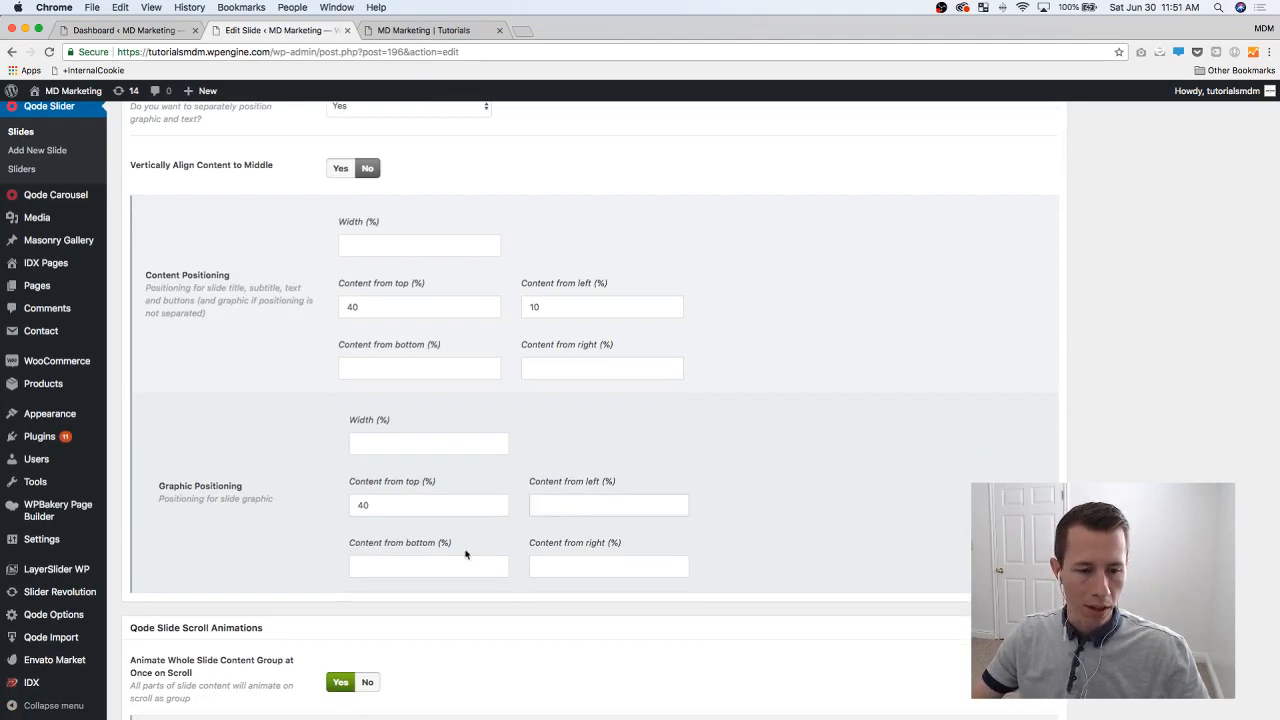
click(608, 566)
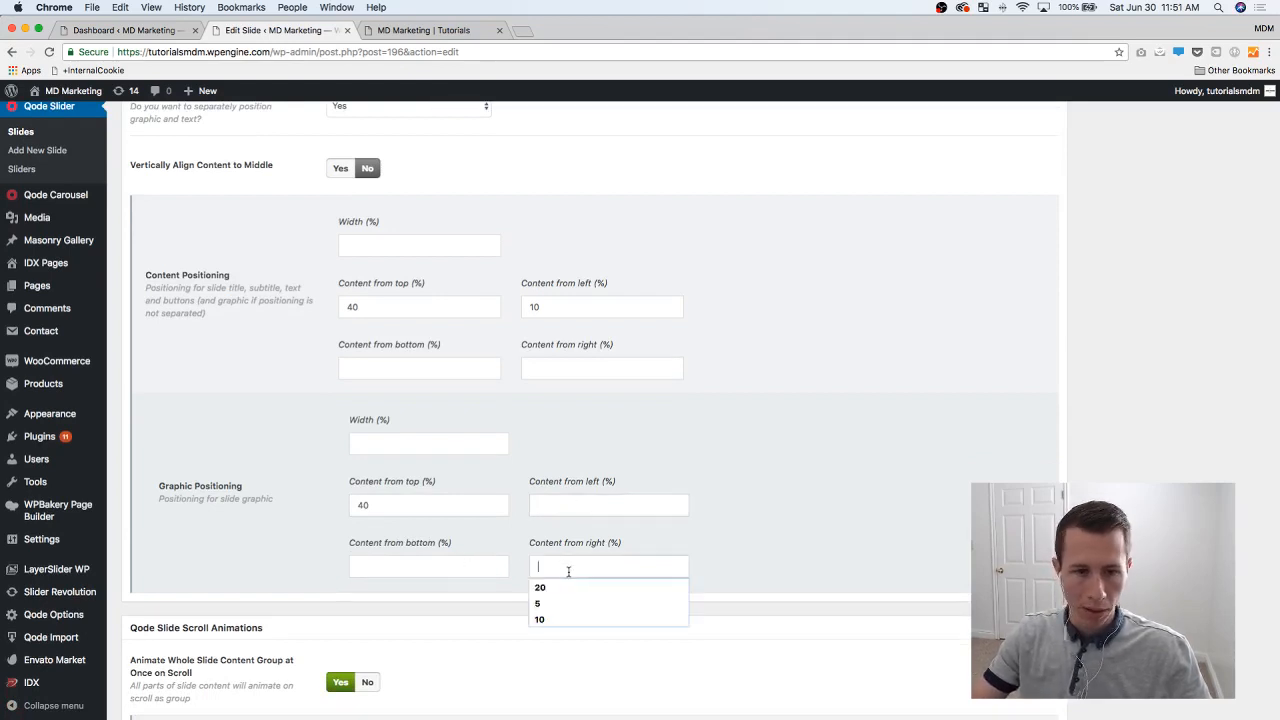
click(540, 620)
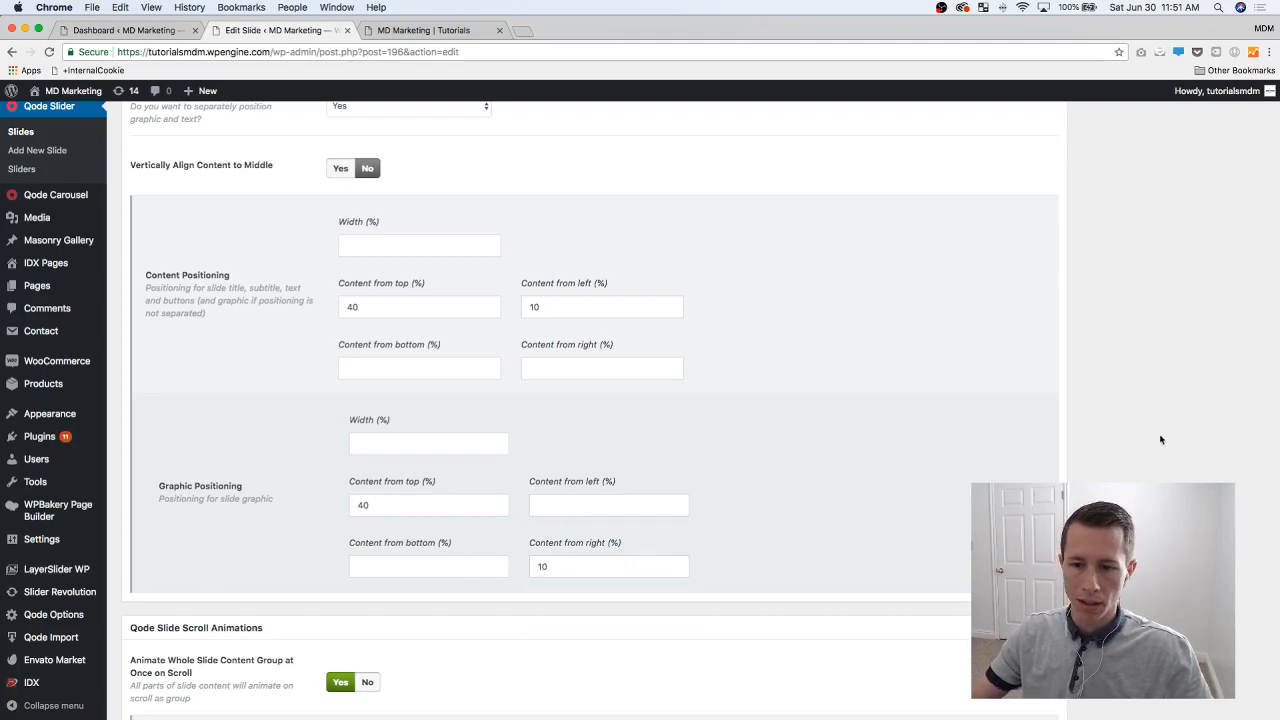
click(1236, 388)
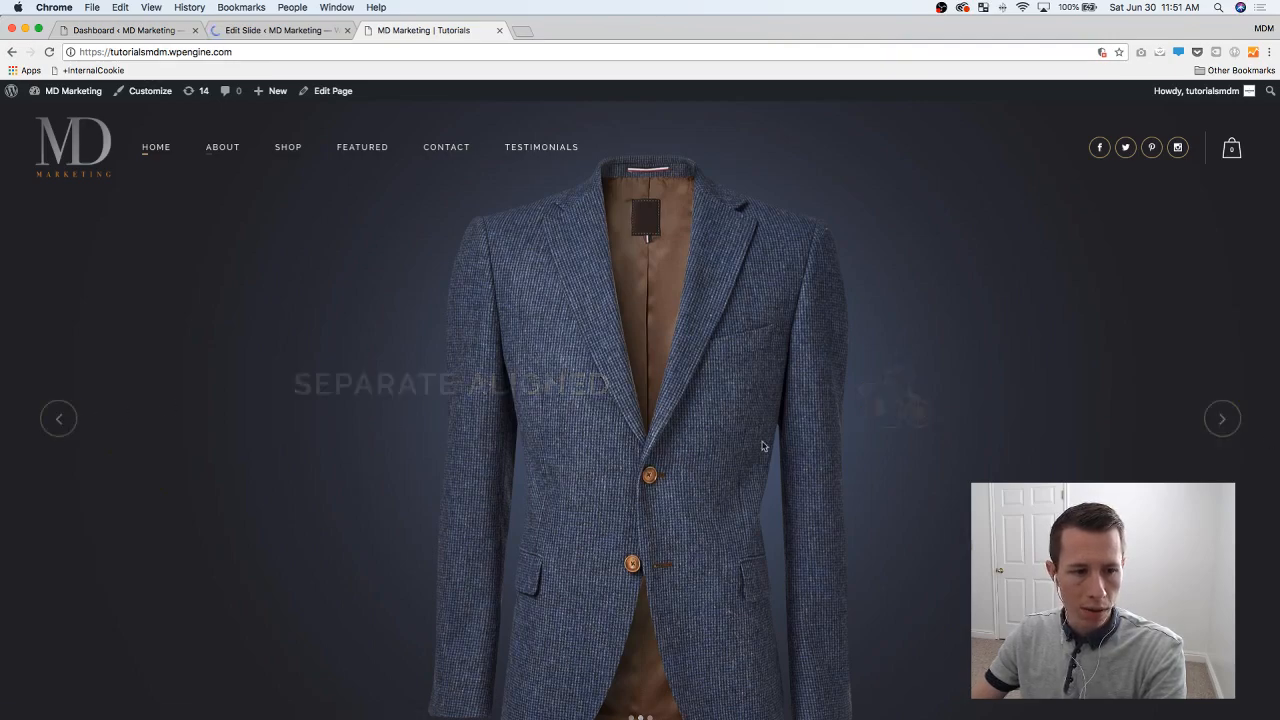
- Bring the Separate Aligned slide into view on the homepage, title left and bicycle graphic right
click(58, 418)
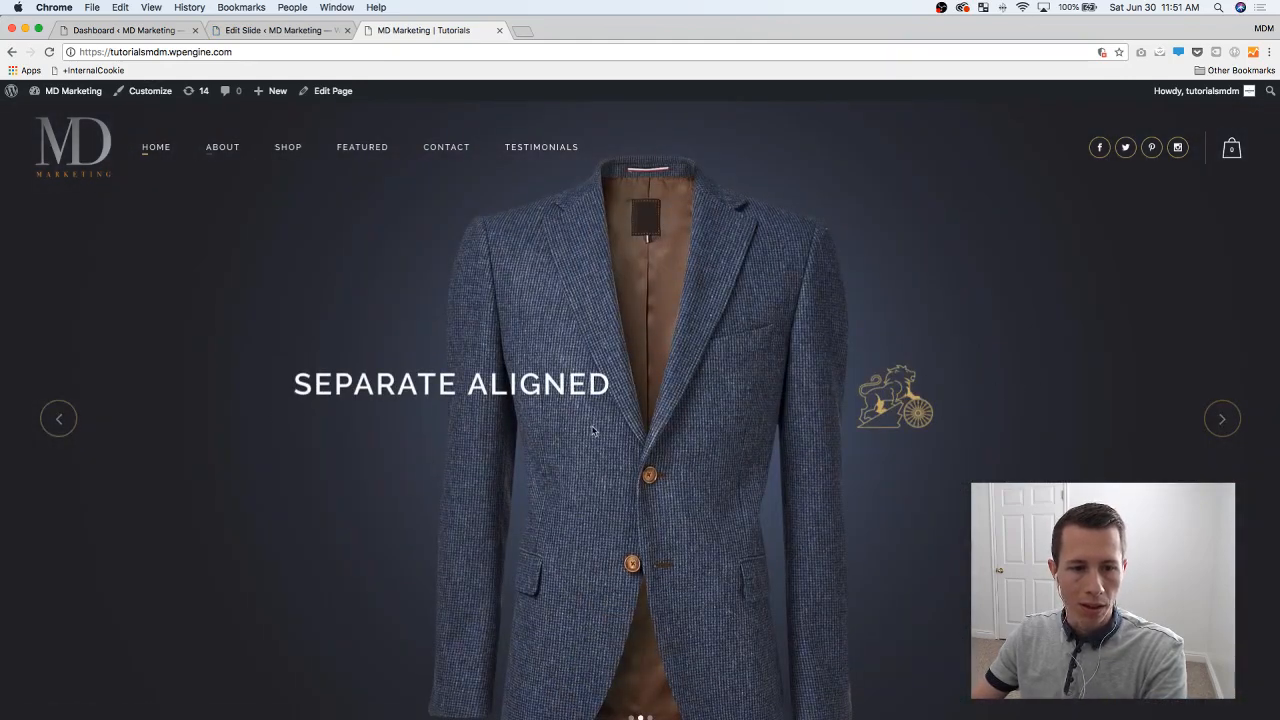
mouse_move(490, 468)
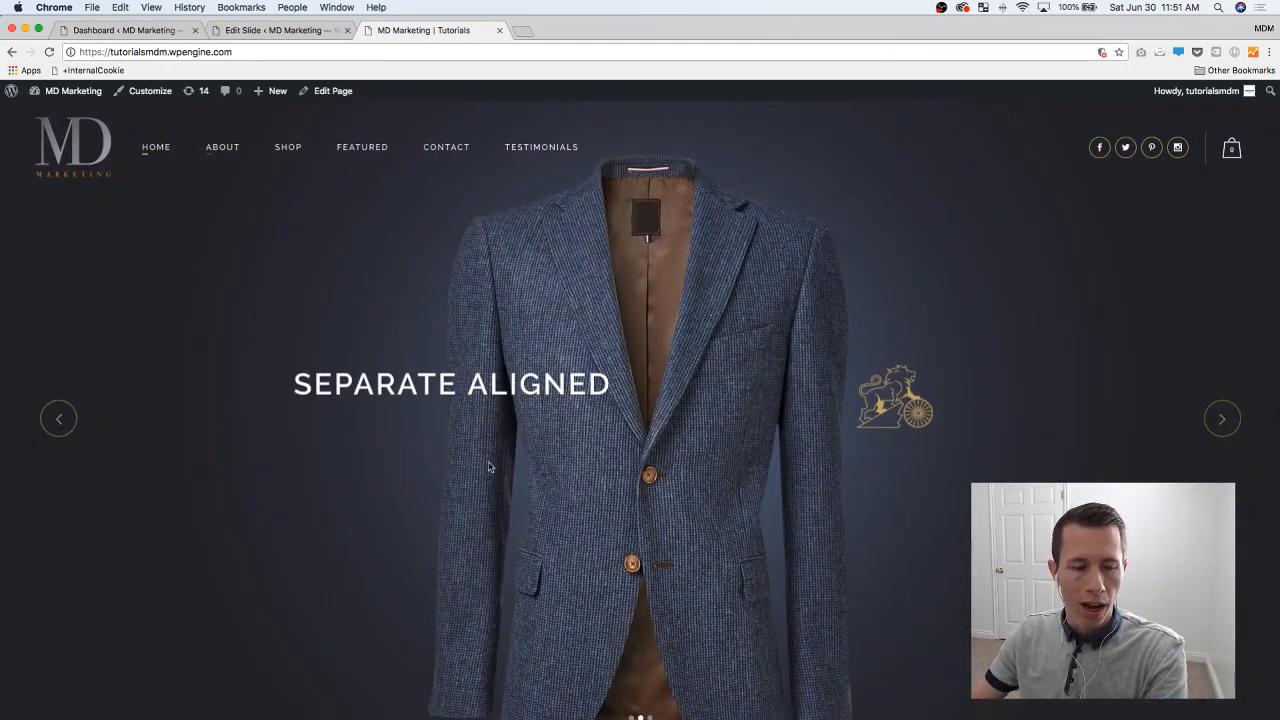